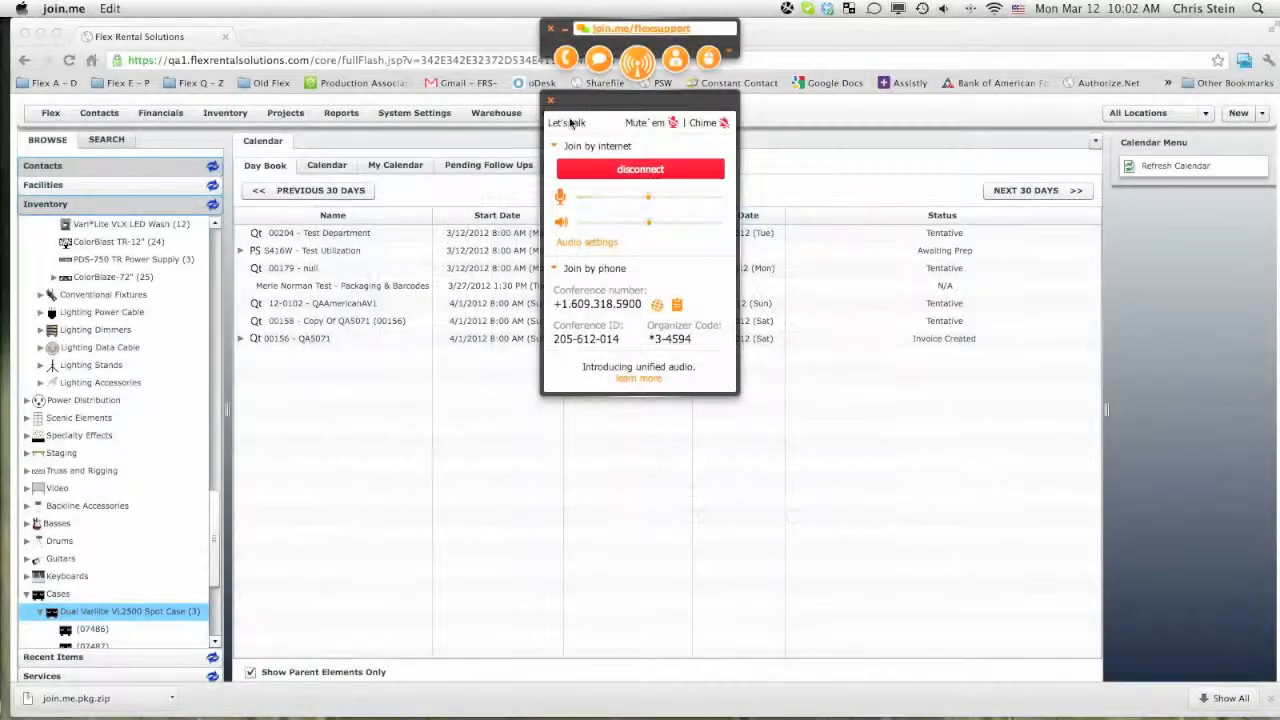
Step: Check the software version in Help > About, then dismiss the dialog
{"action": "left_click", "coordinate": [550, 99]}
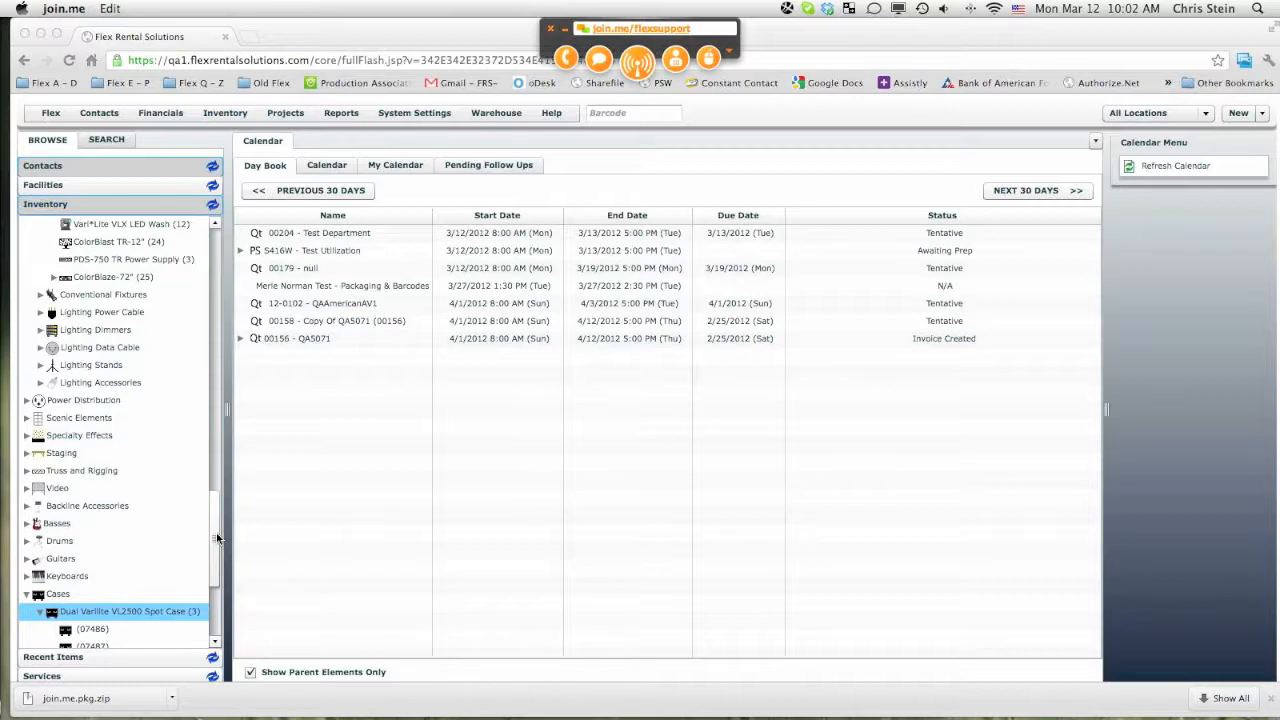
{"action": "mouse_move", "coordinate": [522, 162]}
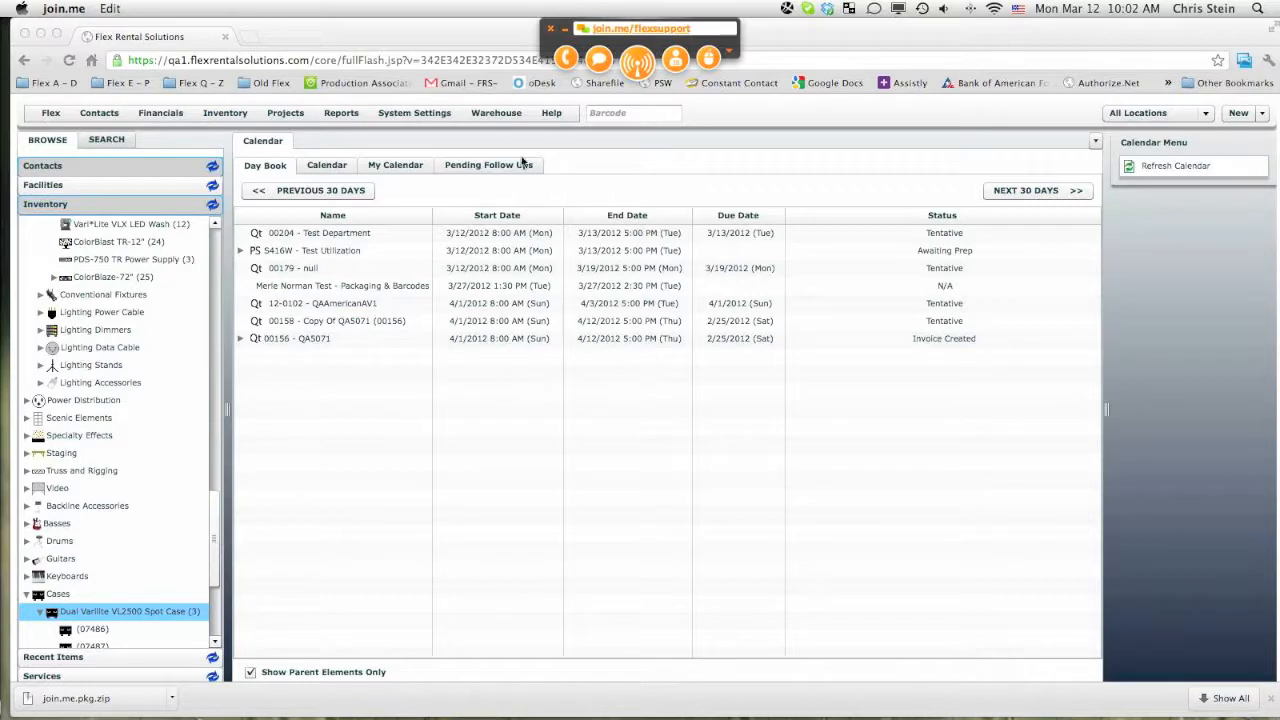
{"action": "left_click", "coordinate": [496, 112]}
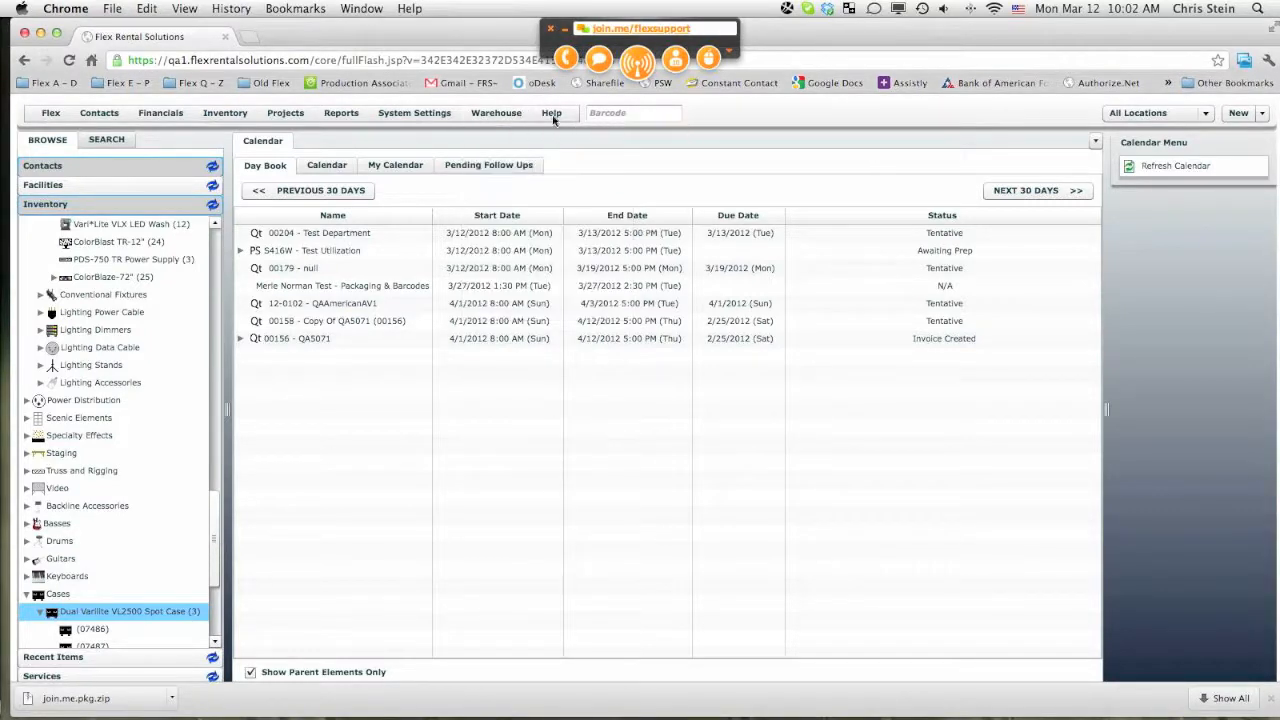
{"action": "left_click", "coordinate": [551, 112]}
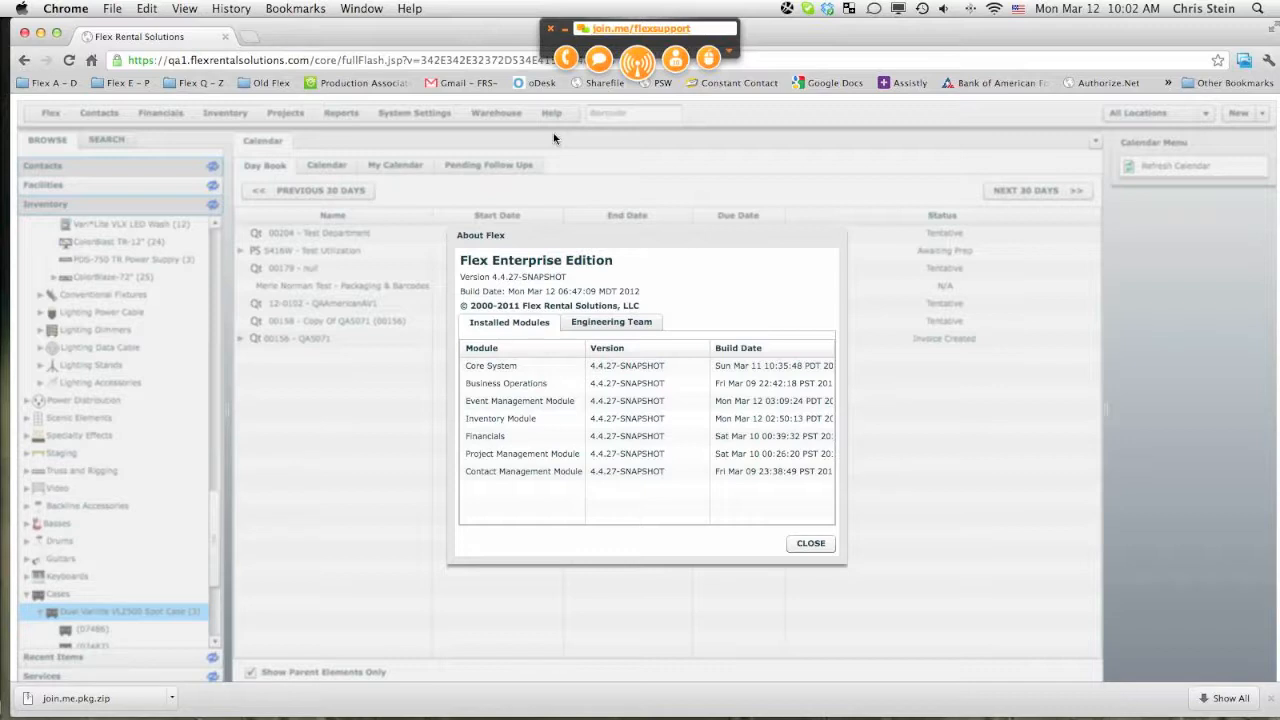
{"action": "mouse_move", "coordinate": [810, 543]}
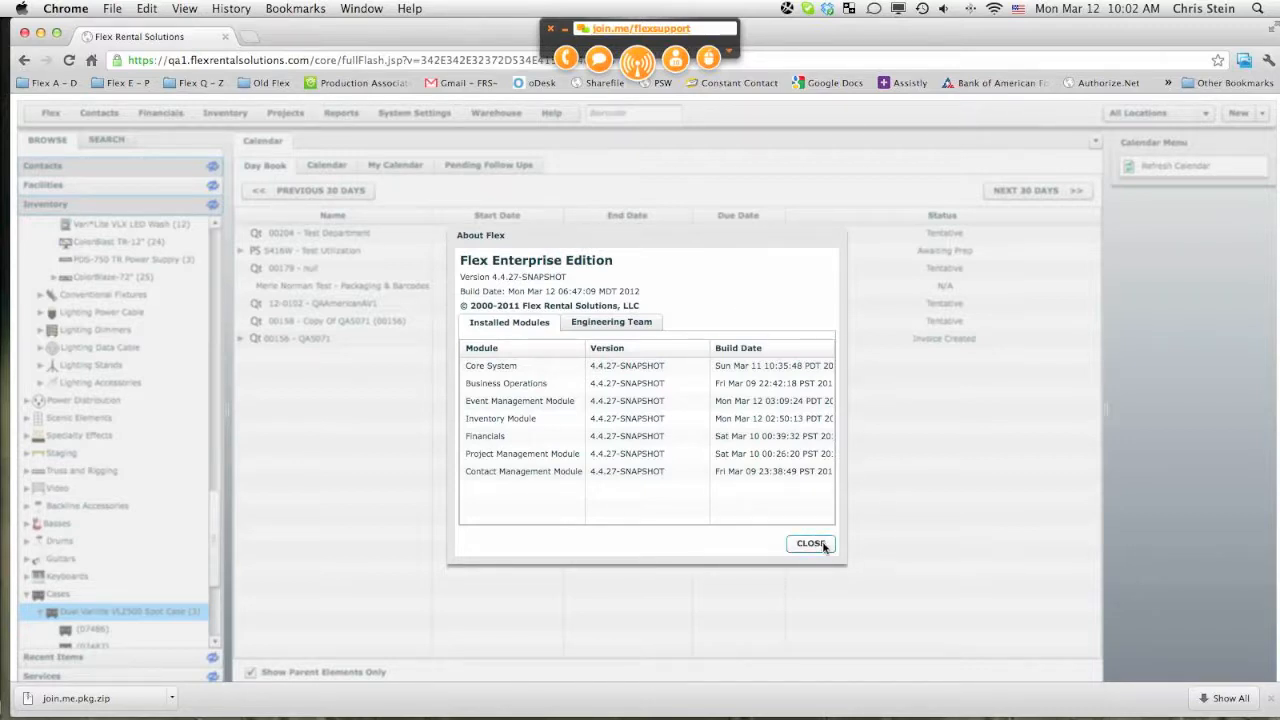
{"action": "left_click", "coordinate": [809, 543]}
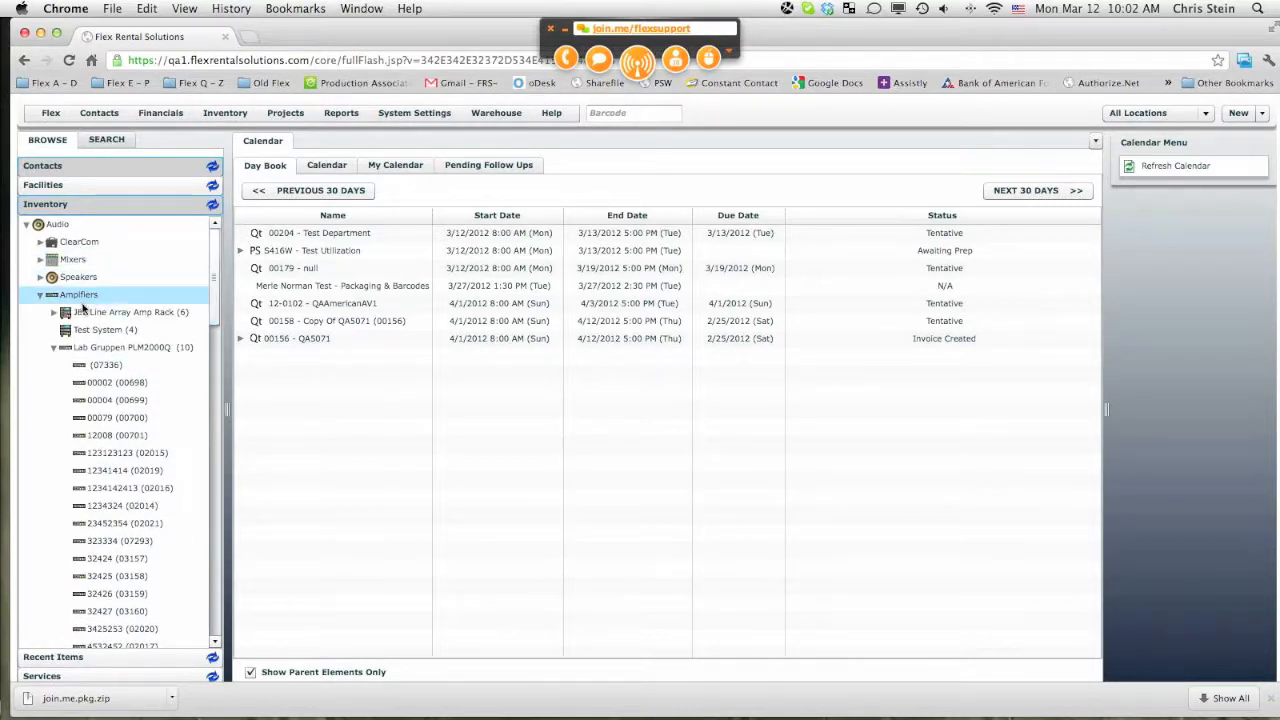
Step: Open the JBL Line Array Amp Rack and Dual Varilite VL2500 Spot Case items, showing the amp rack
{"action": "left_click", "coordinate": [130, 312]}
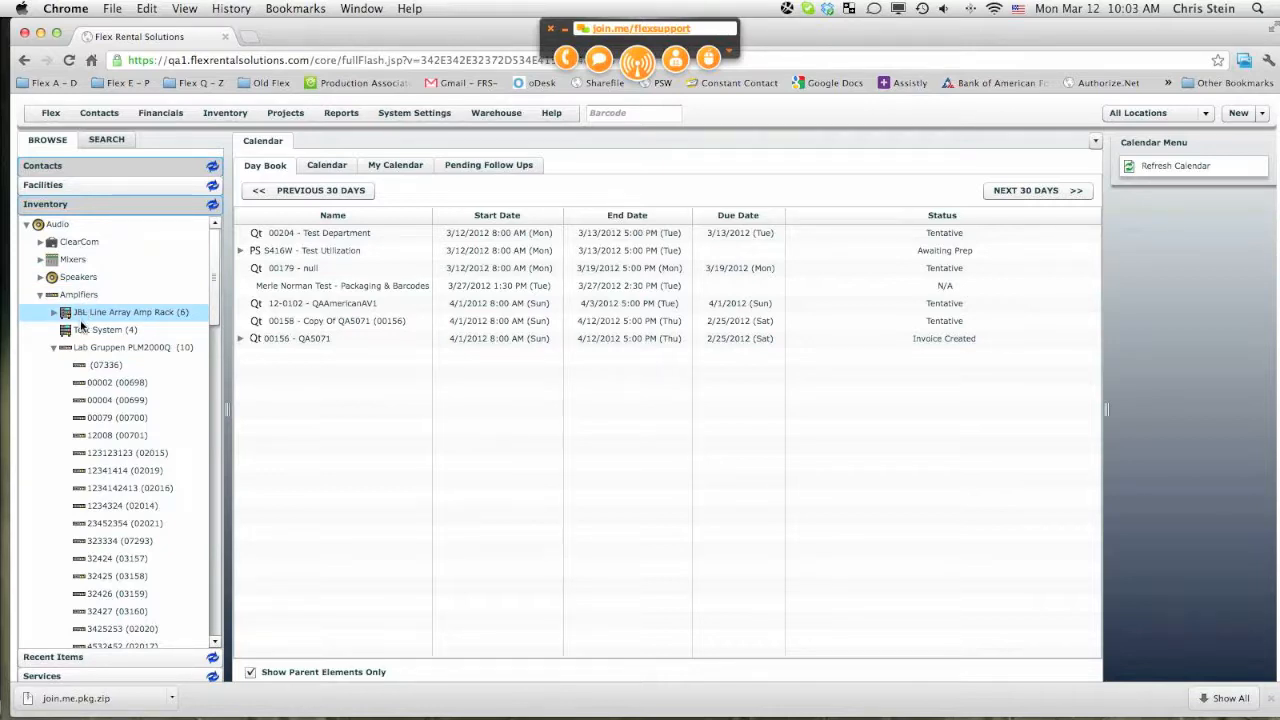
{"action": "left_click", "coordinate": [130, 312]}
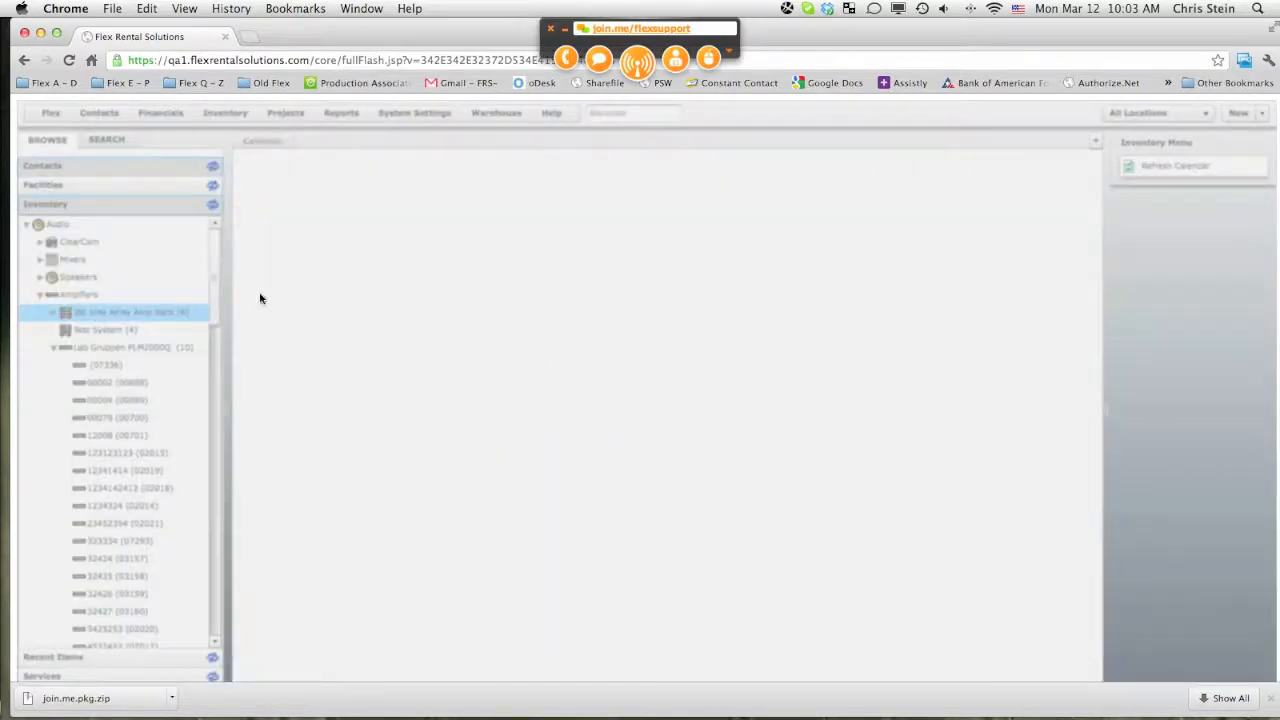
{"action": "left_click", "coordinate": [130, 312]}
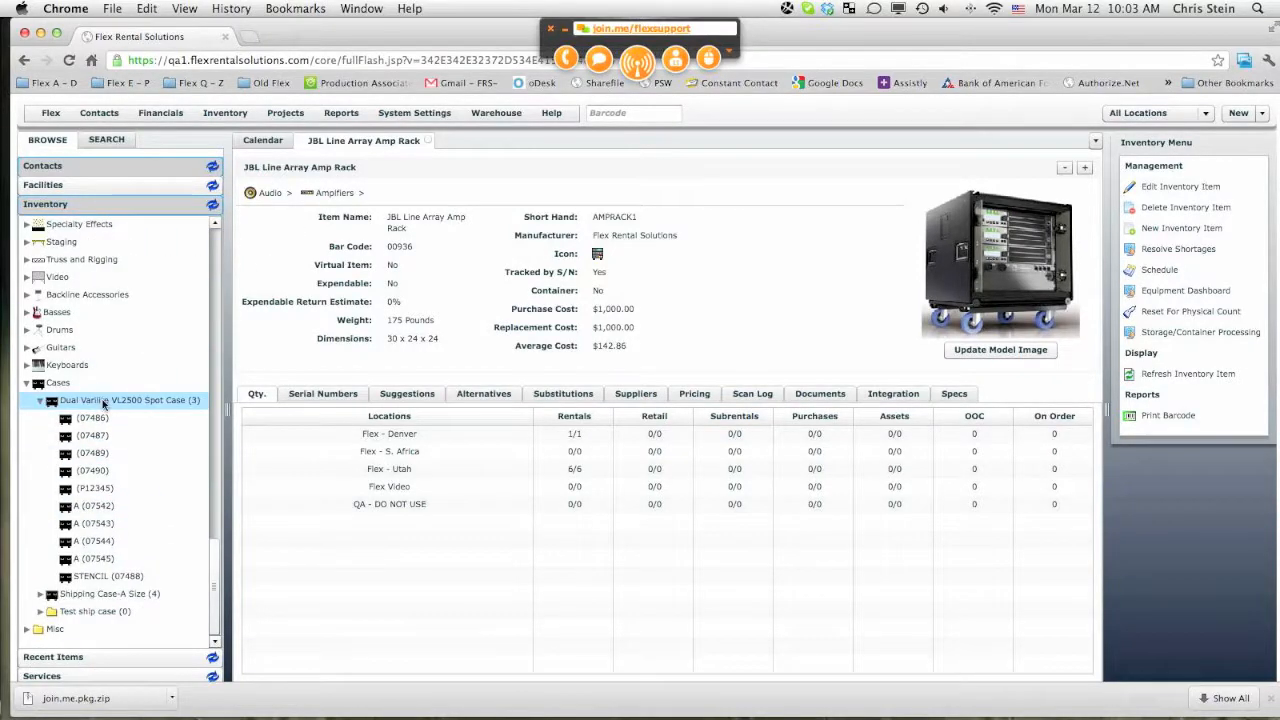
{"action": "left_click", "coordinate": [105, 400]}
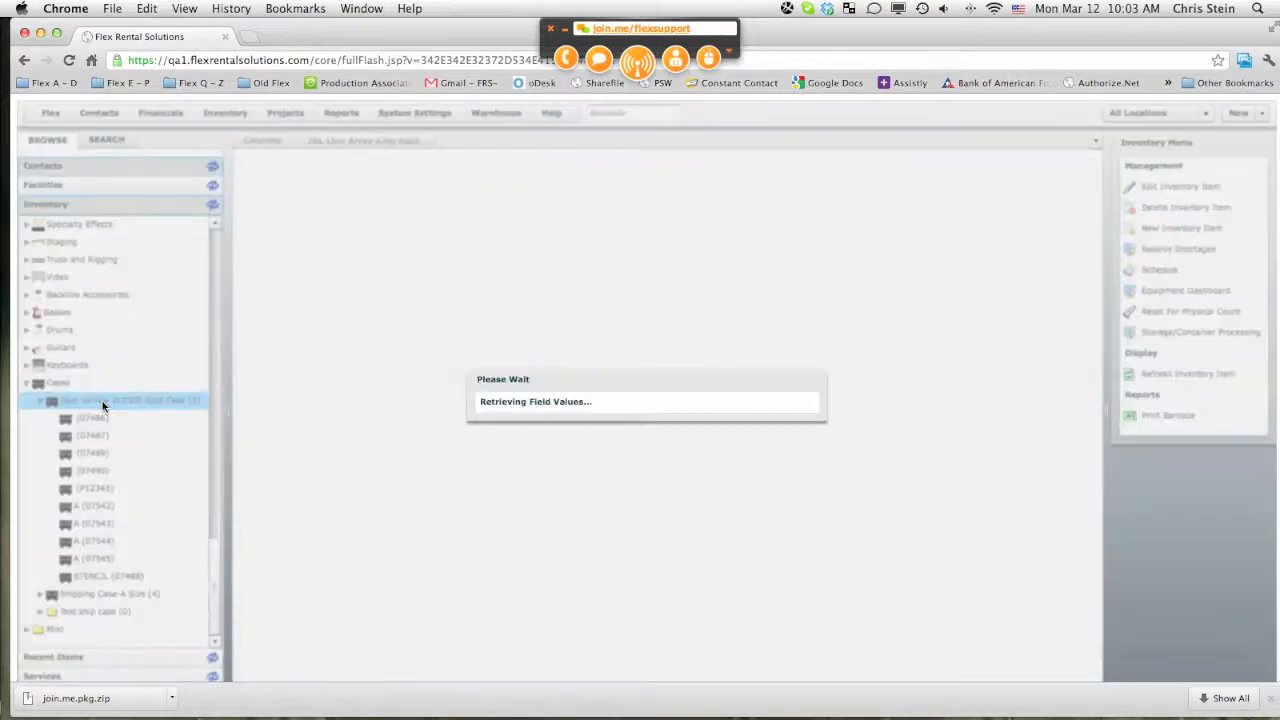
{"action": "left_click", "coordinate": [120, 400]}
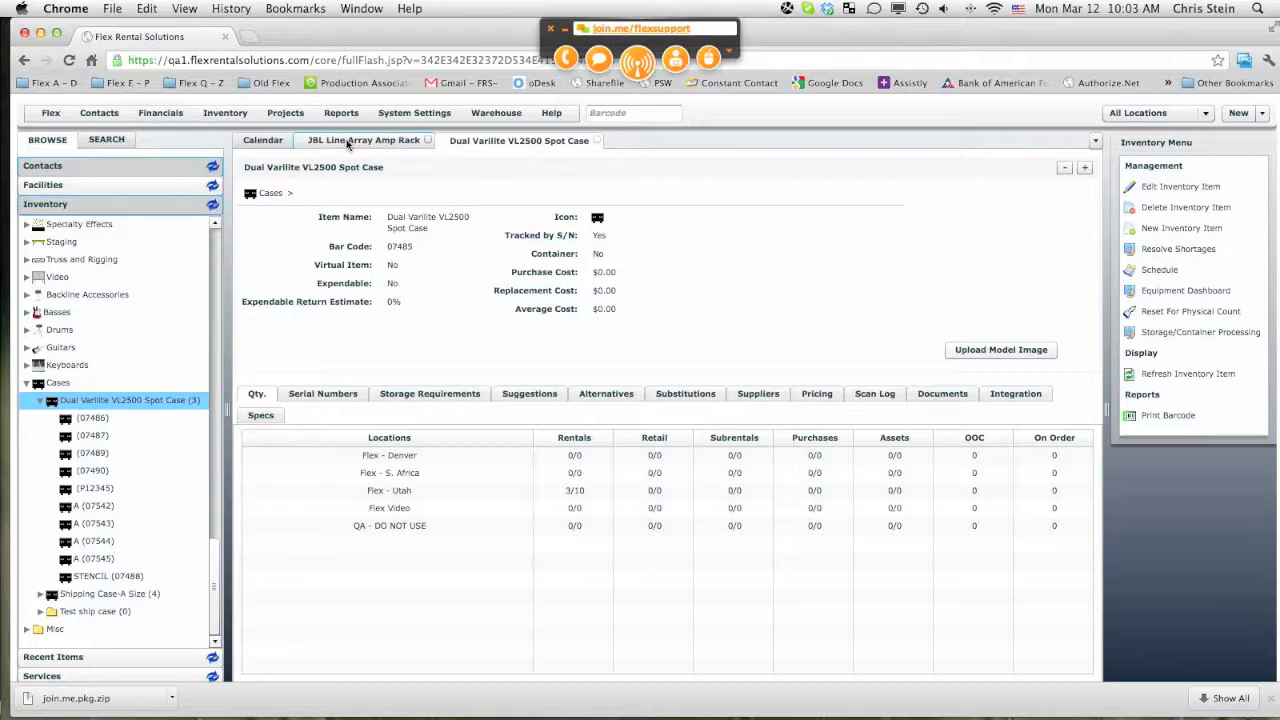
{"action": "left_click", "coordinate": [363, 140]}
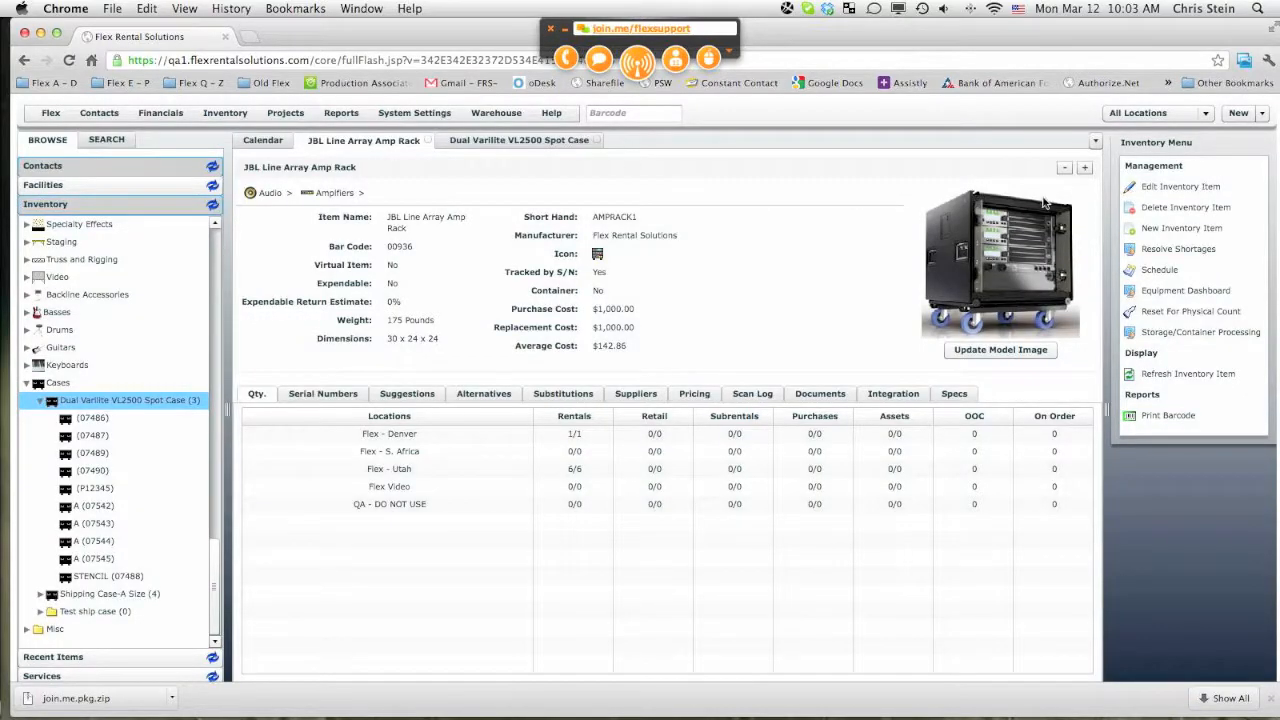
{"action": "left_click", "coordinate": [1181, 186]}
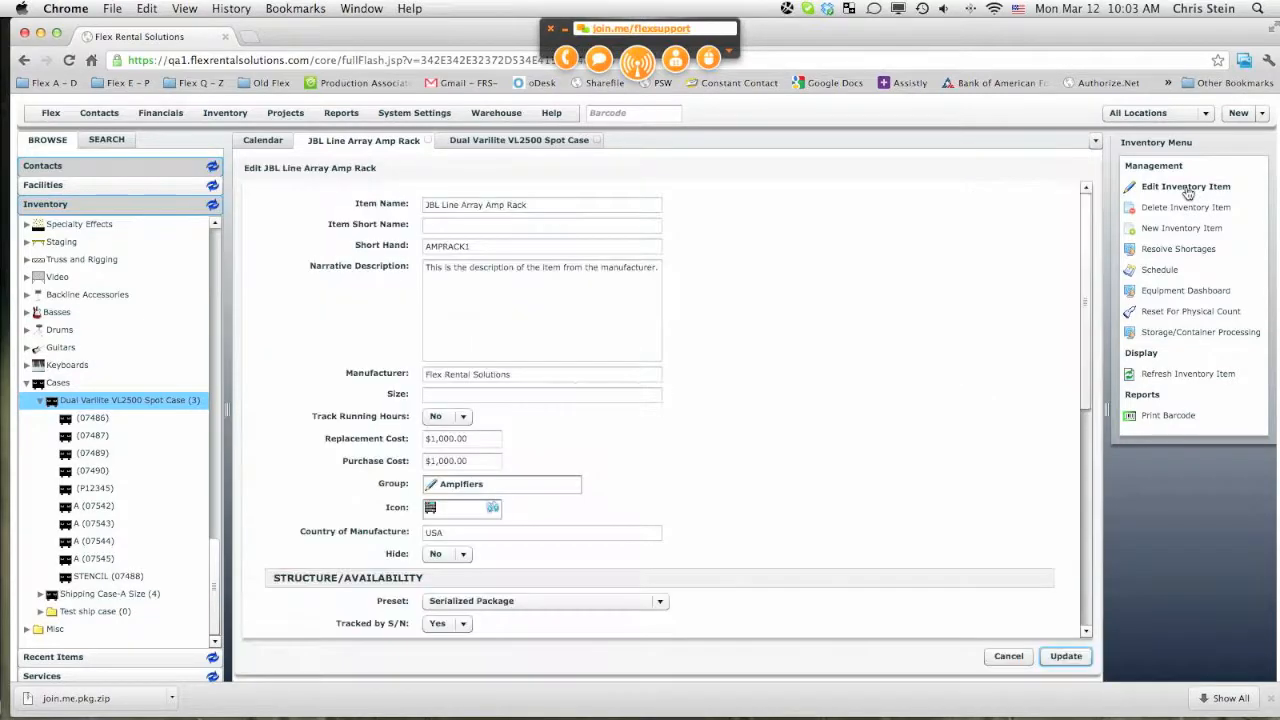
{"action": "scroll", "scroll_direction": "down", "scroll_amount": 3}
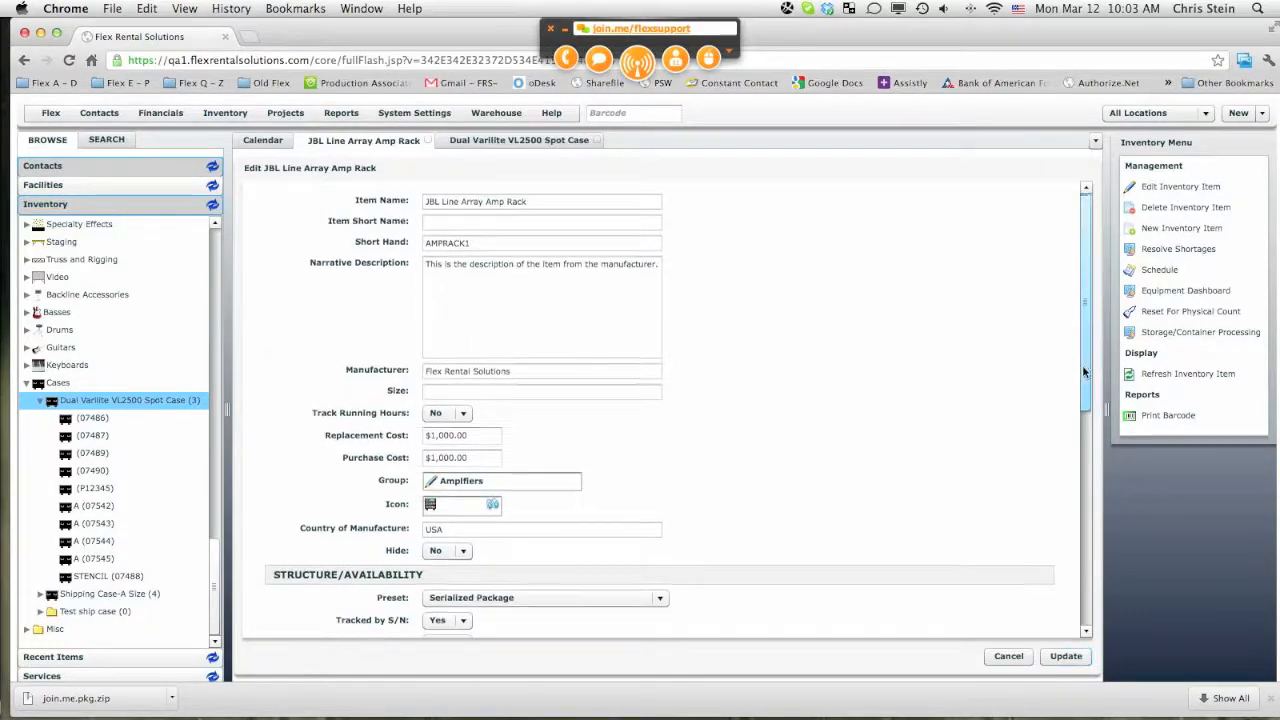
{"action": "scroll", "scroll_direction": "down", "scroll_amount": 3}
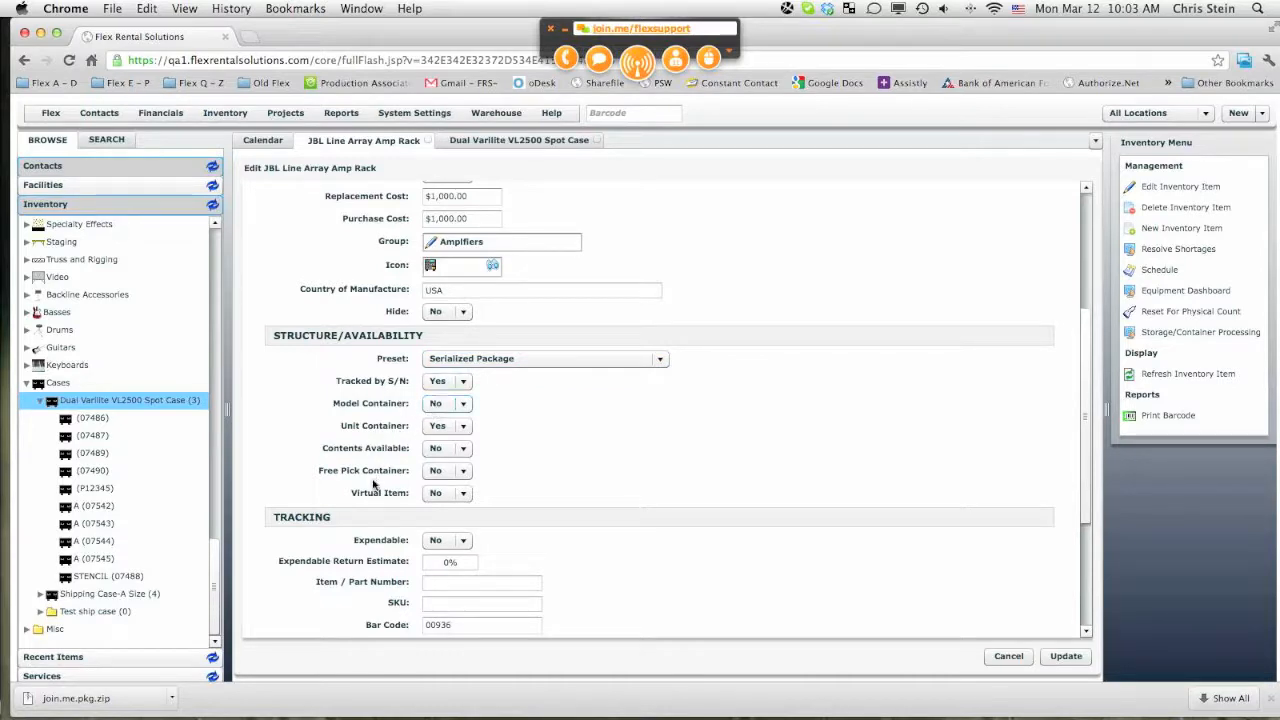
{"action": "mouse_move", "coordinate": [377, 490]}
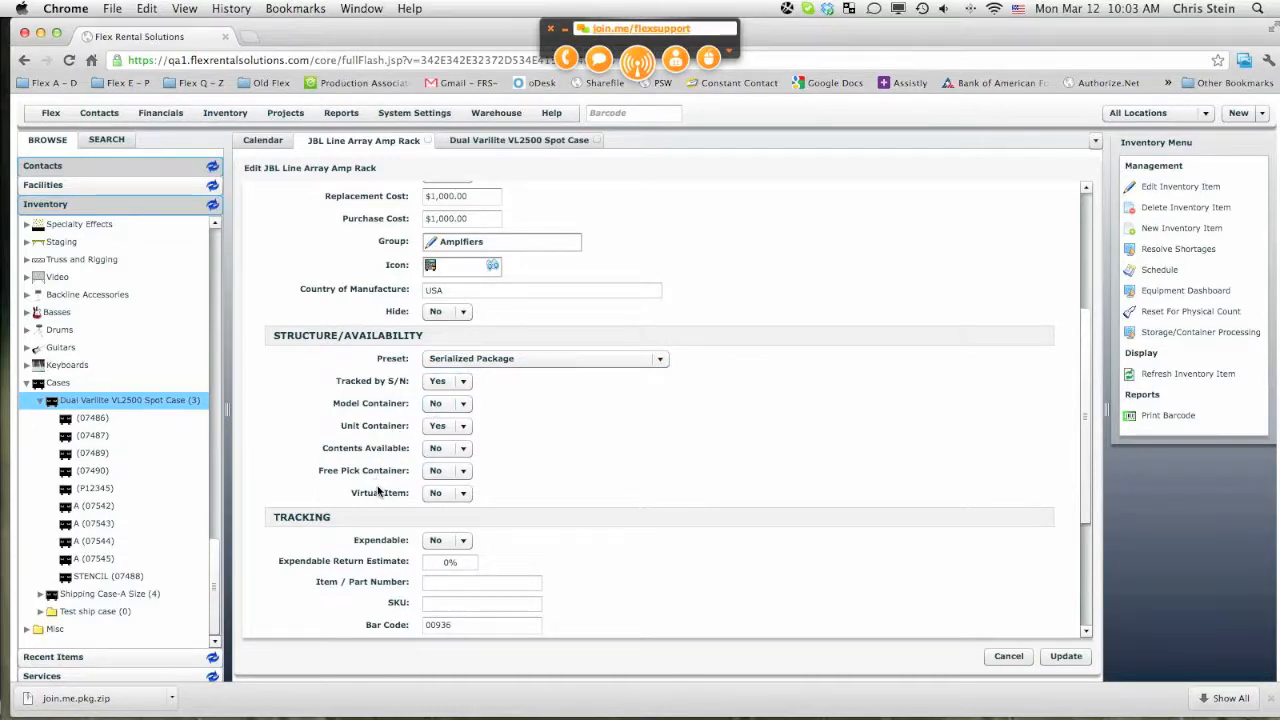
{"action": "left_click", "coordinate": [447, 381]}
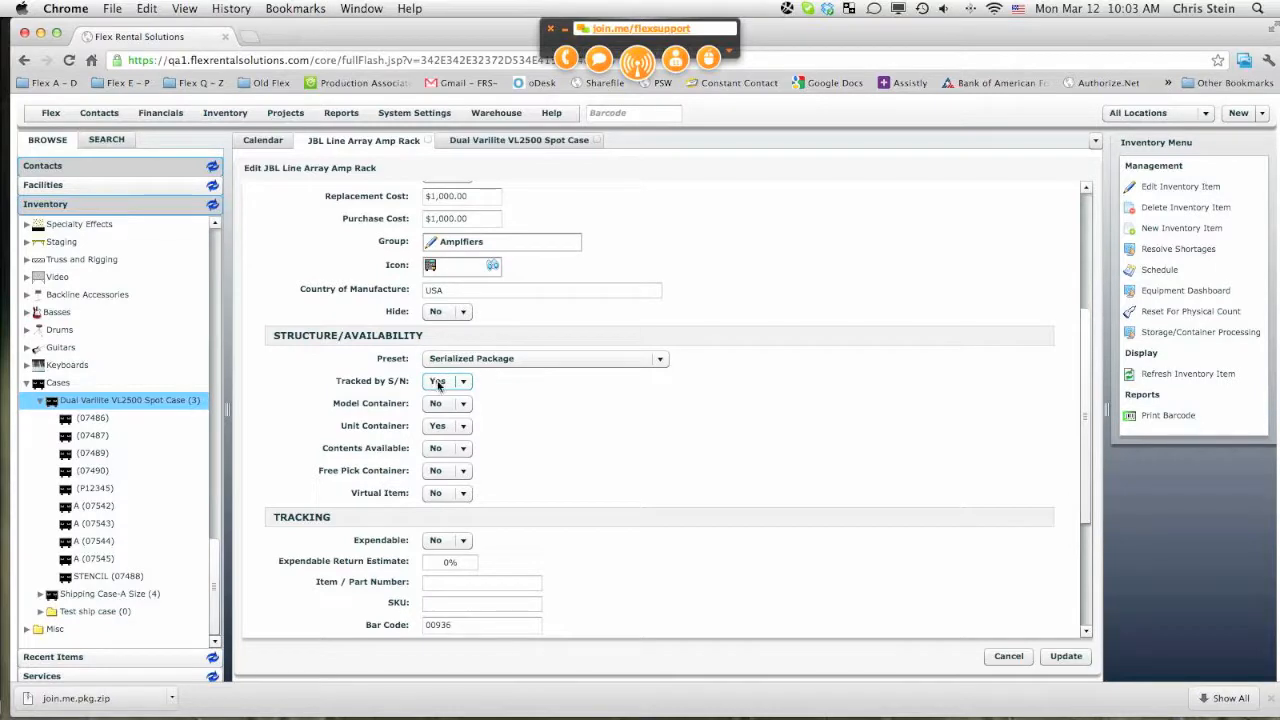
{"action": "left_click", "coordinate": [447, 381]}
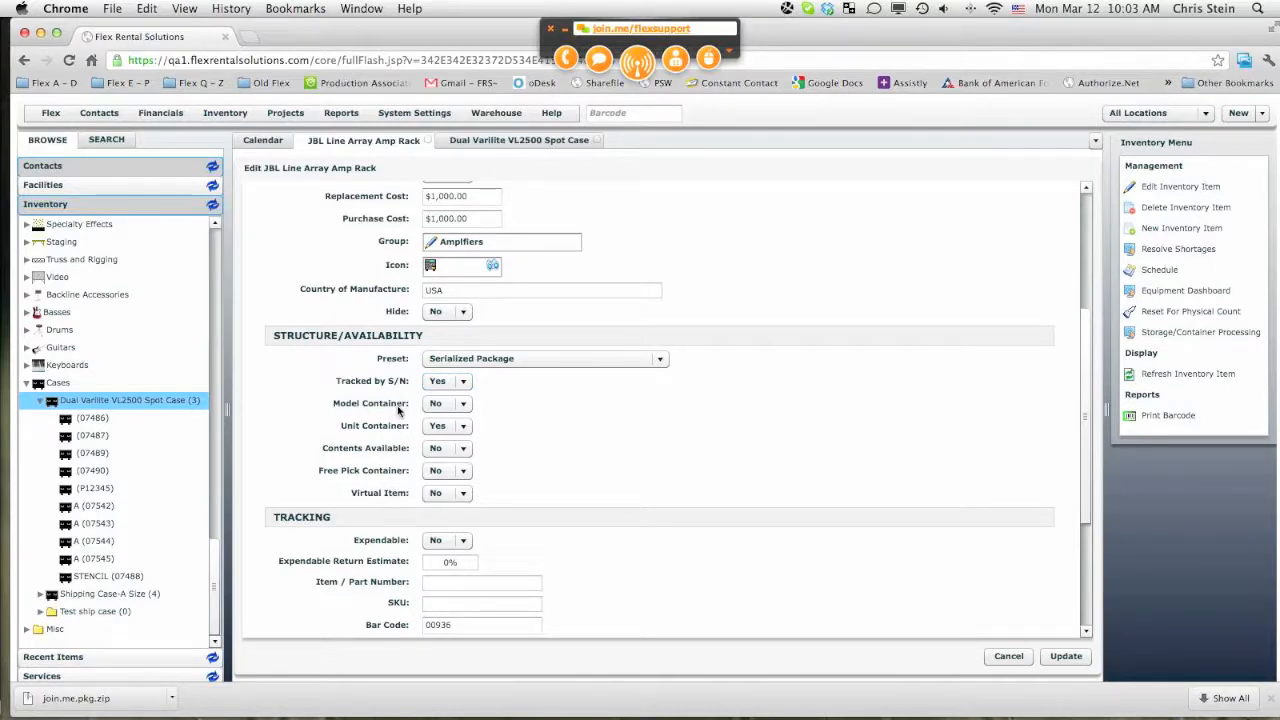
{"action": "mouse_move", "coordinate": [398, 430]}
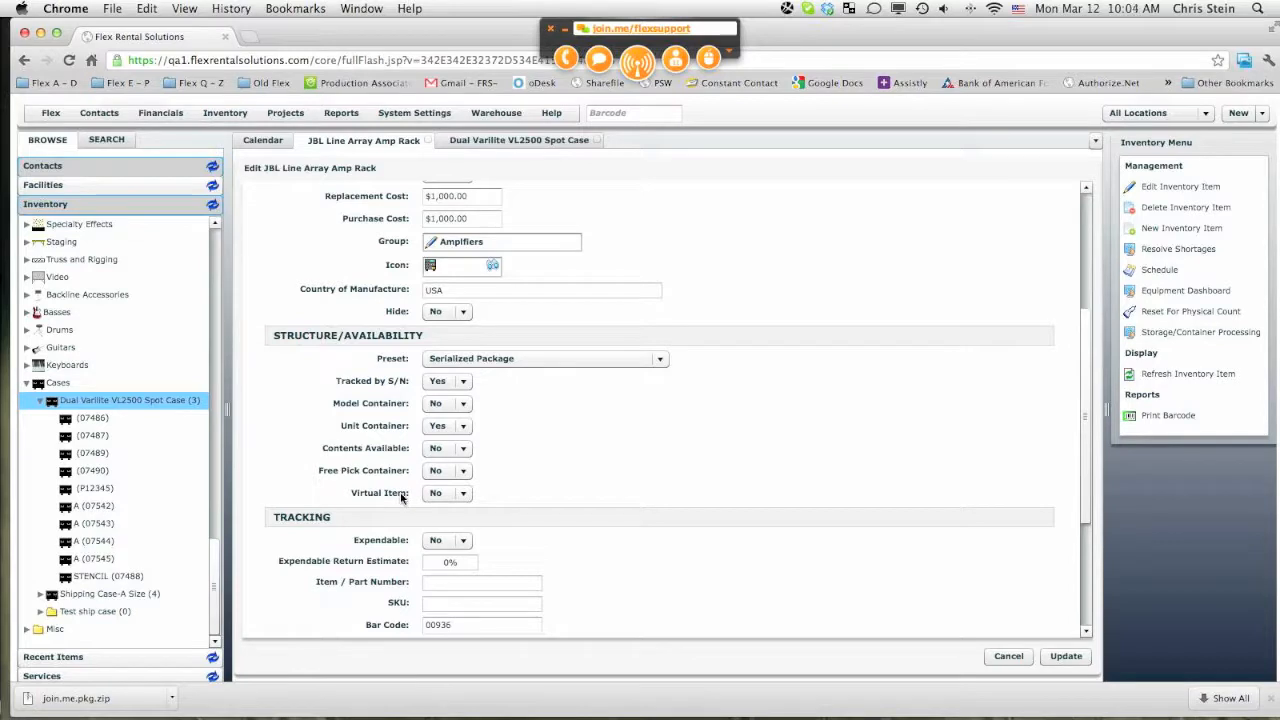
{"action": "mouse_move", "coordinate": [407, 485]}
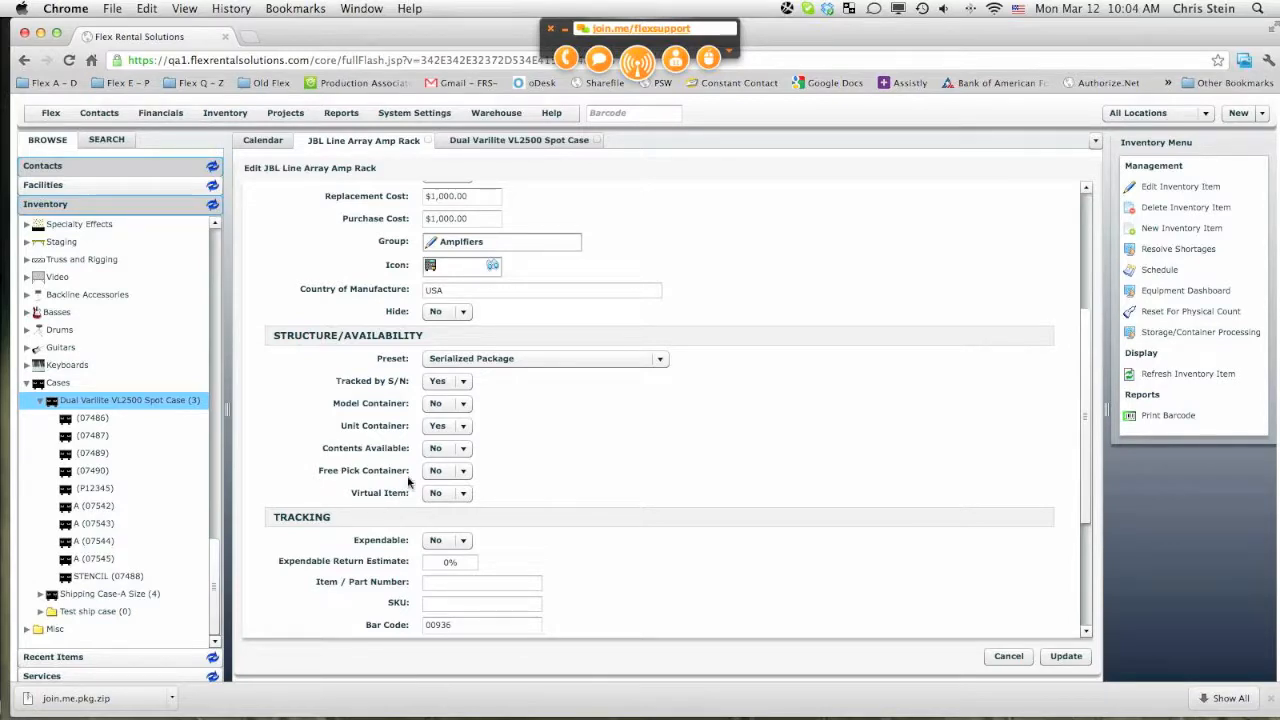
{"action": "left_click", "coordinate": [446, 403]}
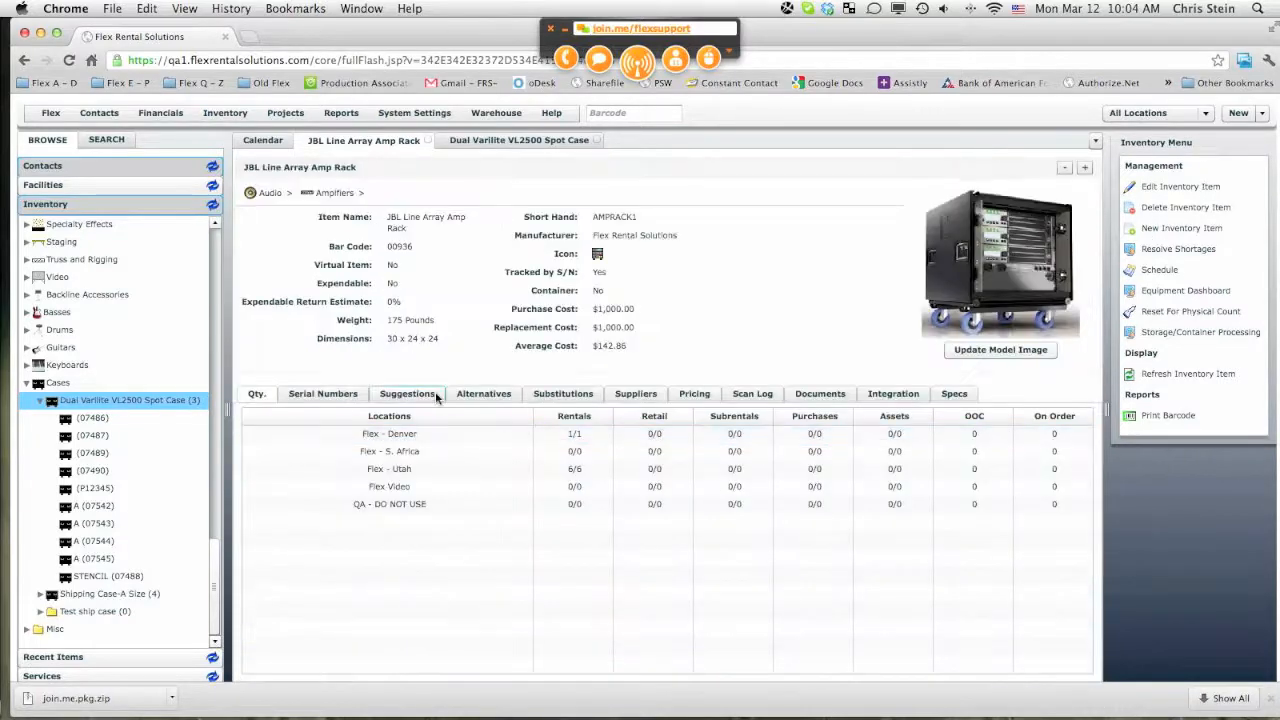
{"action": "mouse_move", "coordinate": [407, 393]}
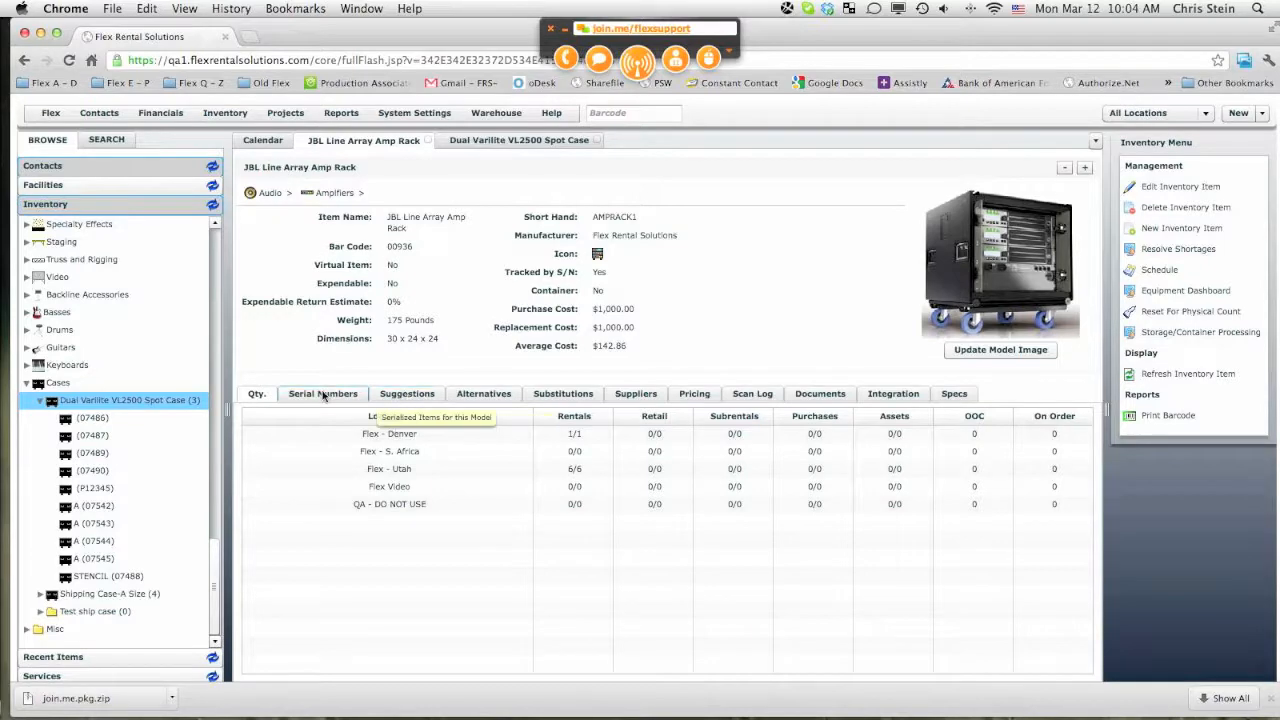
Step: View amp rack serial 00937's four Lab Gruppen PLM2000Q amps, then return to the JBL record
{"action": "left_click", "coordinate": [323, 393]}
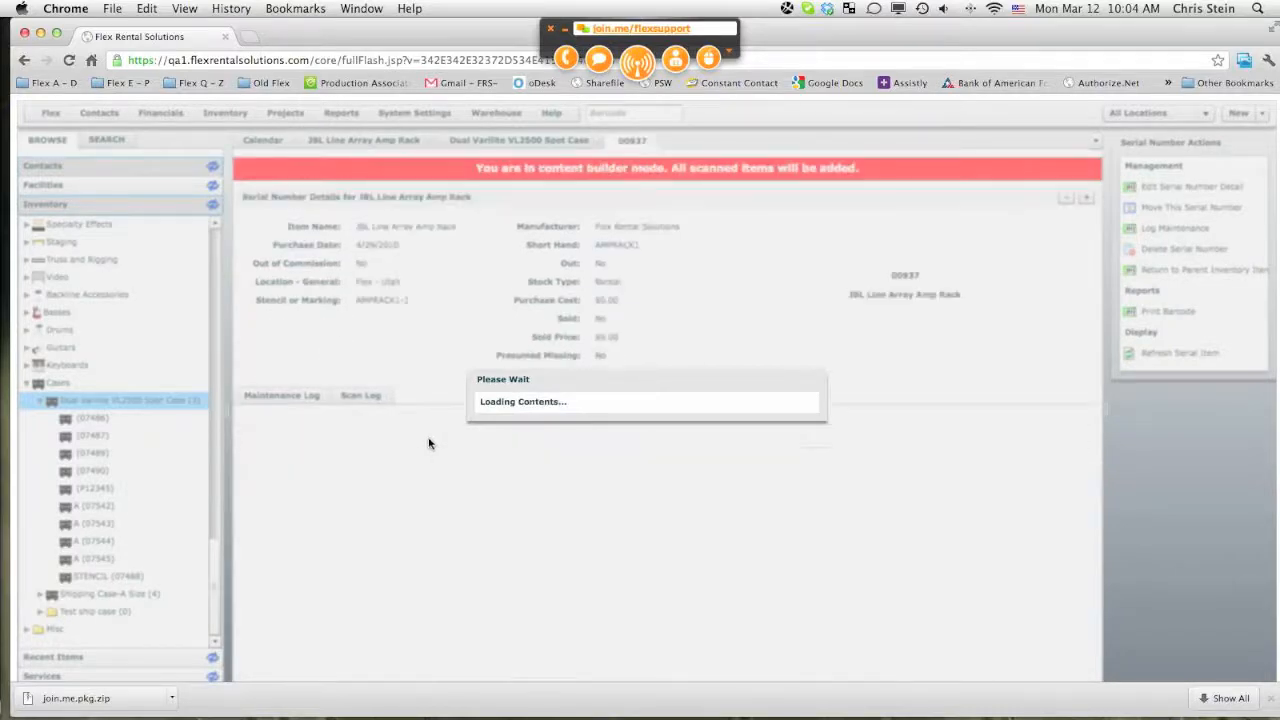
{"action": "left_click", "coordinate": [421, 395]}
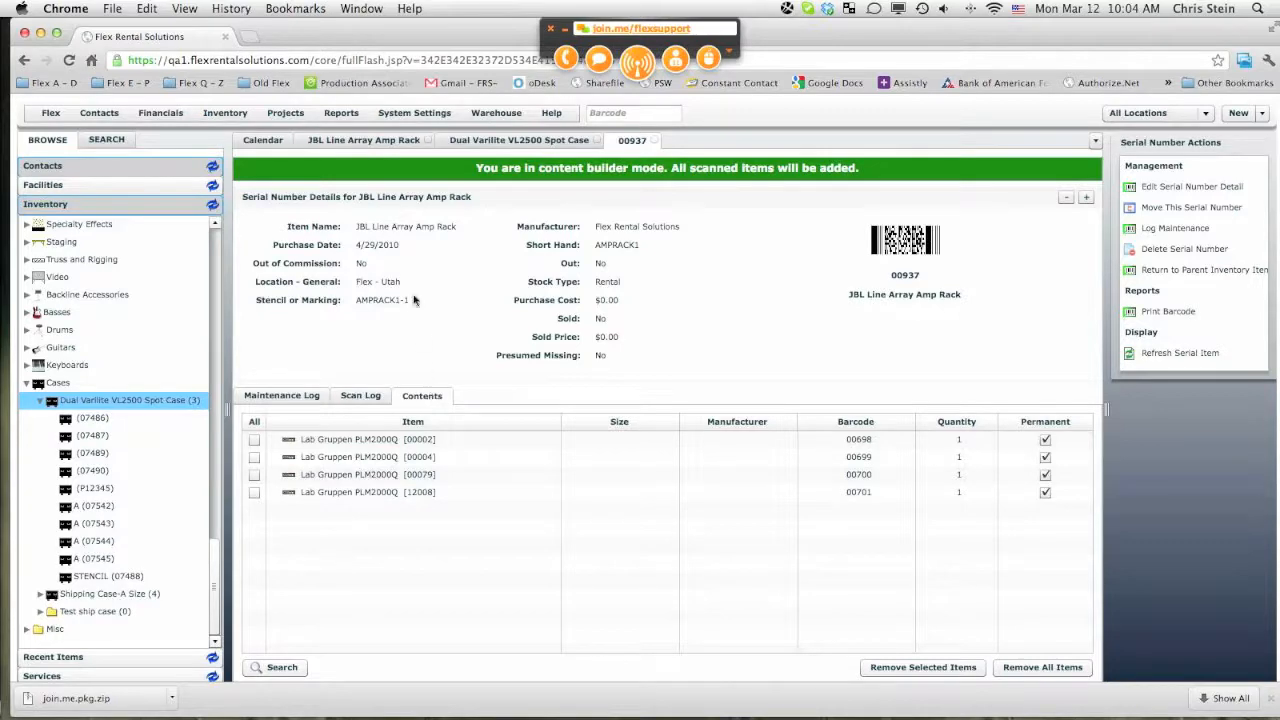
{"action": "left_click", "coordinate": [363, 139]}
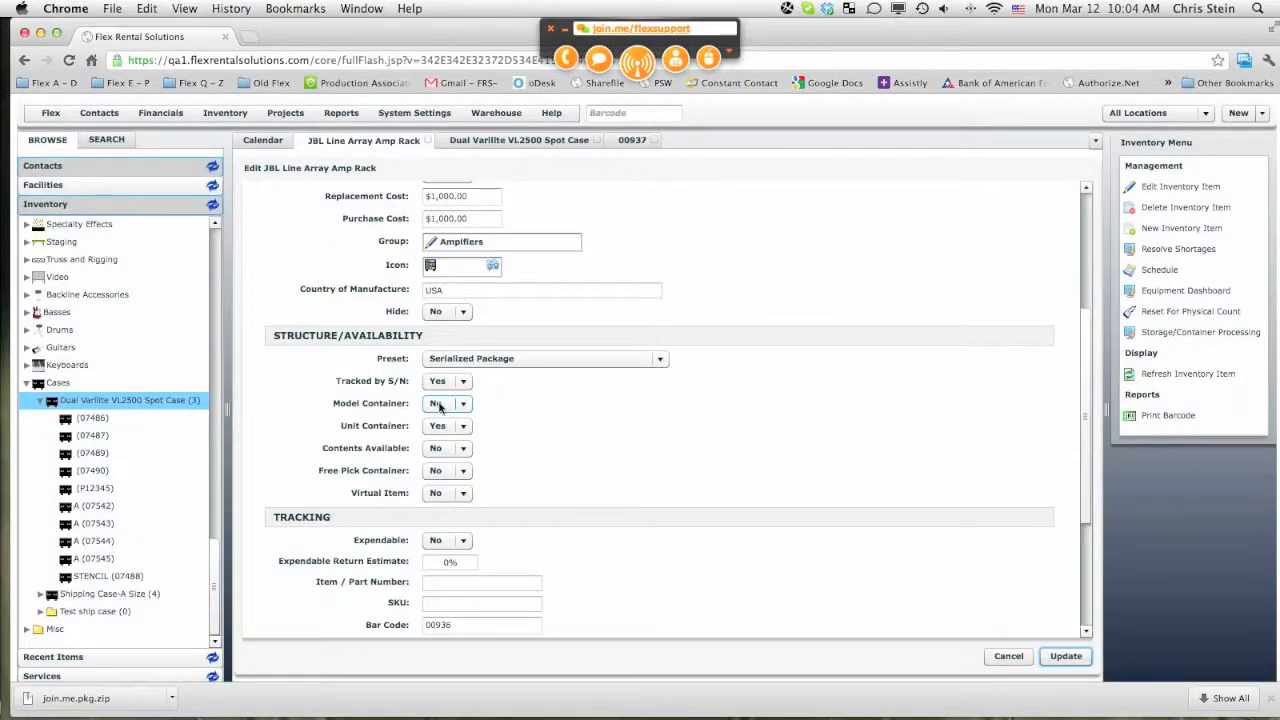
{"action": "left_click", "coordinate": [447, 403]}
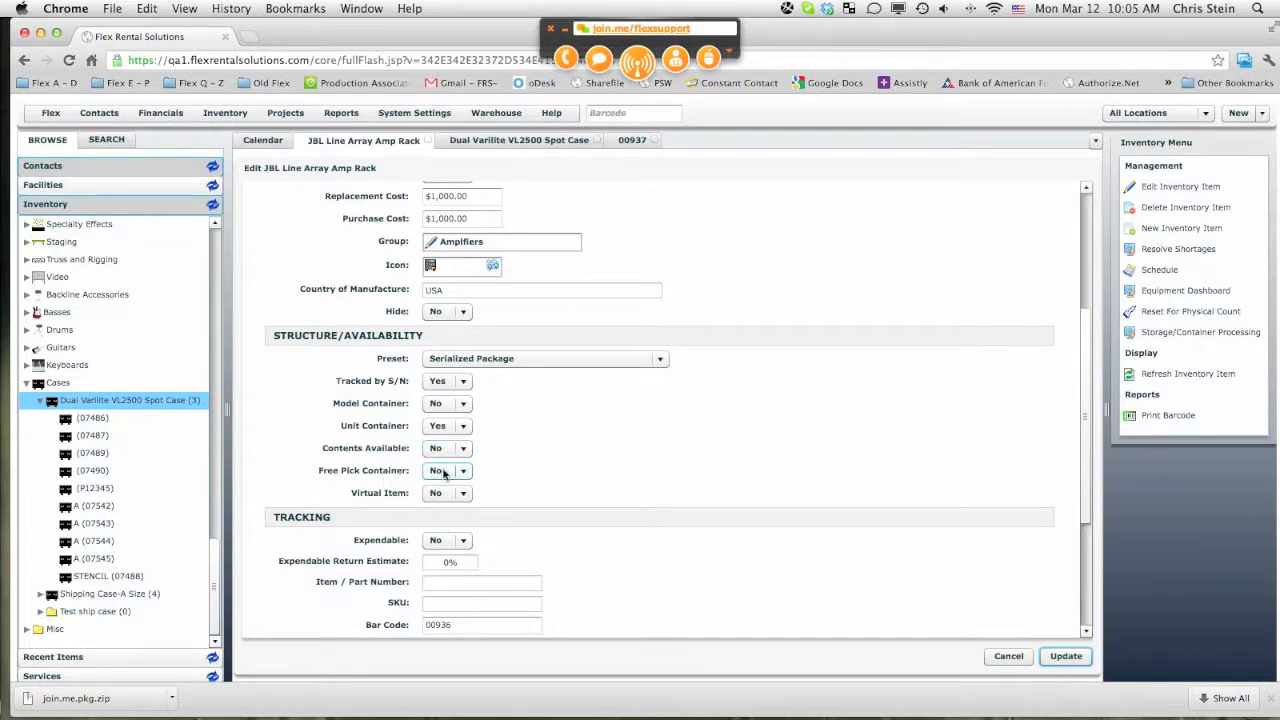
{"action": "mouse_move", "coordinate": [438, 501]}
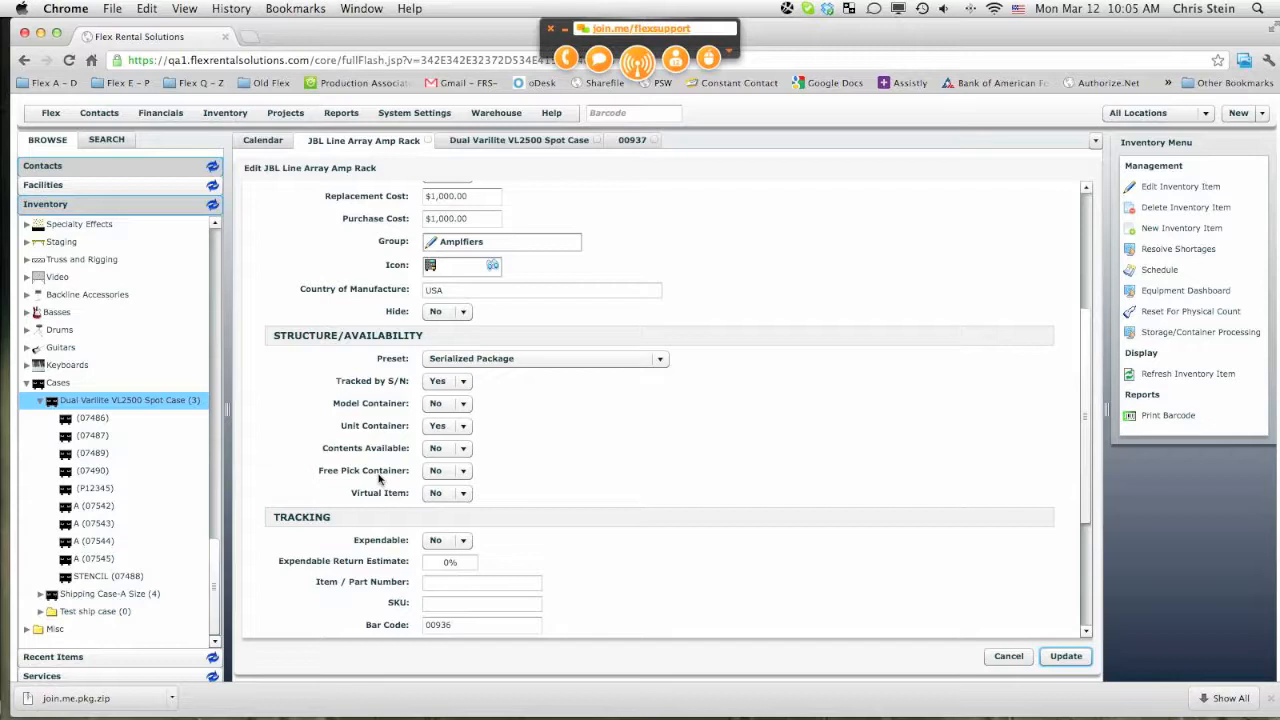
{"action": "mouse_move", "coordinate": [378, 485]}
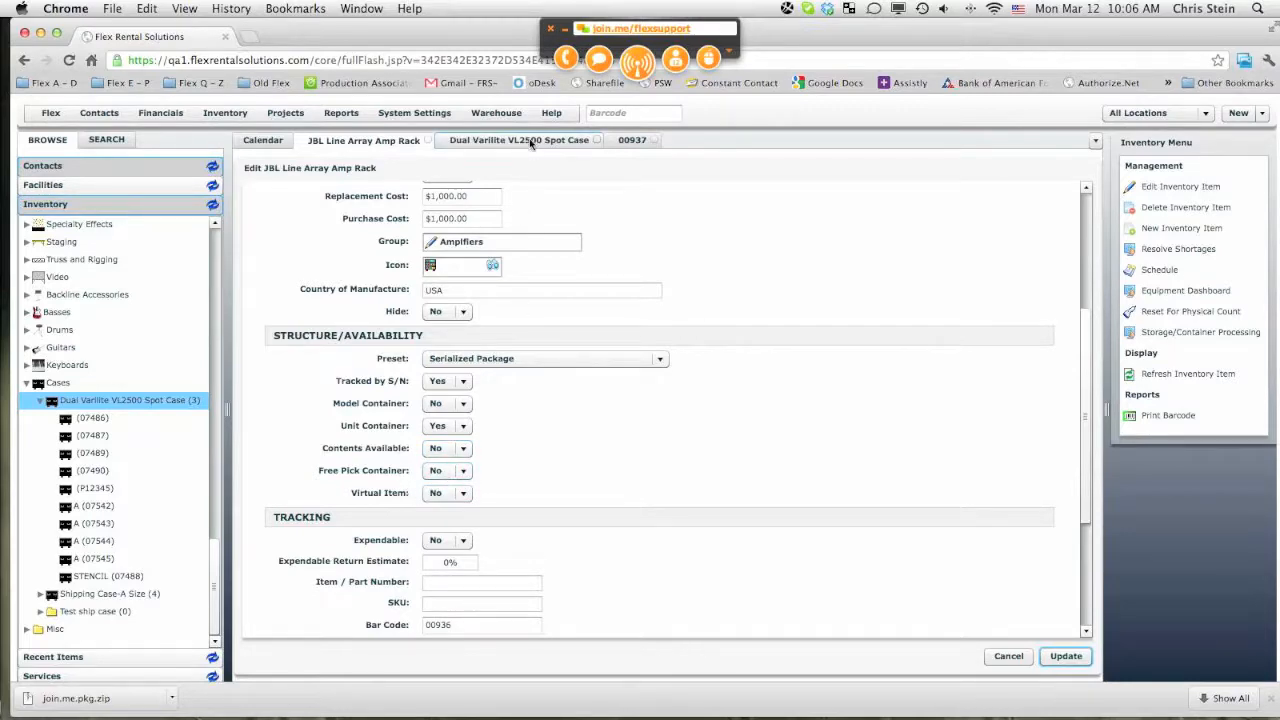
{"action": "left_click", "coordinate": [1008, 656]}
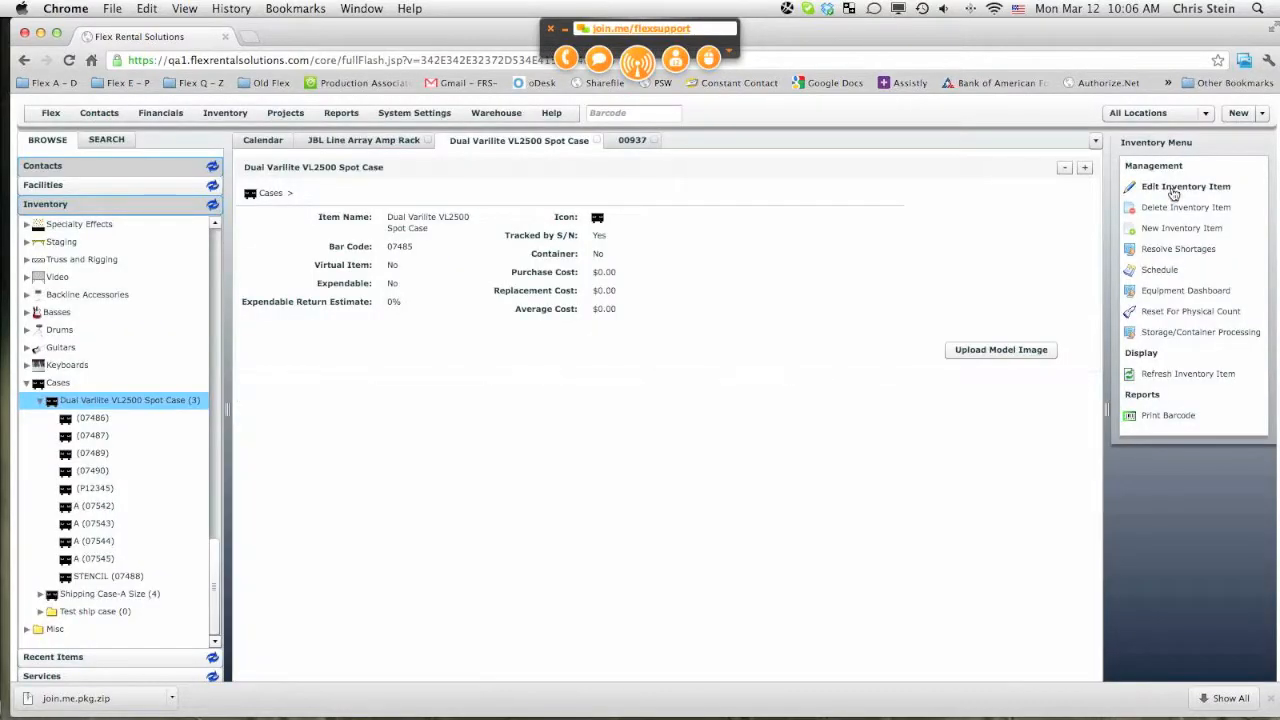
{"action": "left_click", "coordinate": [1186, 186]}
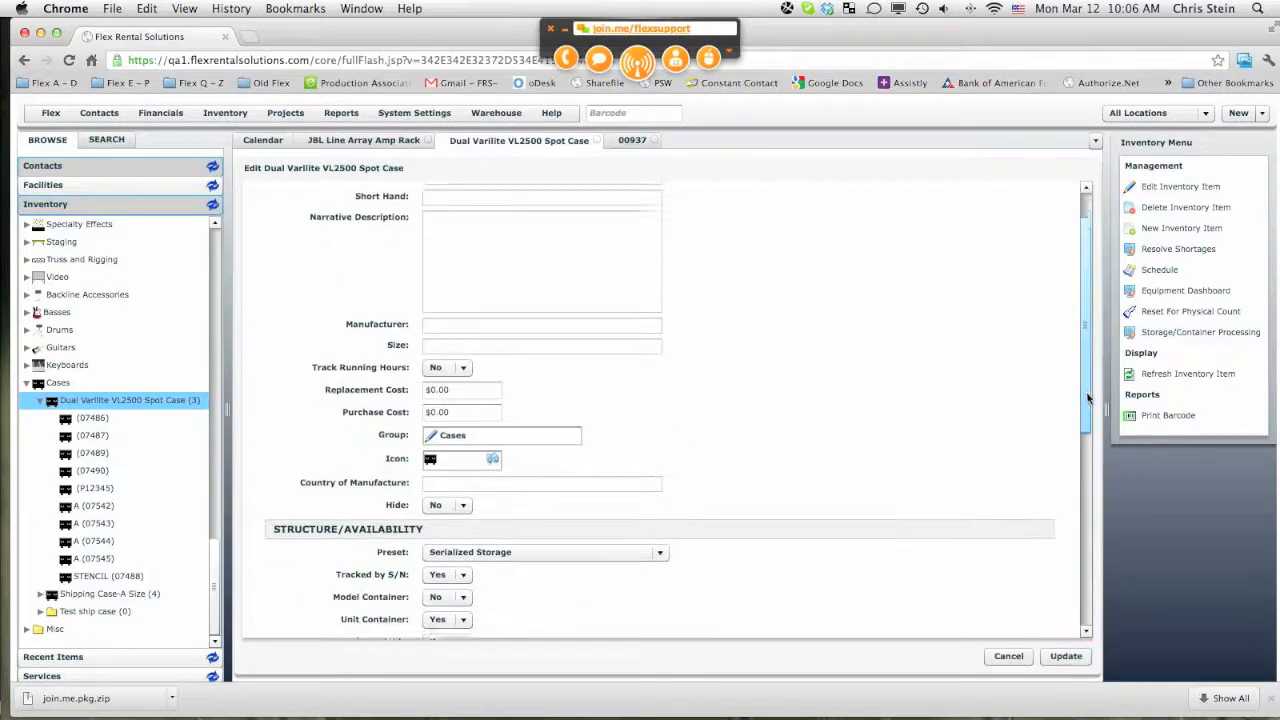
{"action": "scroll", "scroll_direction": "down", "scroll_amount": 3}
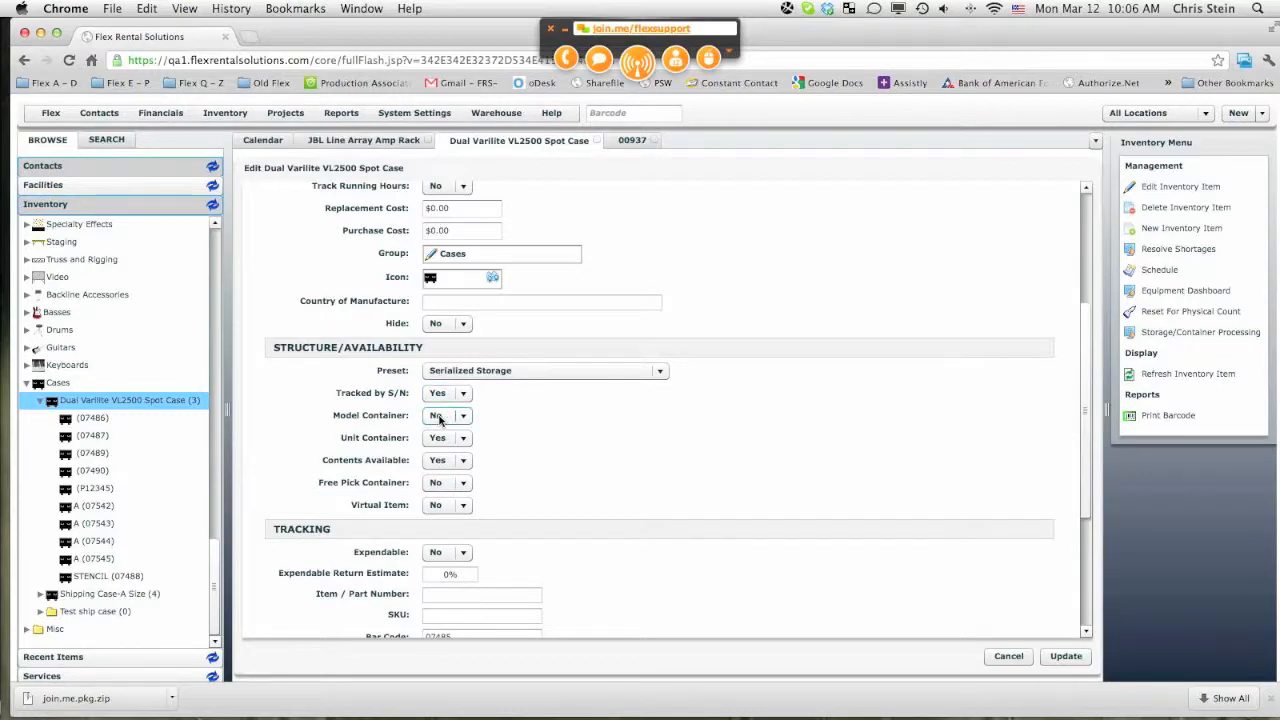
{"action": "left_click", "coordinate": [445, 438]}
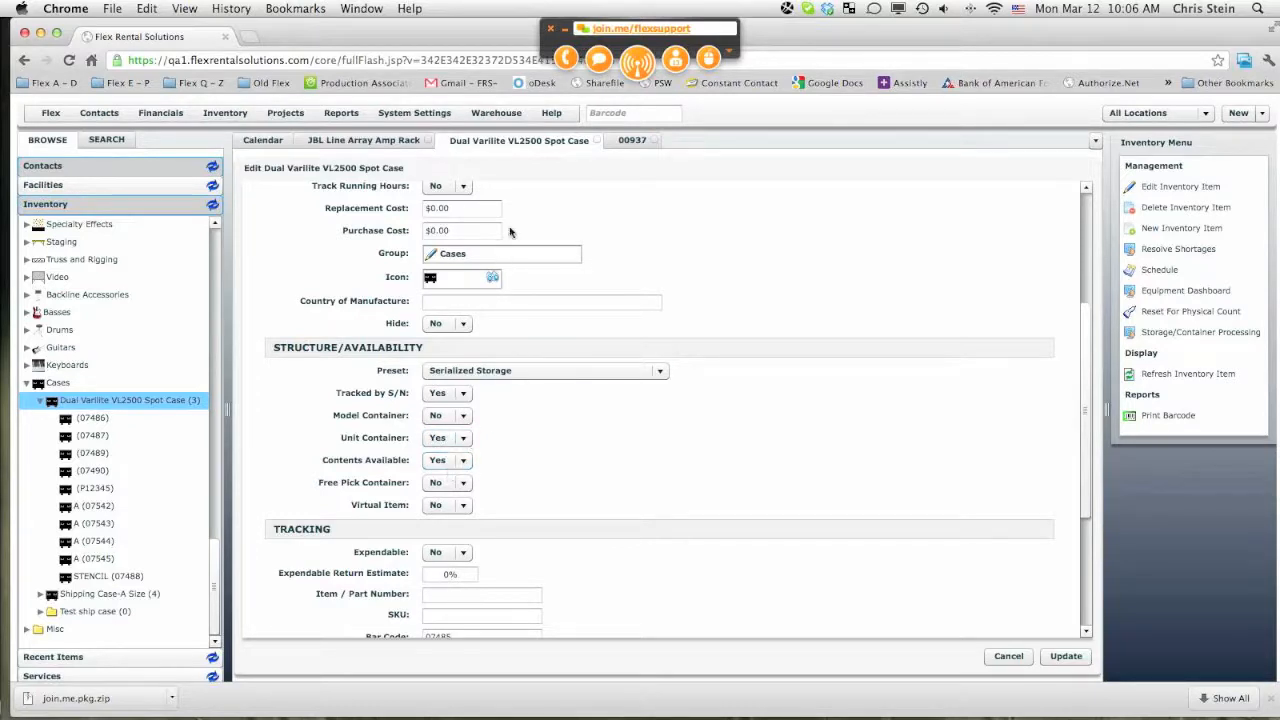
{"action": "mouse_move", "coordinate": [476, 459]}
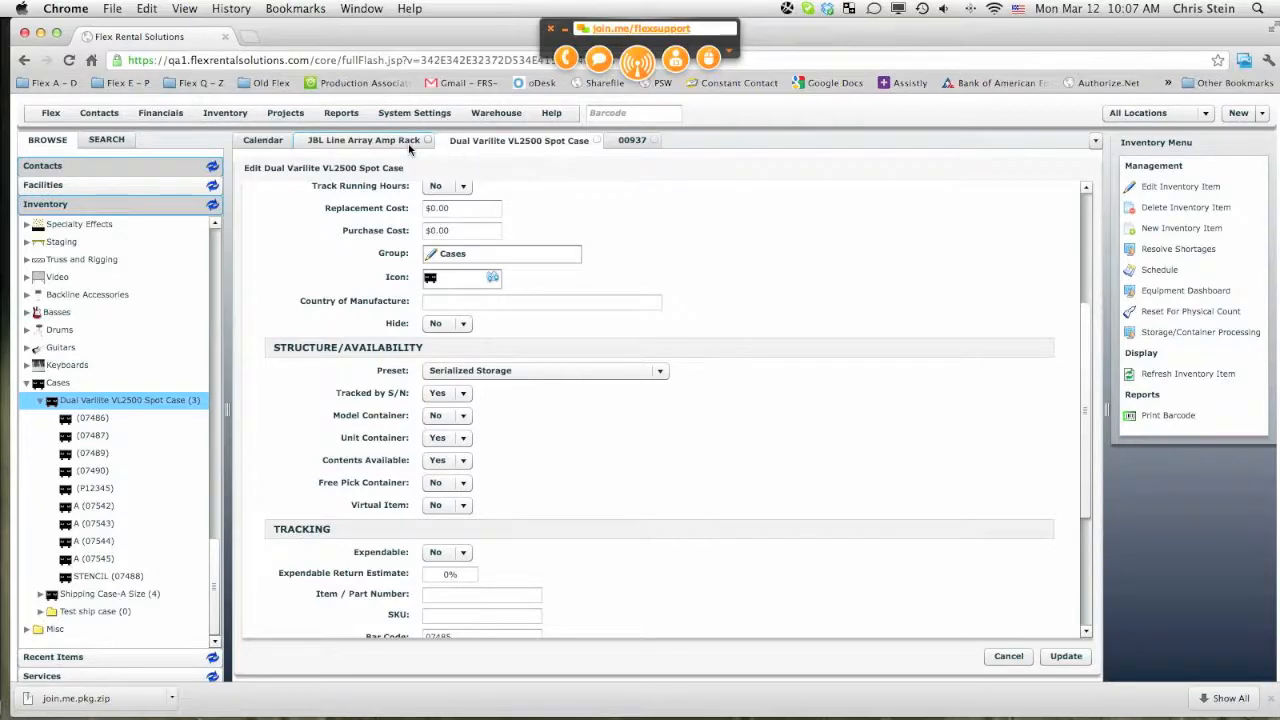
Step: Open amp rack serial 03161 and its Lab Gruppen PLM2000Q amplifier record
{"action": "left_click", "coordinate": [363, 140]}
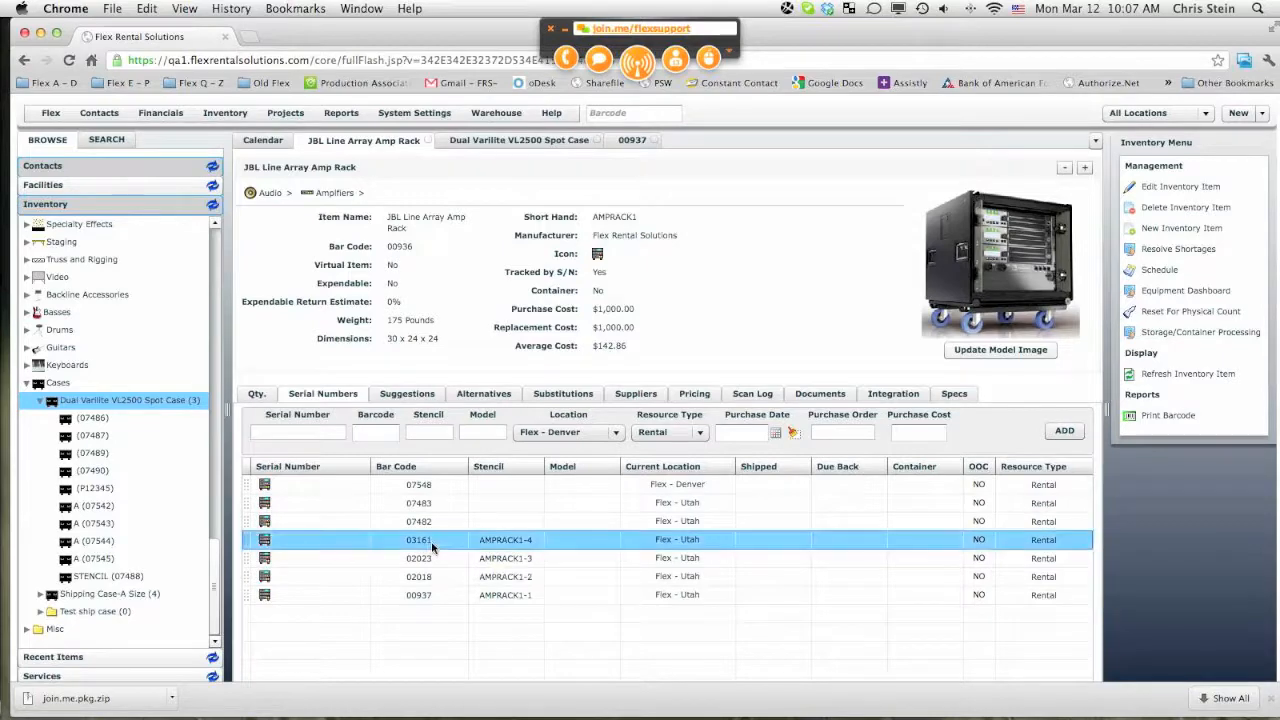
{"action": "double_click", "coordinate": [418, 539]}
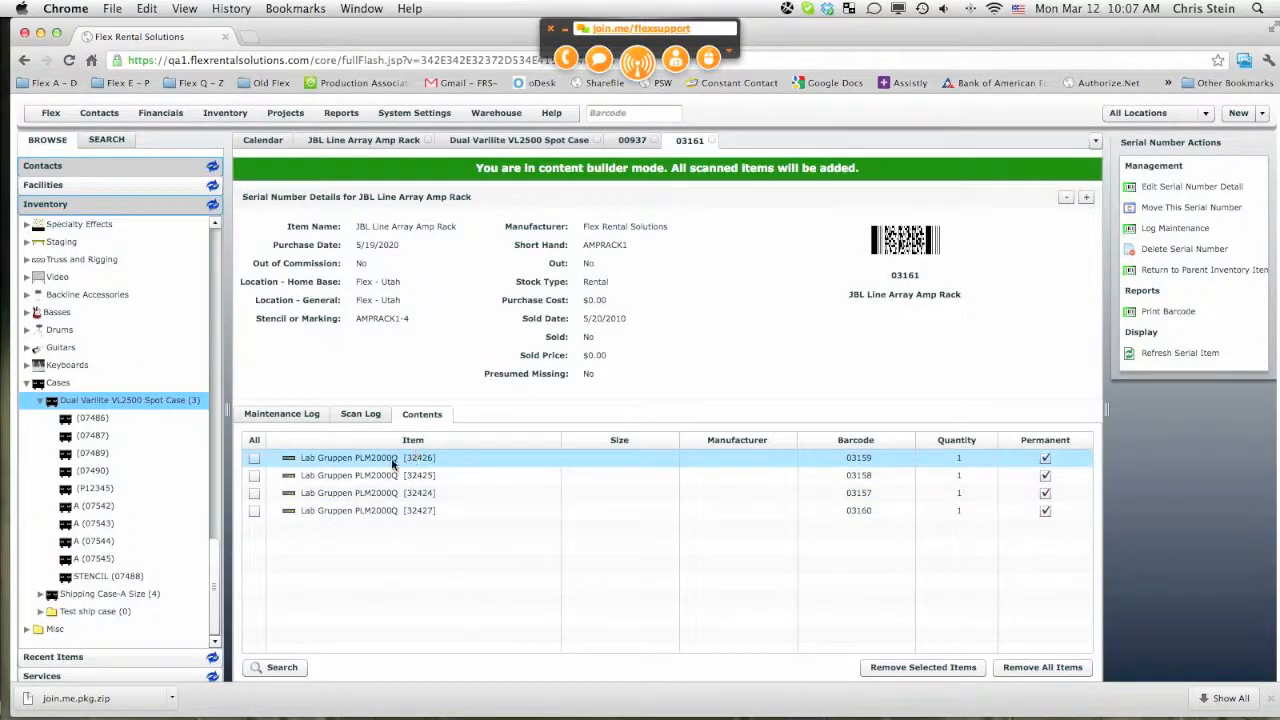
{"action": "left_click", "coordinate": [413, 492]}
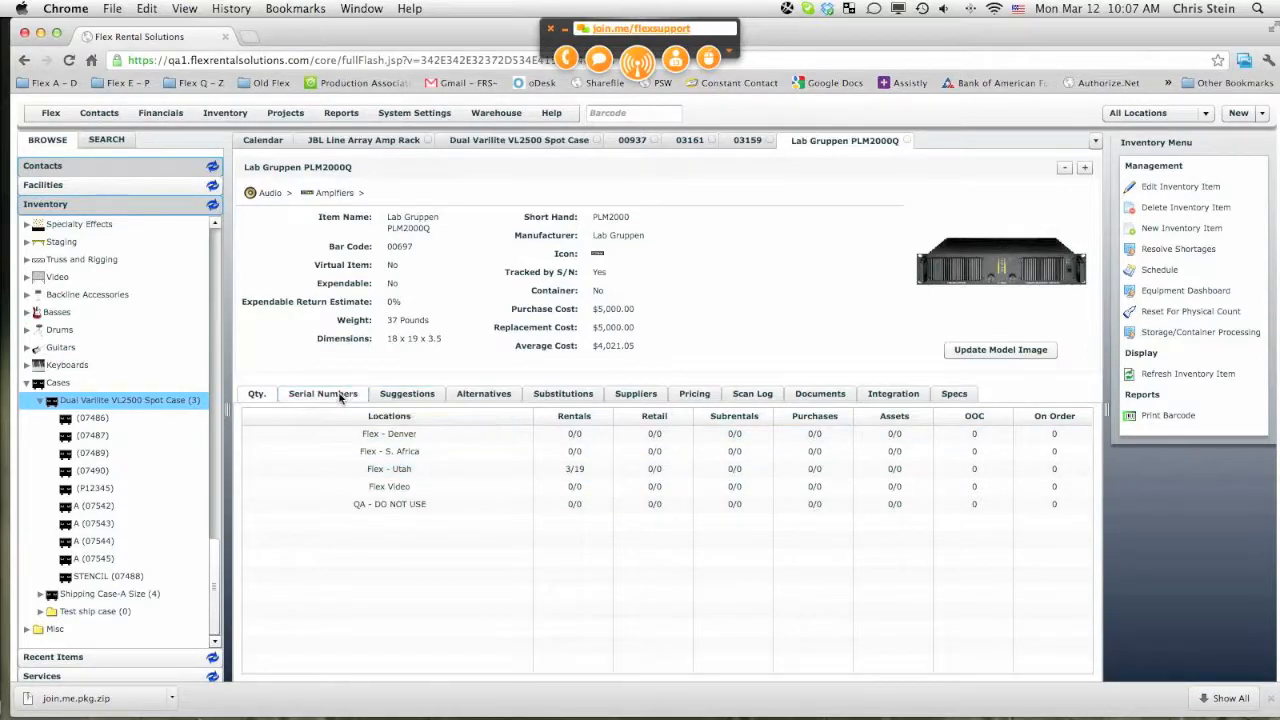
Step: Browse the PLM2000Q serial list, select serial NEWSN, and return to the amp rack record
{"action": "left_click", "coordinate": [322, 393]}
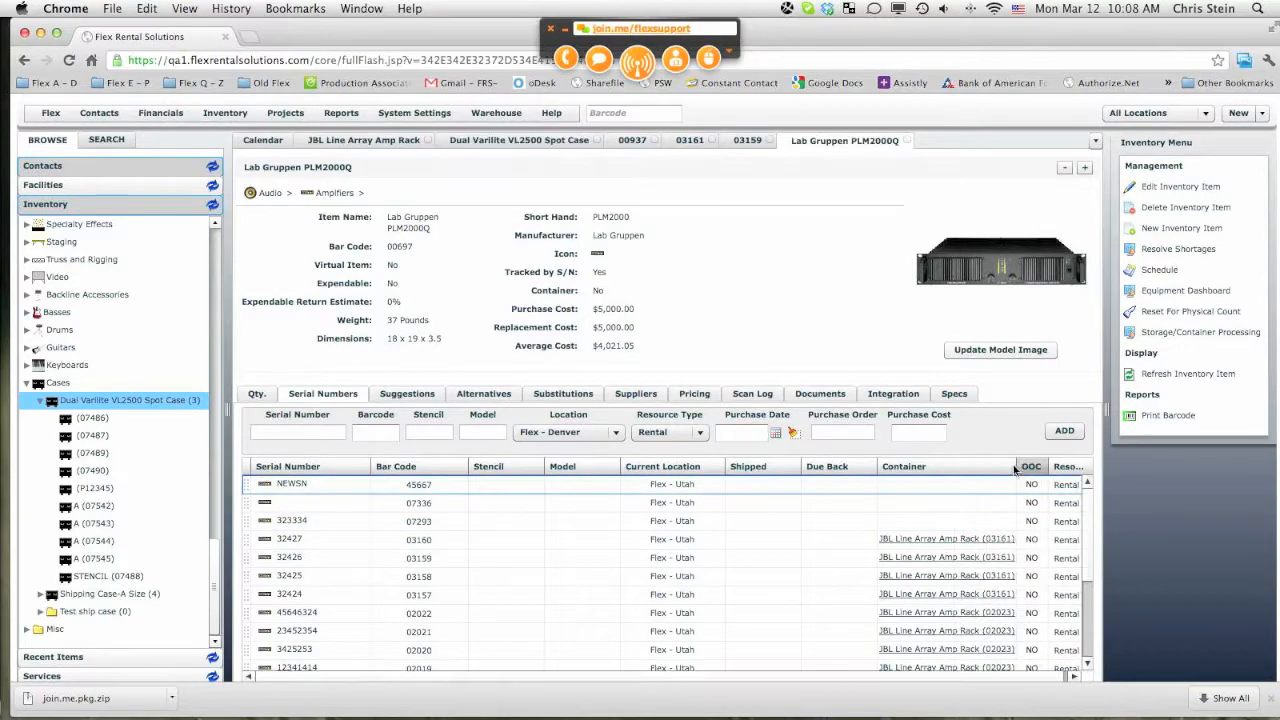
{"action": "scroll", "scroll_direction": "down", "scroll_amount": 3}
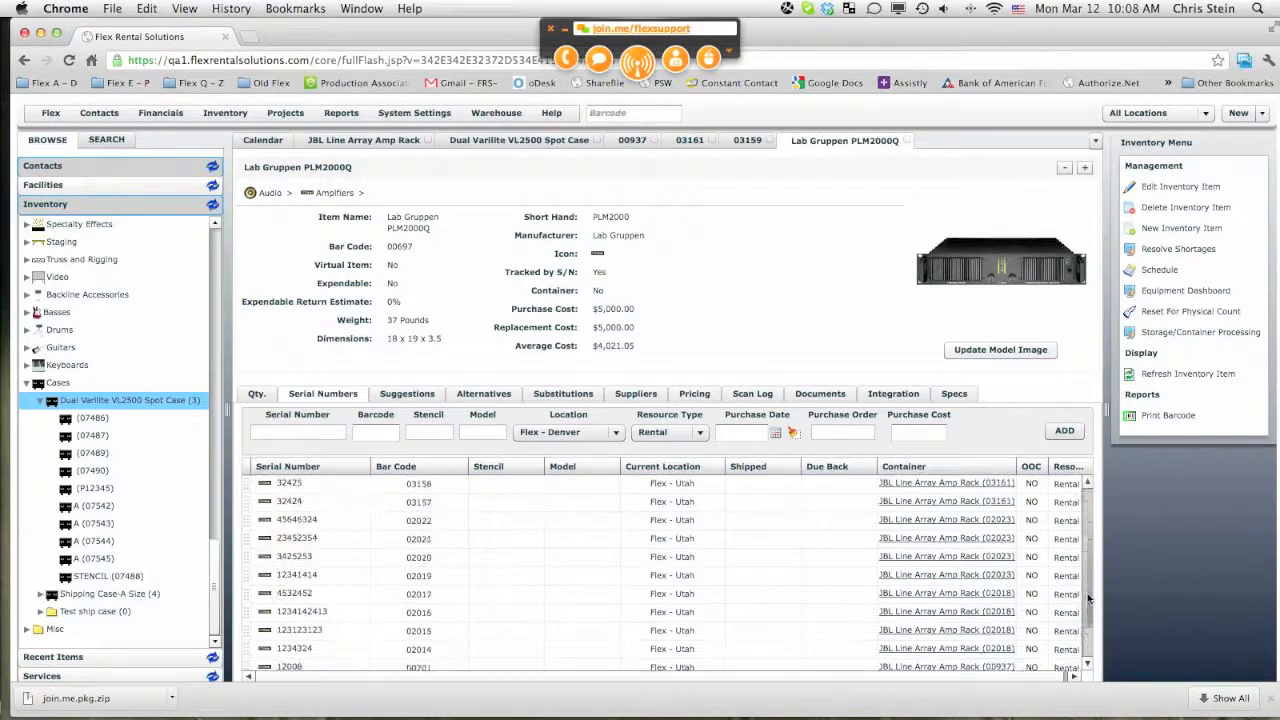
{"action": "scroll", "scroll_direction": "down", "scroll_amount": 3}
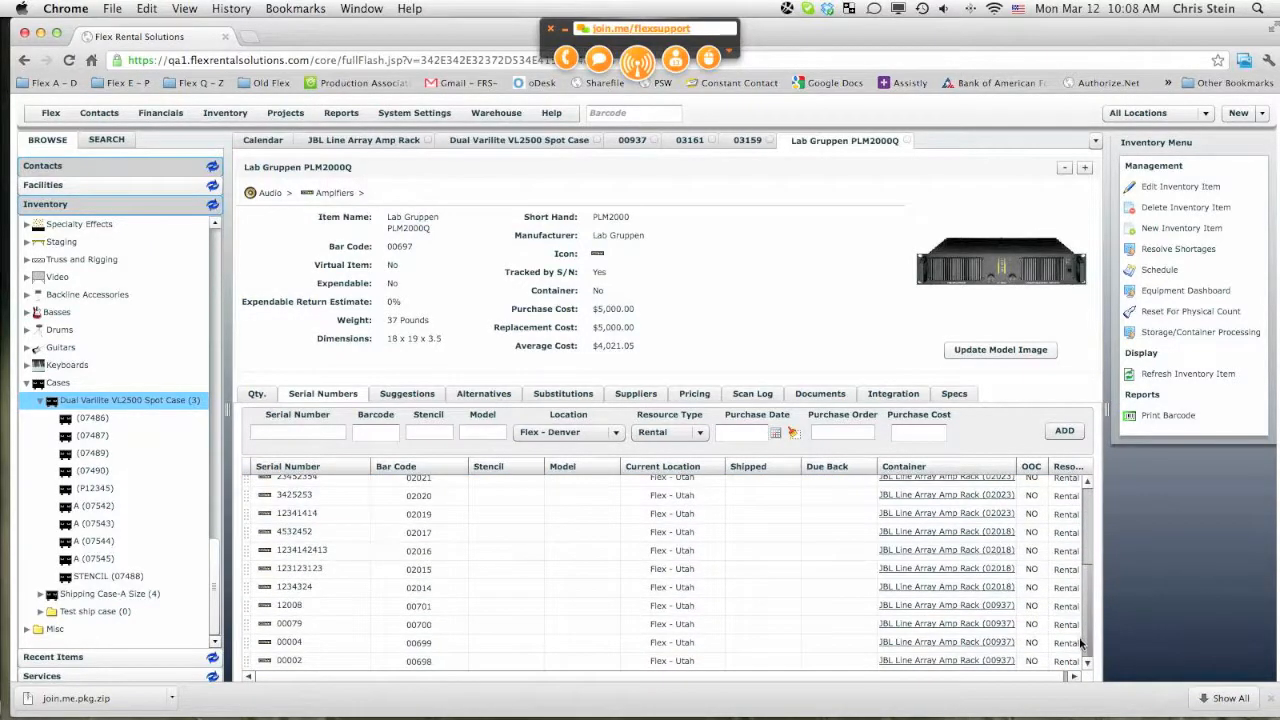
{"action": "left_click", "coordinate": [400, 642]}
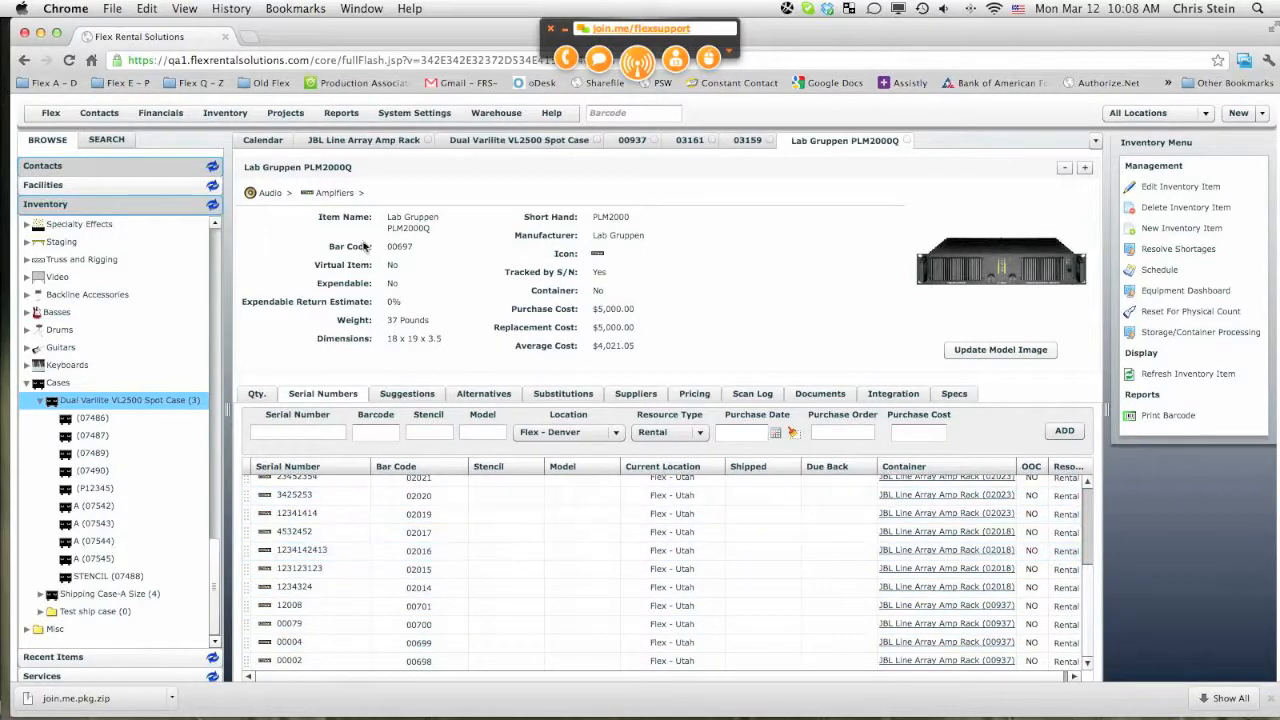
{"action": "mouse_move", "coordinate": [322, 167]}
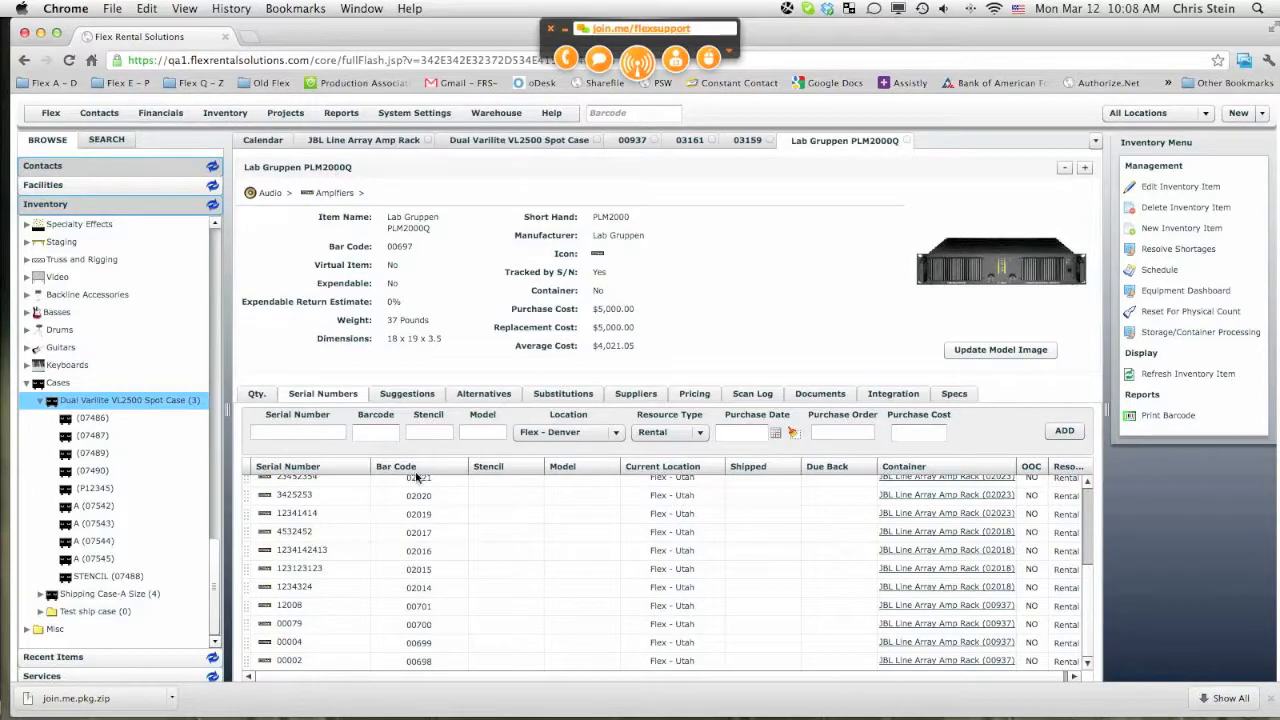
{"action": "mouse_move", "coordinate": [1087, 585]}
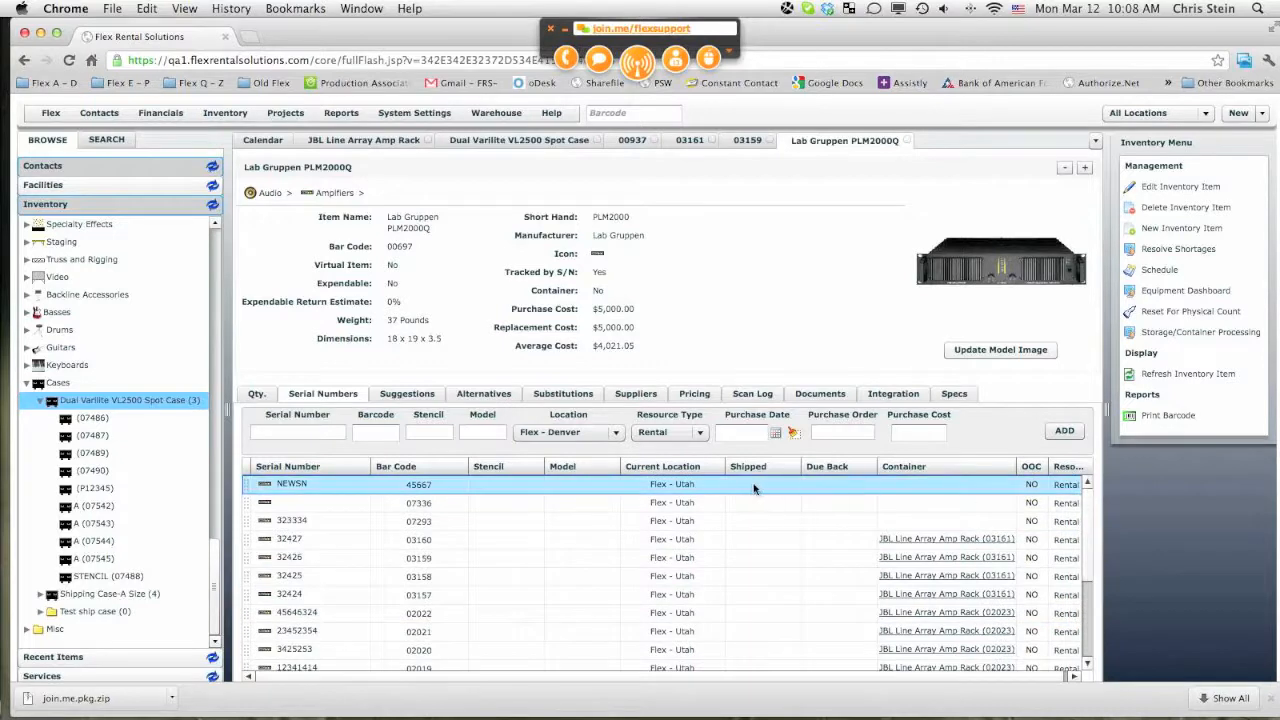
{"action": "left_click", "coordinate": [730, 520]}
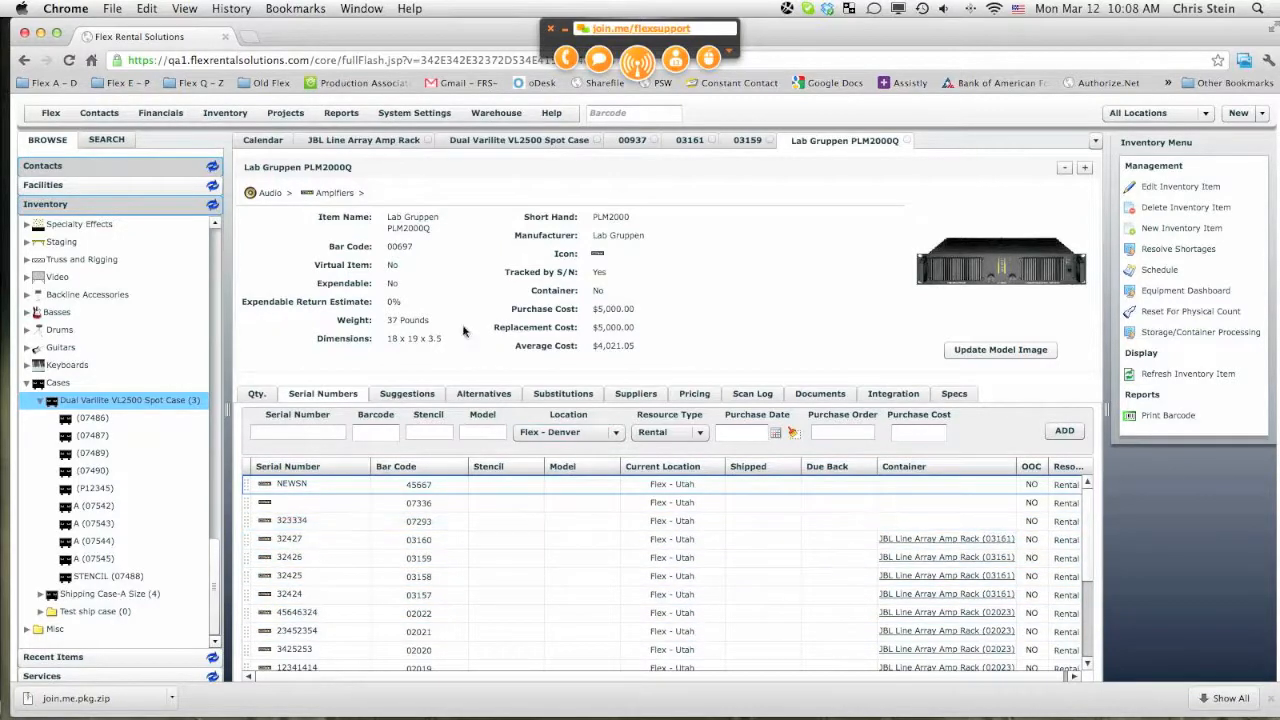
{"action": "left_click", "coordinate": [363, 140]}
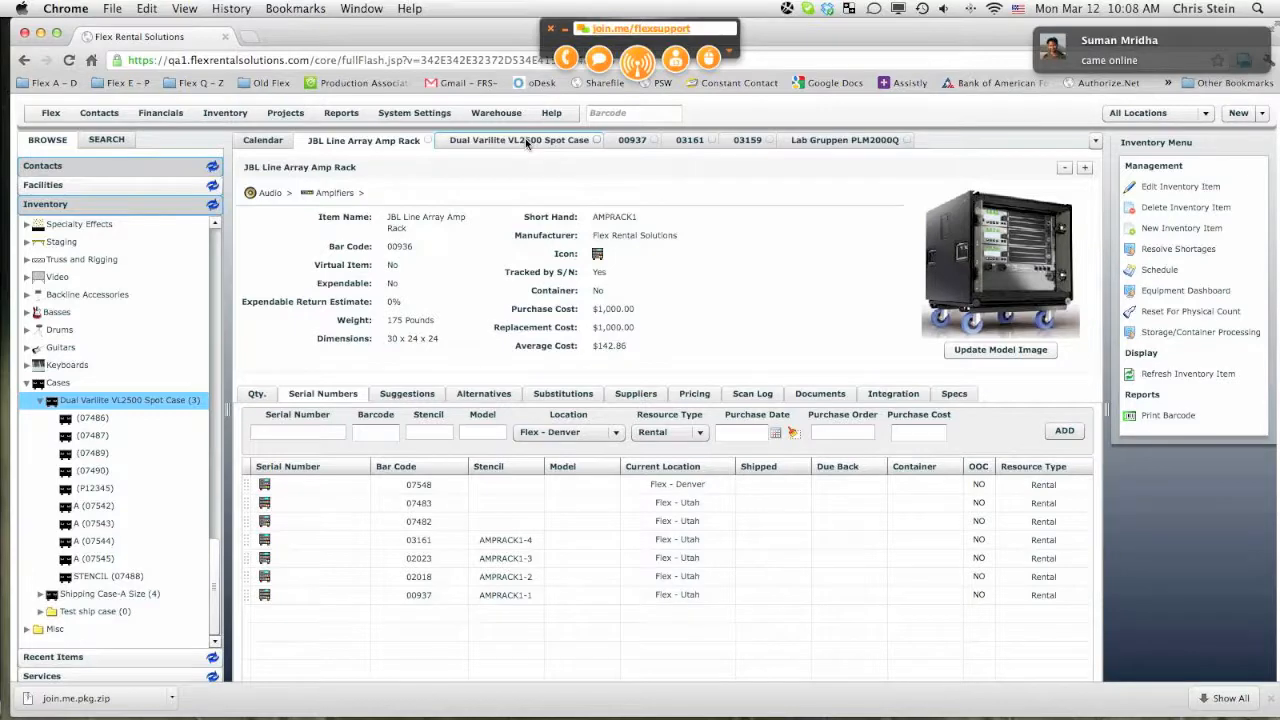
Step: List the spot case serials, open amplifier serial 45667, and scroll the tree to VL2500 Spot Lights
{"action": "left_click", "coordinate": [519, 140]}
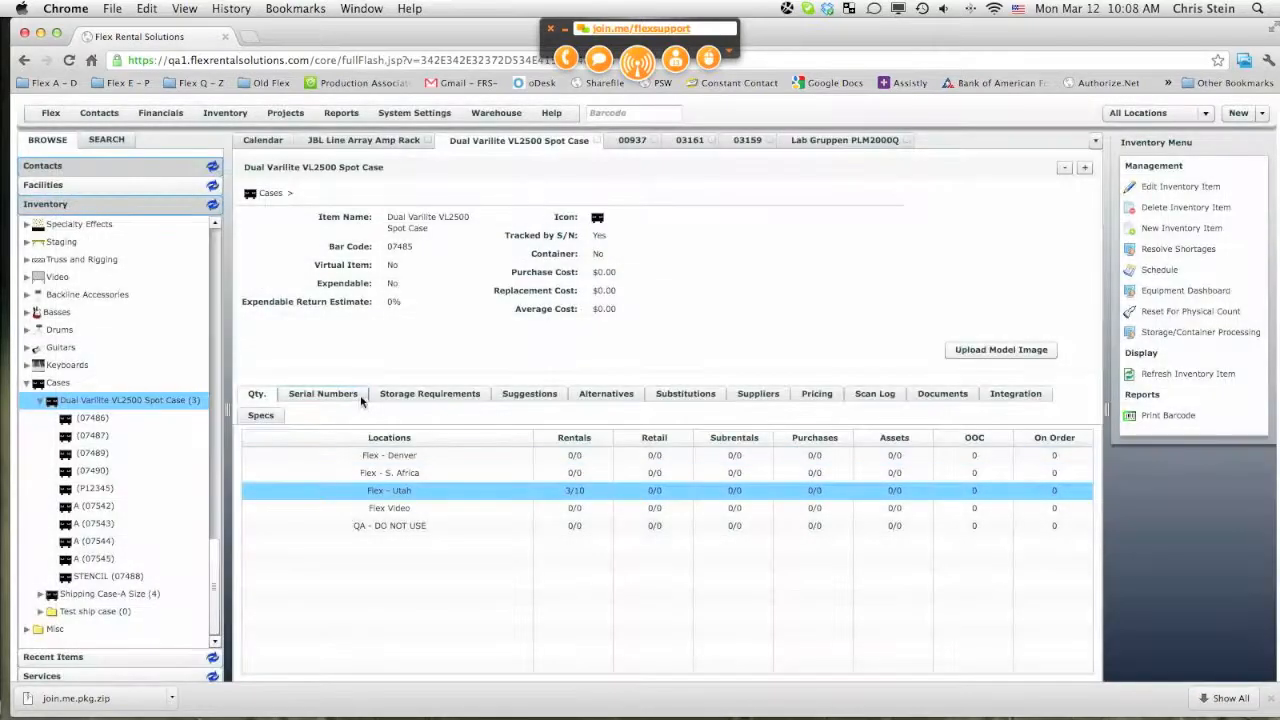
{"action": "left_click", "coordinate": [322, 393]}
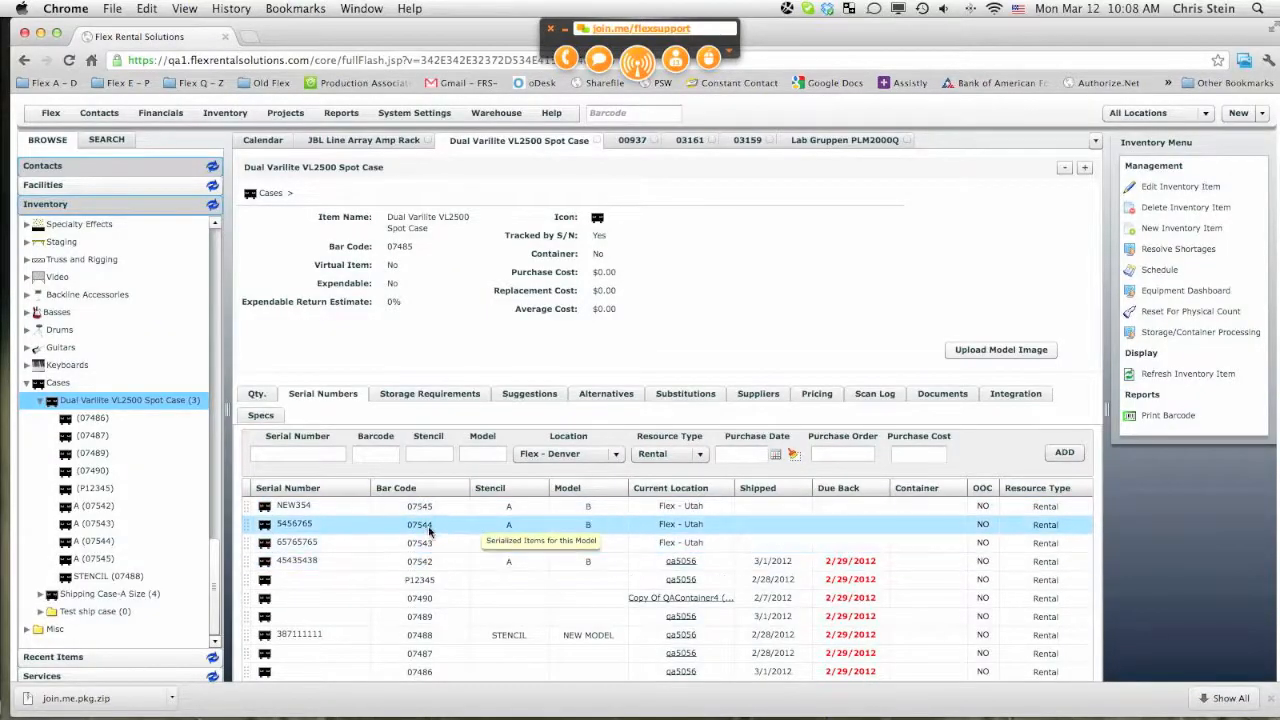
{"action": "left_click", "coordinate": [294, 523]}
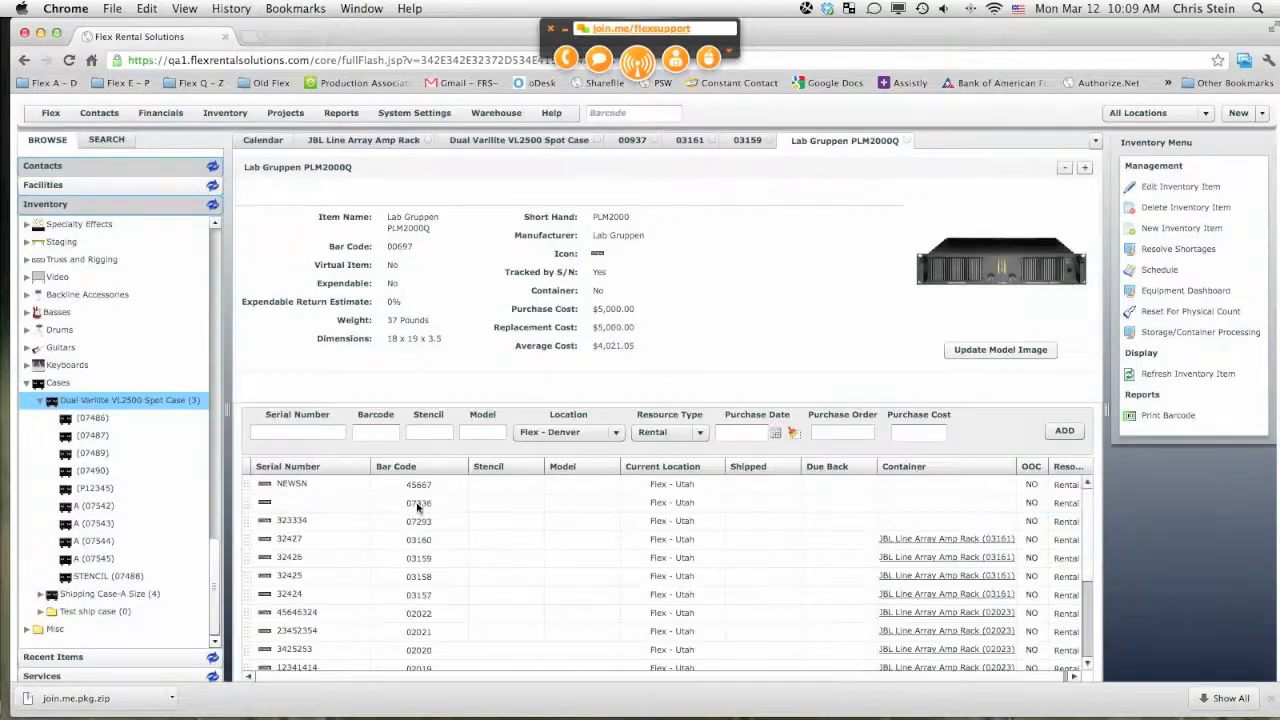
{"action": "left_click", "coordinate": [420, 484]}
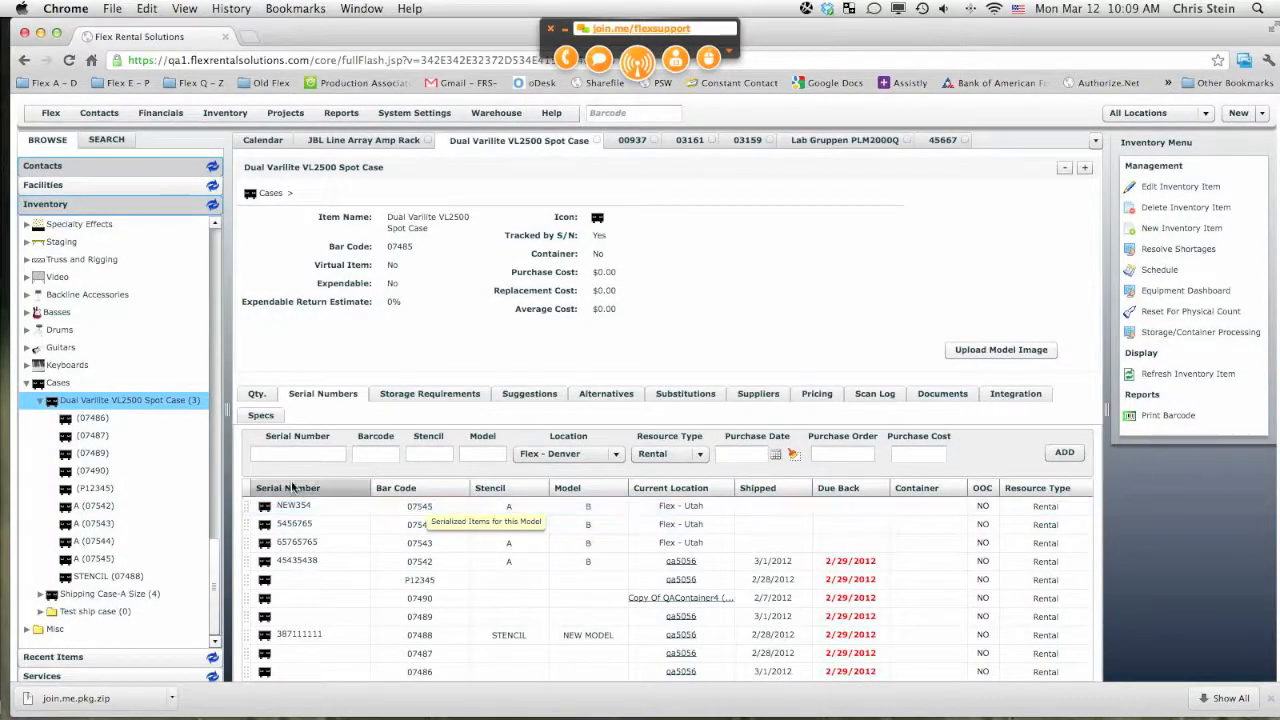
{"action": "scroll", "scroll_direction": "down", "scroll_amount": 3}
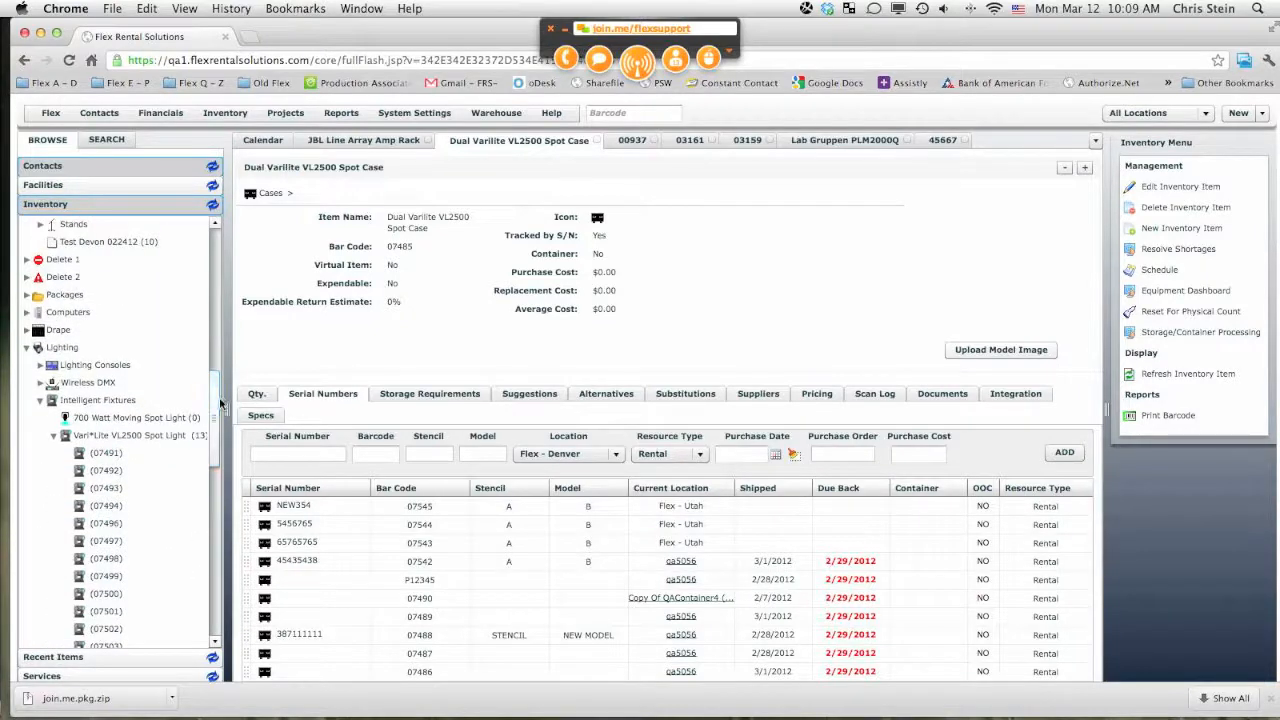
Step: List the VL2500 Spot Light serials, then return to spot case serial 07545's contents
{"action": "left_click", "coordinate": [140, 435]}
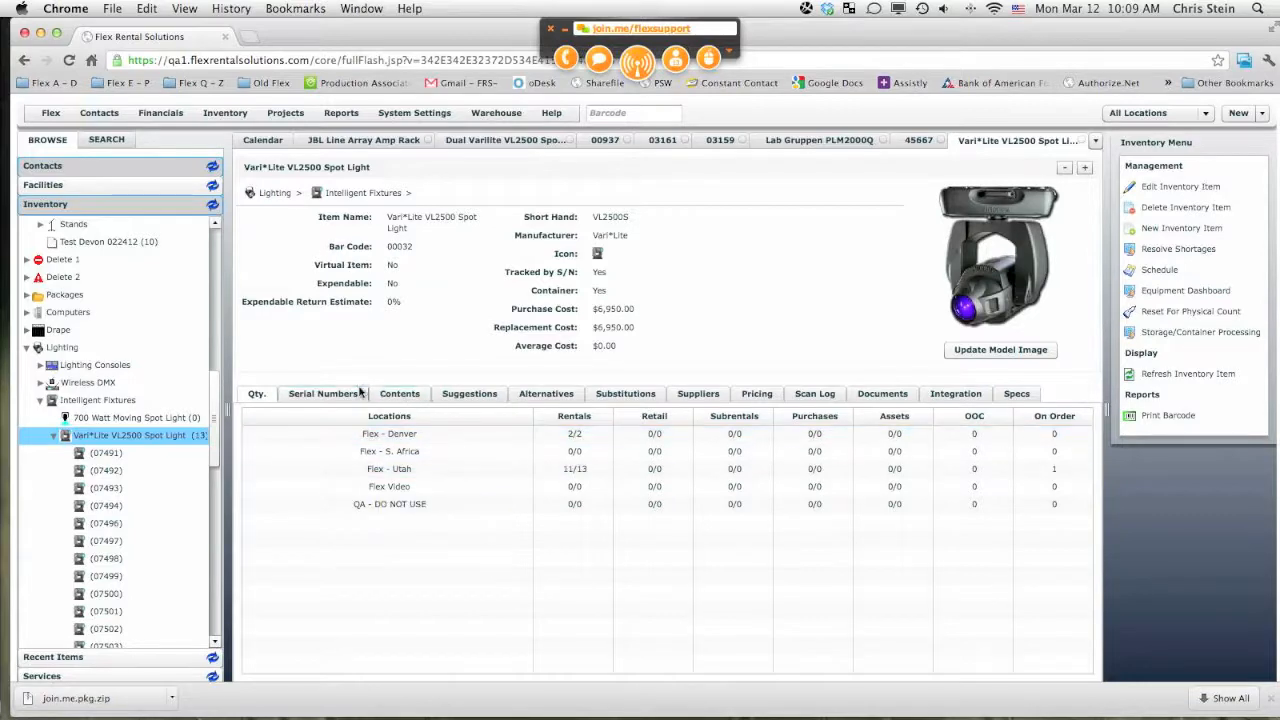
{"action": "left_click", "coordinate": [322, 393]}
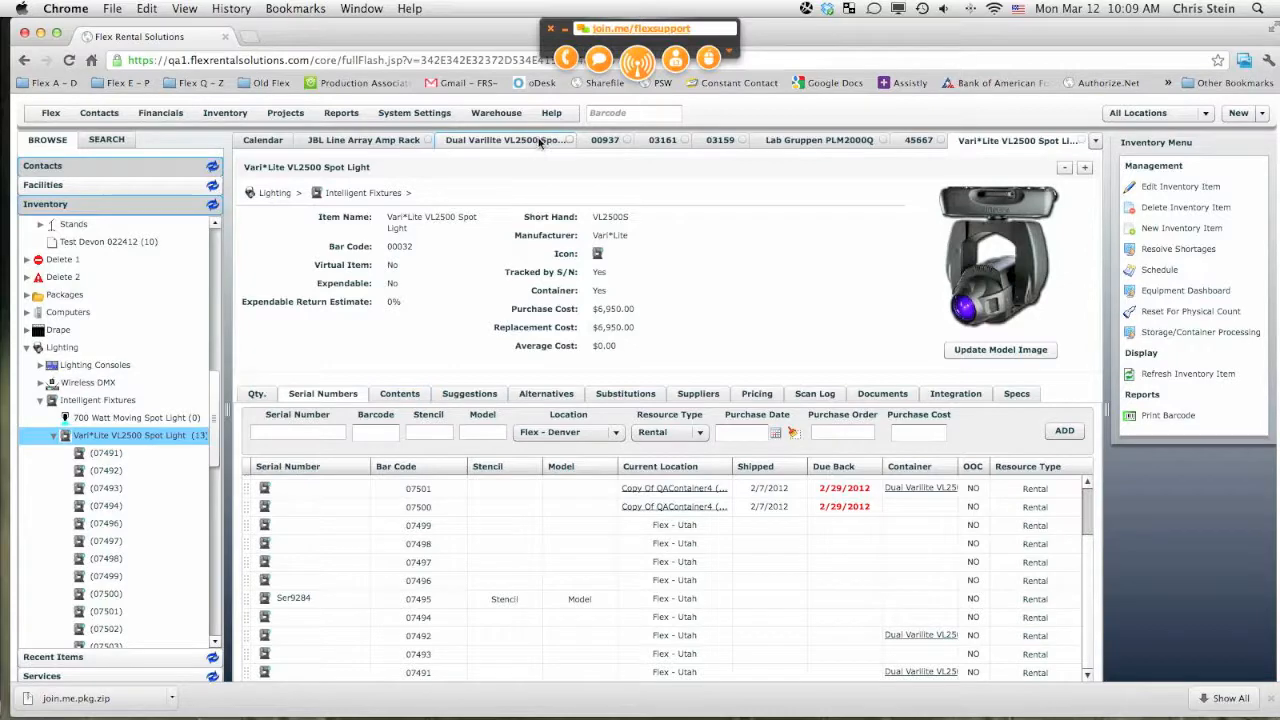
{"action": "left_click", "coordinate": [507, 140]}
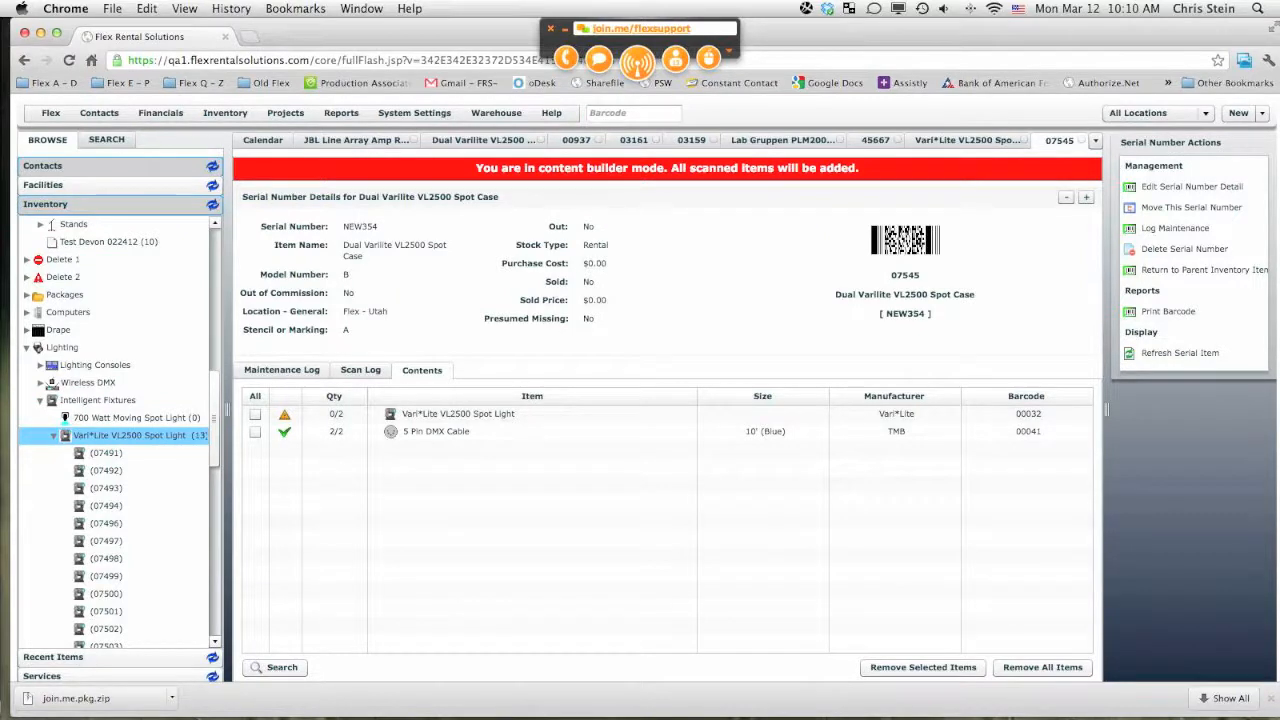
Step: Add spot lights 07496 and 07497 to case NEW354 by barcode, reaching 2/2
{"action": "type", "text": "09"}
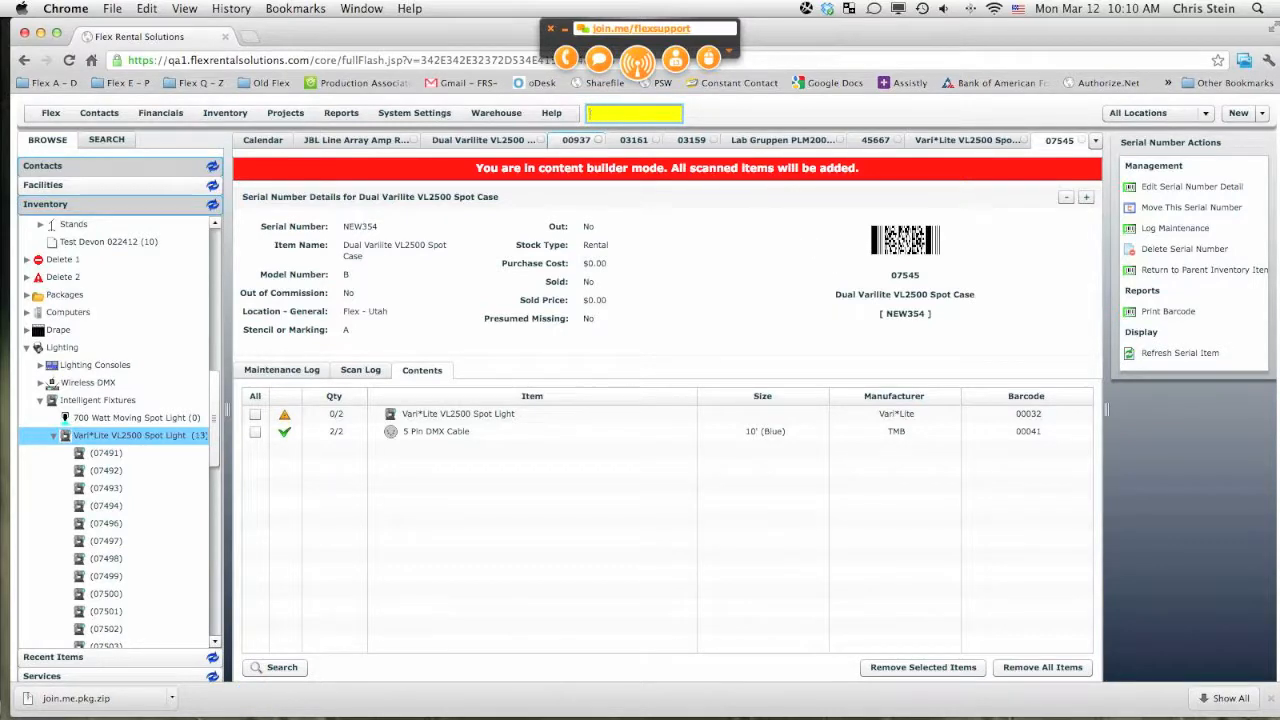
{"action": "type", "text": "046"}
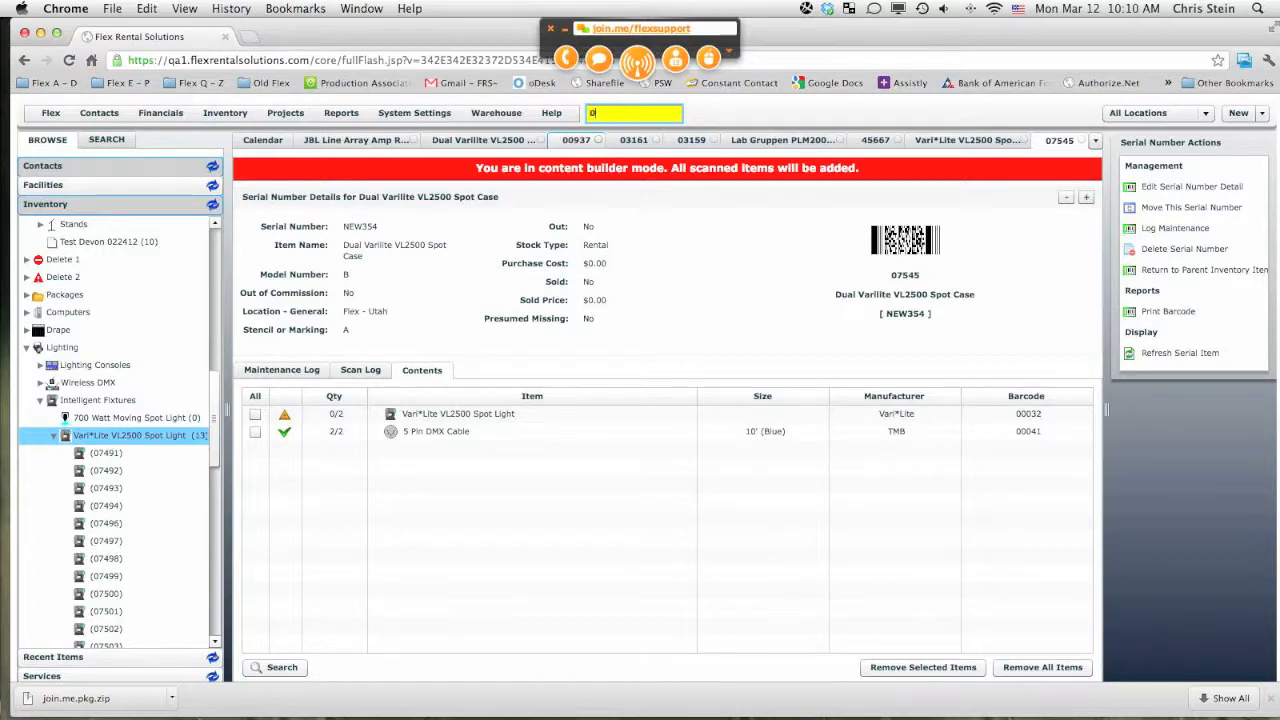
{"action": "type", "text": "74"}
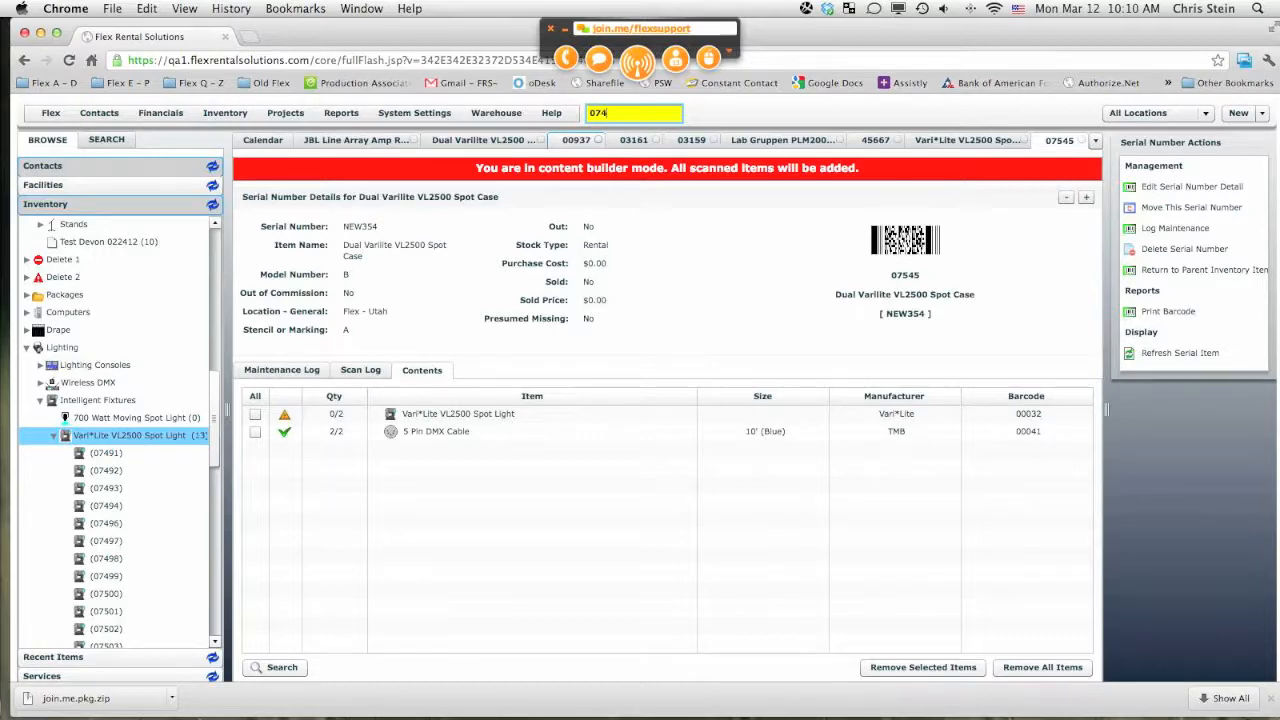
{"action": "left_click", "coordinate": [372, 413]}
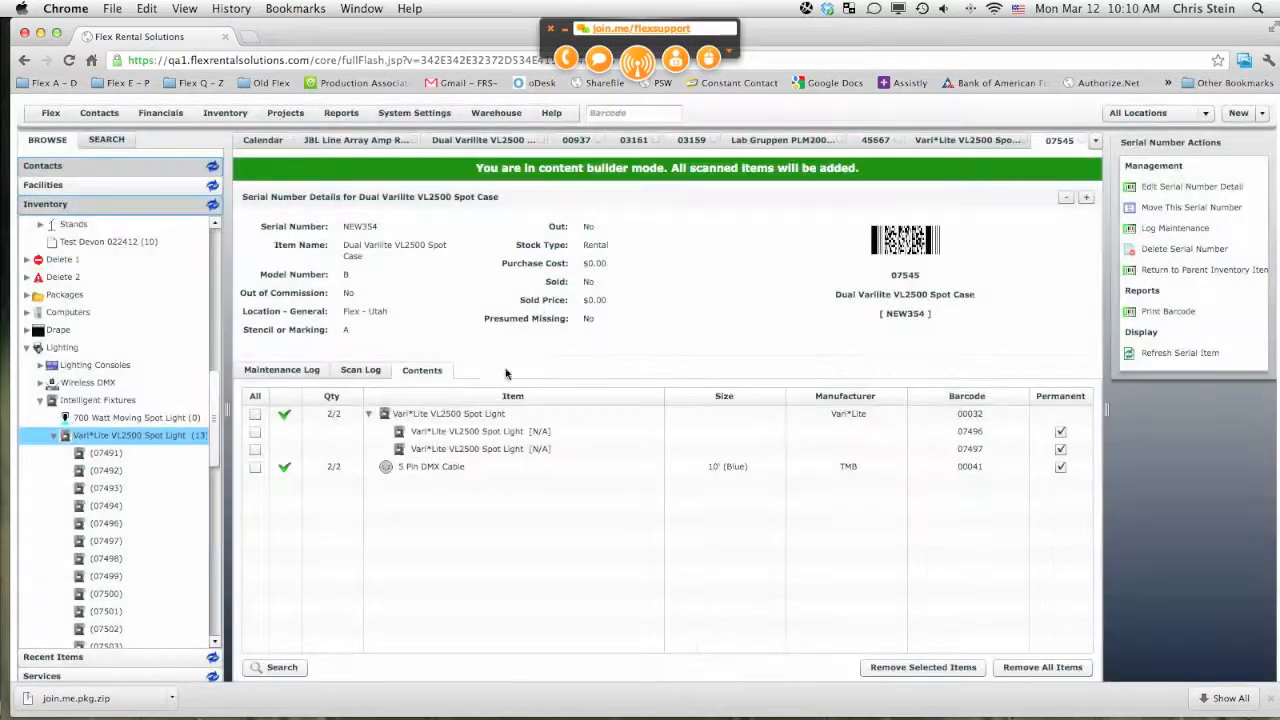
{"action": "left_click", "coordinate": [480, 431]}
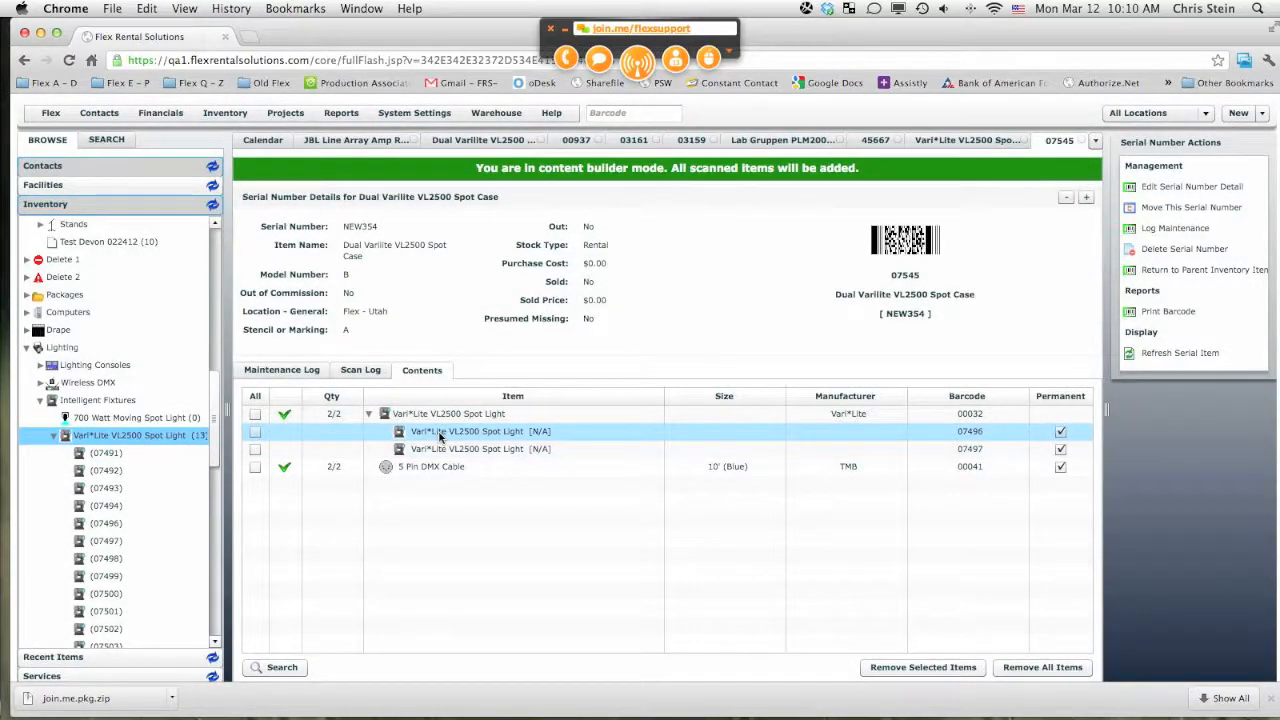
{"action": "left_click", "coordinate": [968, 140]}
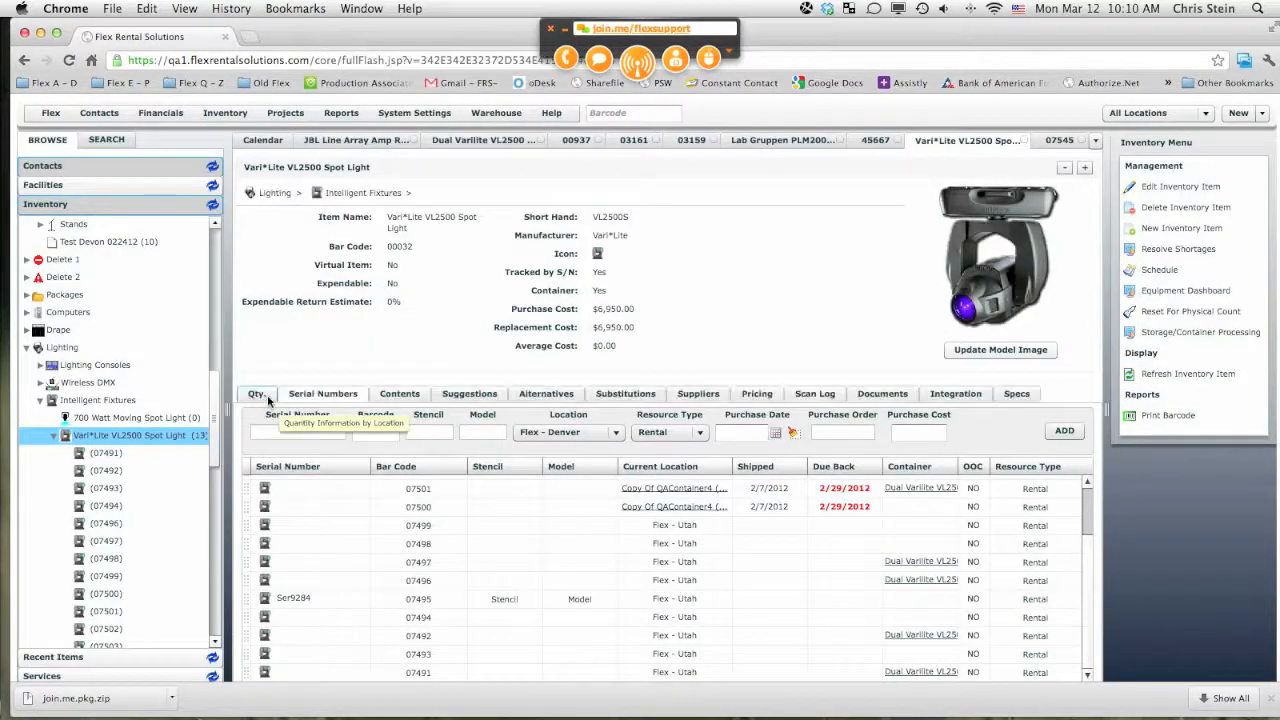
{"action": "left_click", "coordinate": [257, 393]}
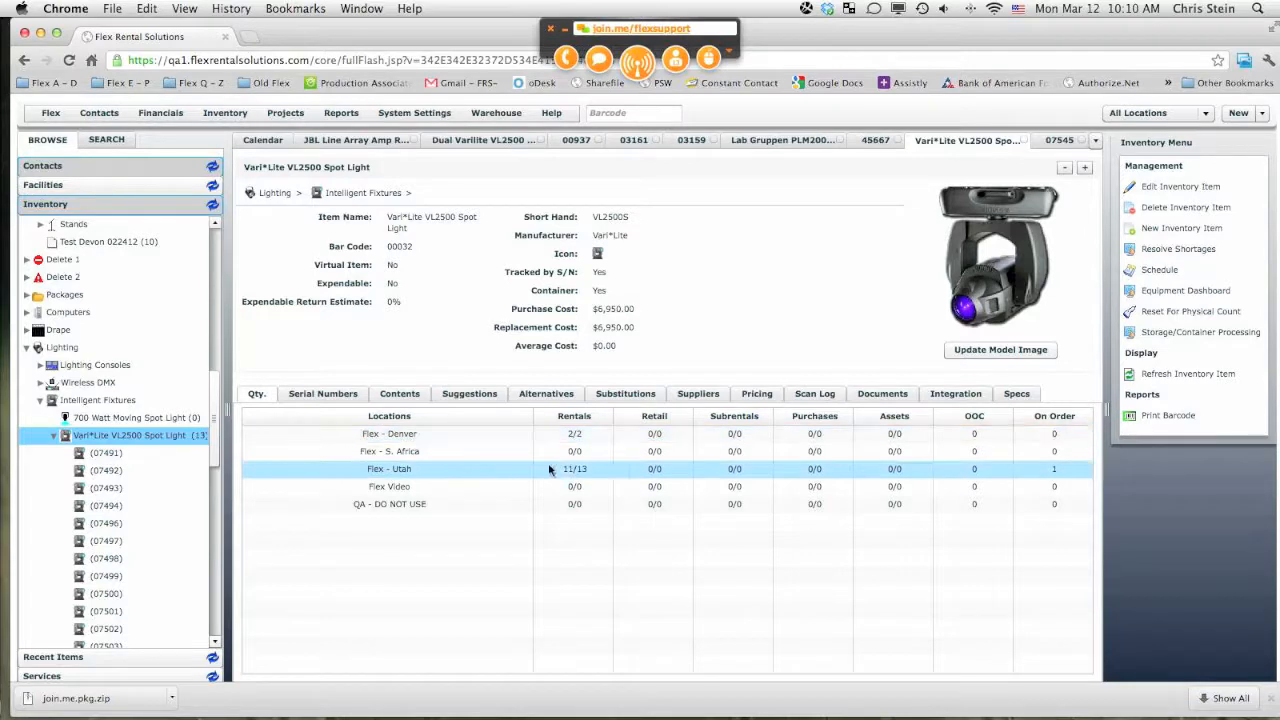
{"action": "mouse_move", "coordinate": [574, 468]}
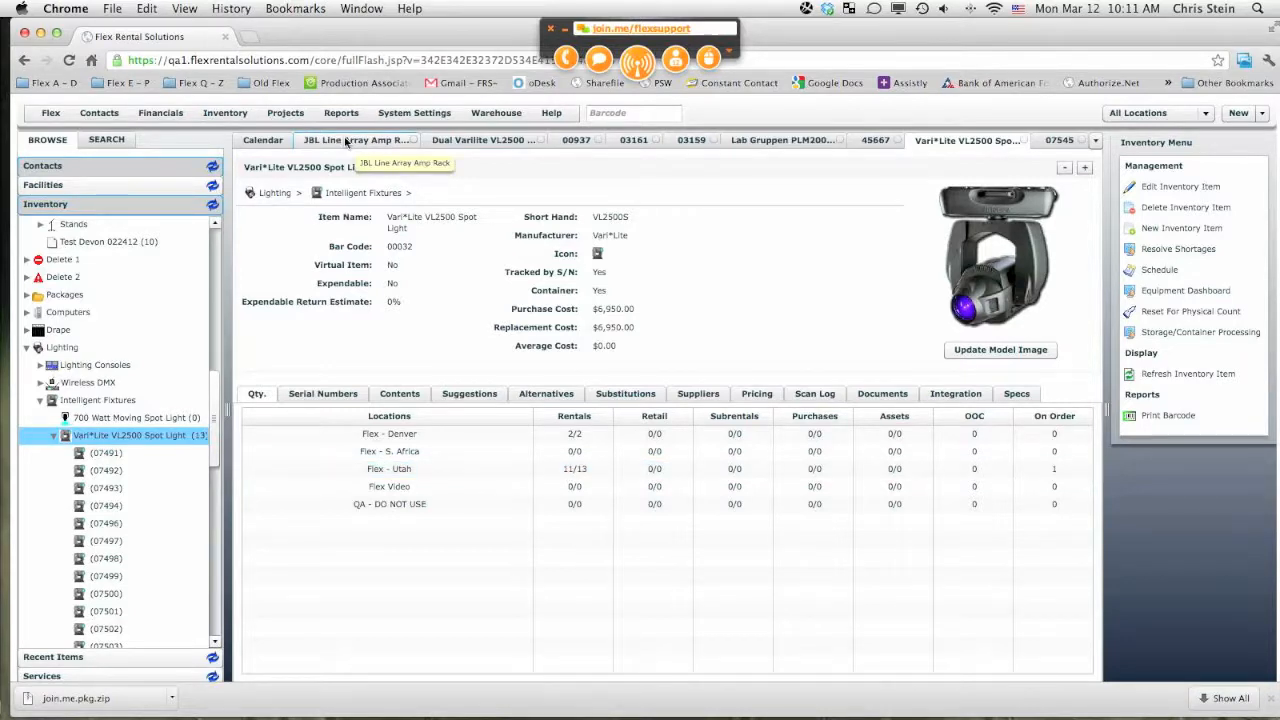
{"action": "mouse_move", "coordinate": [575, 469]}
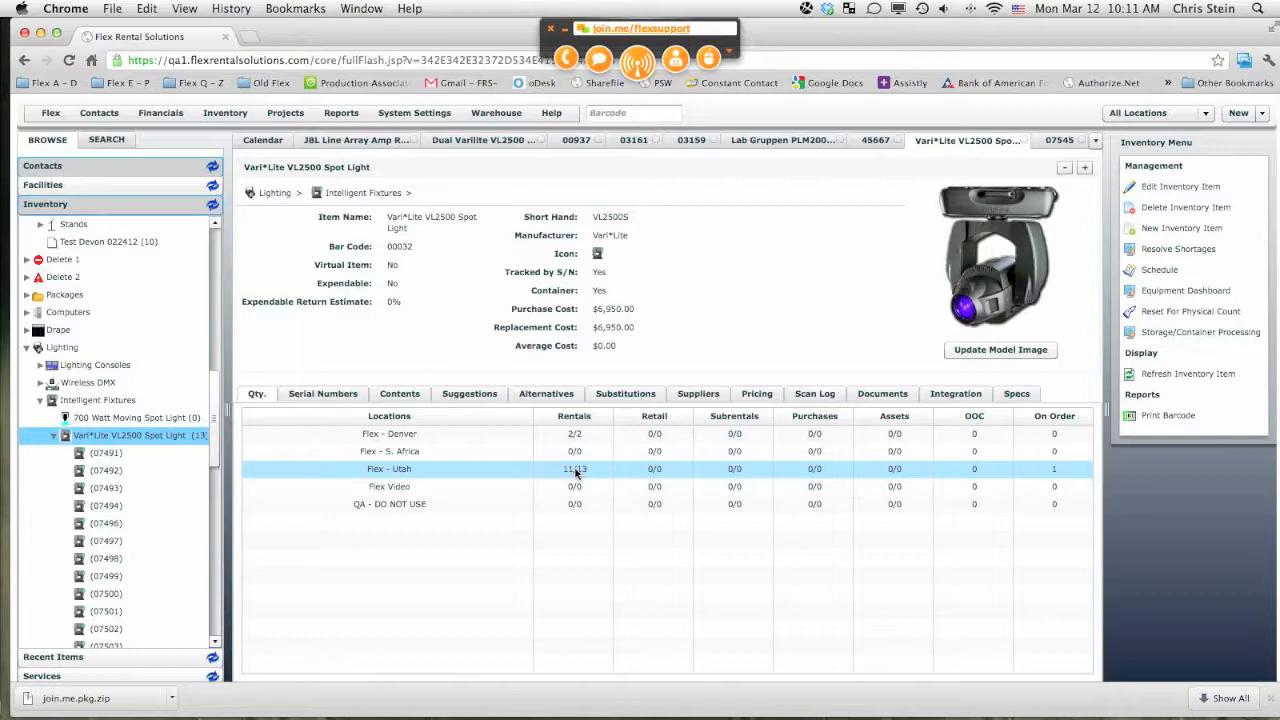
{"action": "mouse_move", "coordinate": [593, 469]}
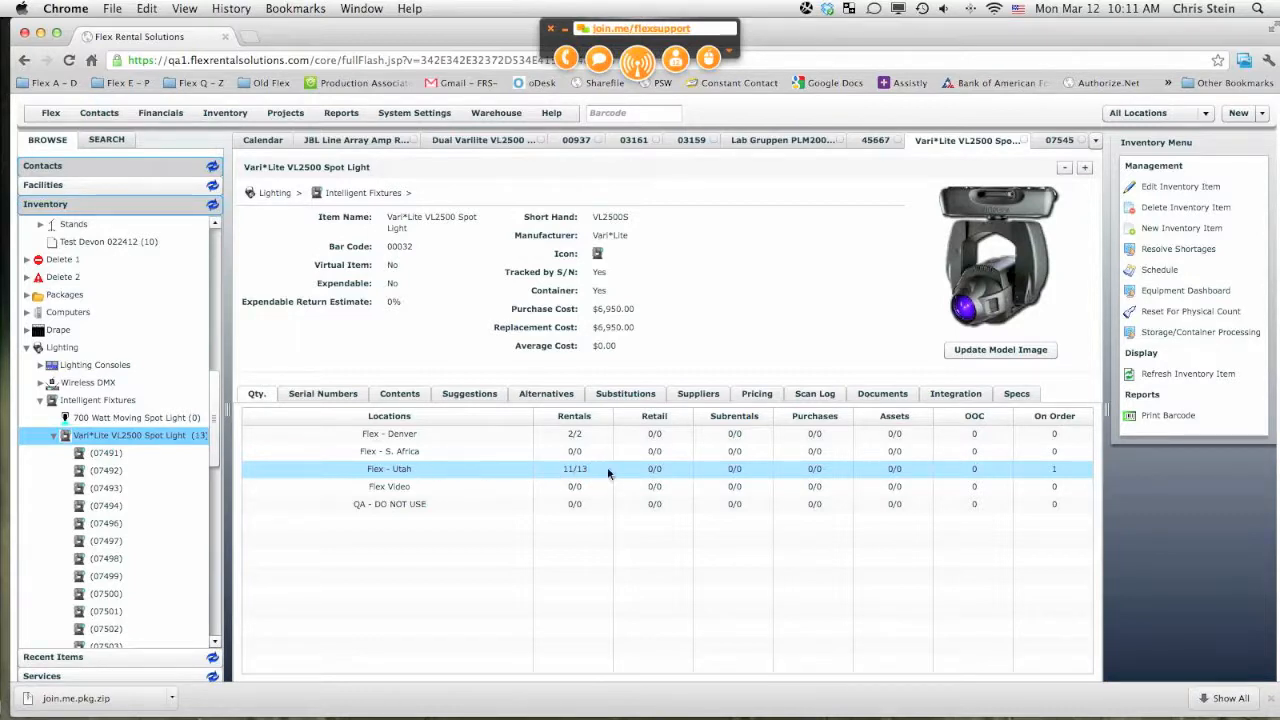
{"action": "mouse_move", "coordinate": [570, 475]}
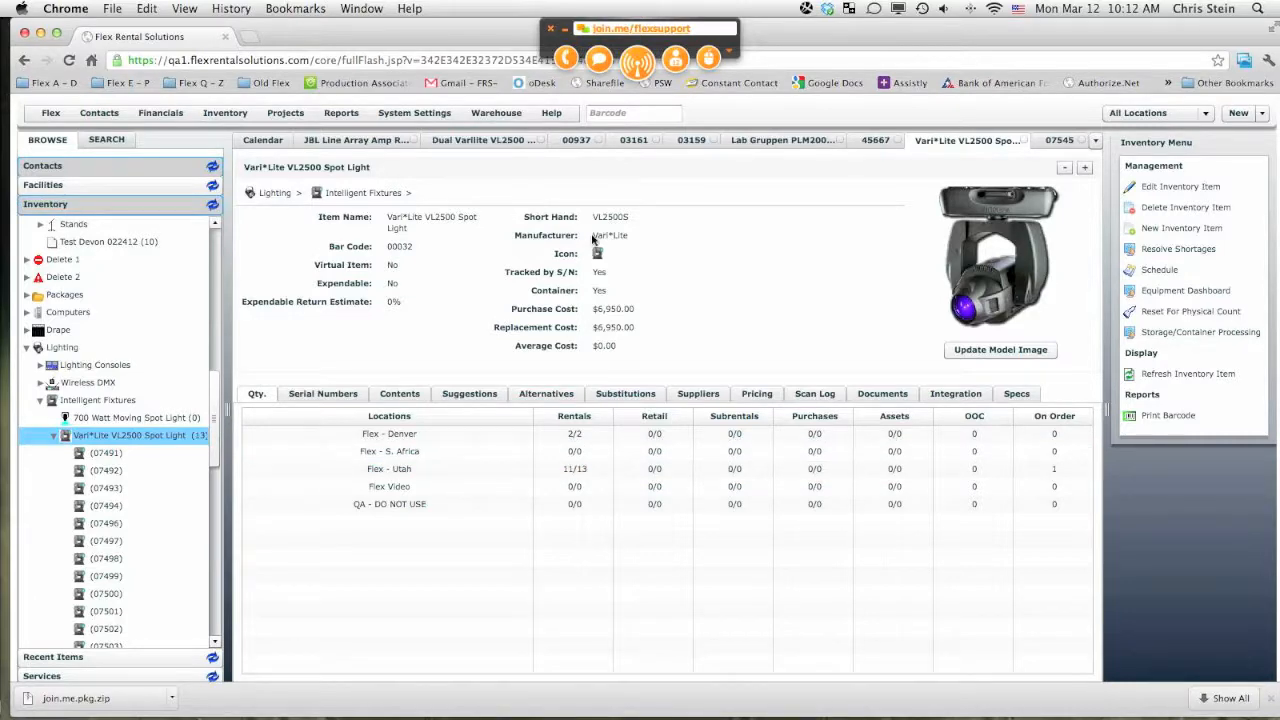
Step: Review the spot case requirements: two VL2500 Spot Lights and two 5 Pin DMX Cables
{"action": "left_click", "coordinate": [483, 140]}
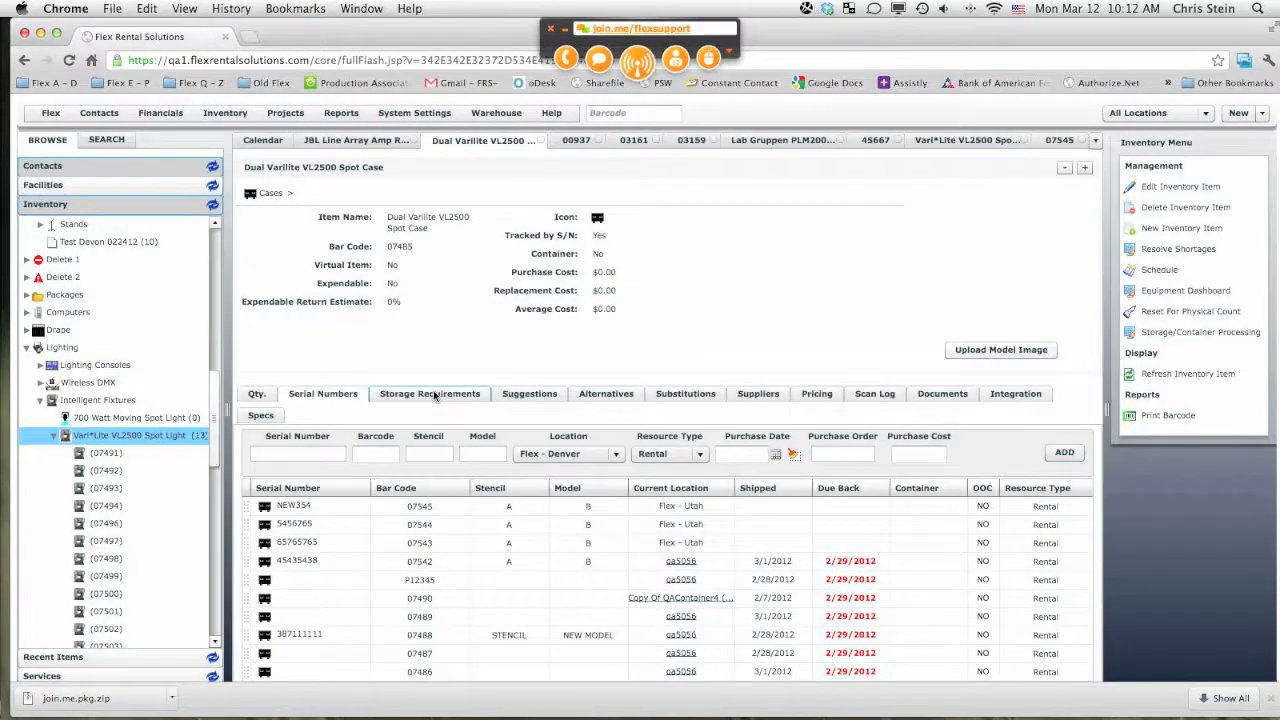
{"action": "mouse_move", "coordinate": [429, 393]}
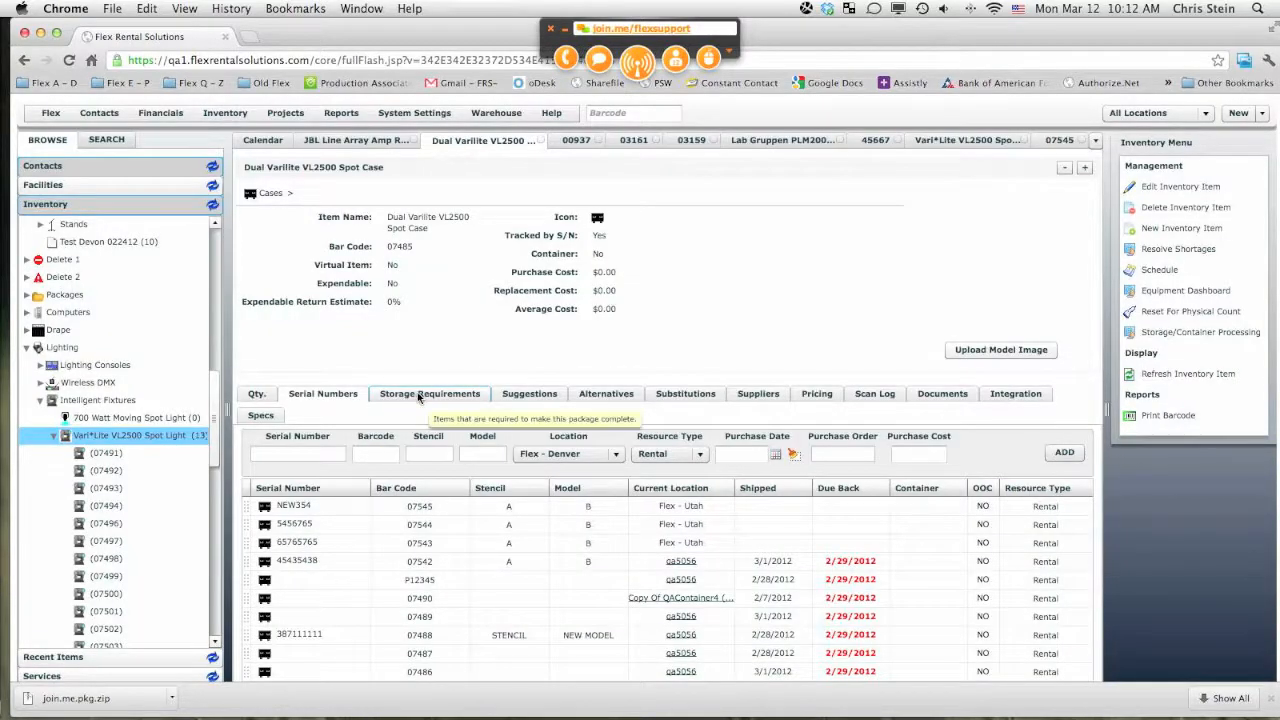
{"action": "left_click", "coordinate": [429, 393]}
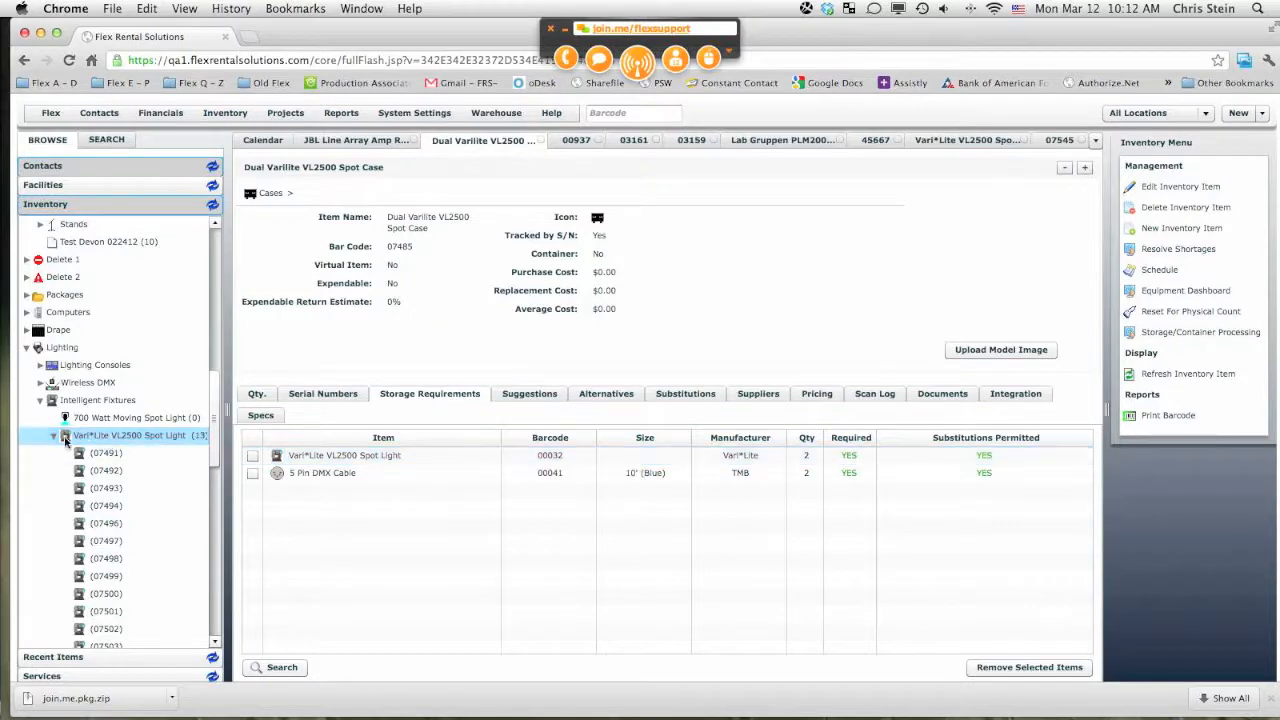
{"action": "left_click", "coordinate": [54, 435]}
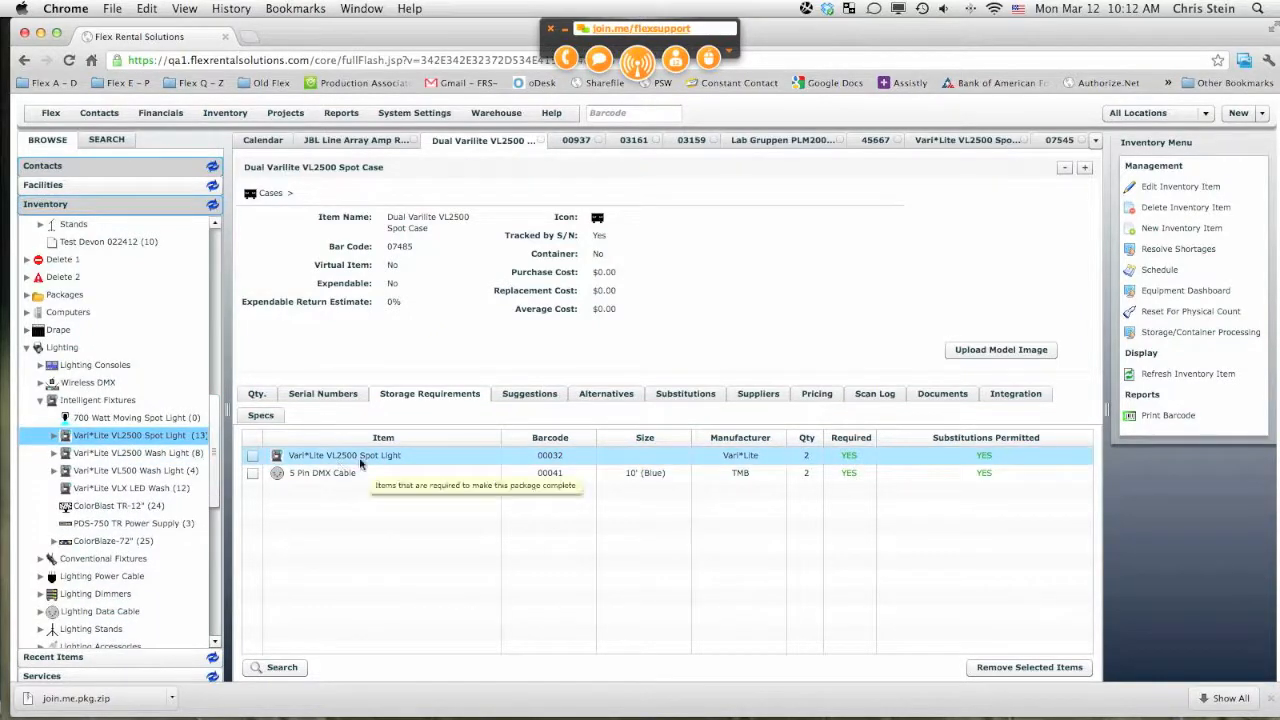
{"action": "mouse_move", "coordinate": [441, 403]}
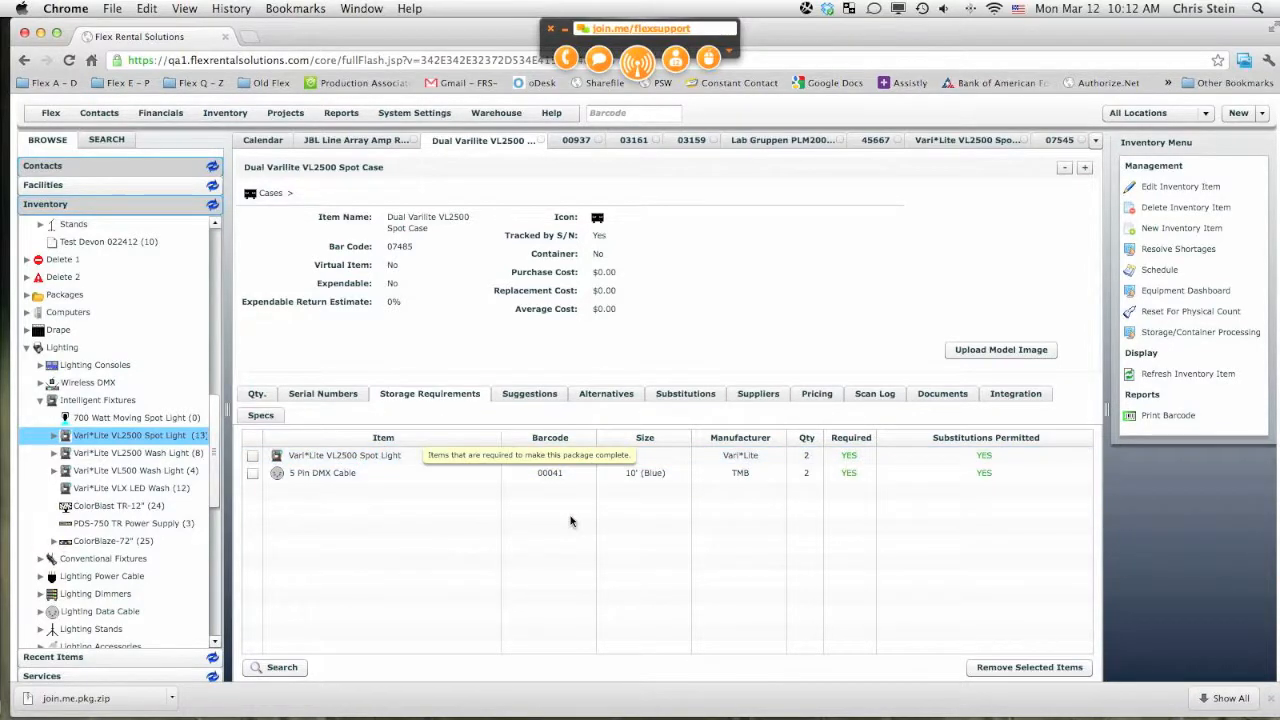
{"action": "left_click", "coordinate": [383, 455]}
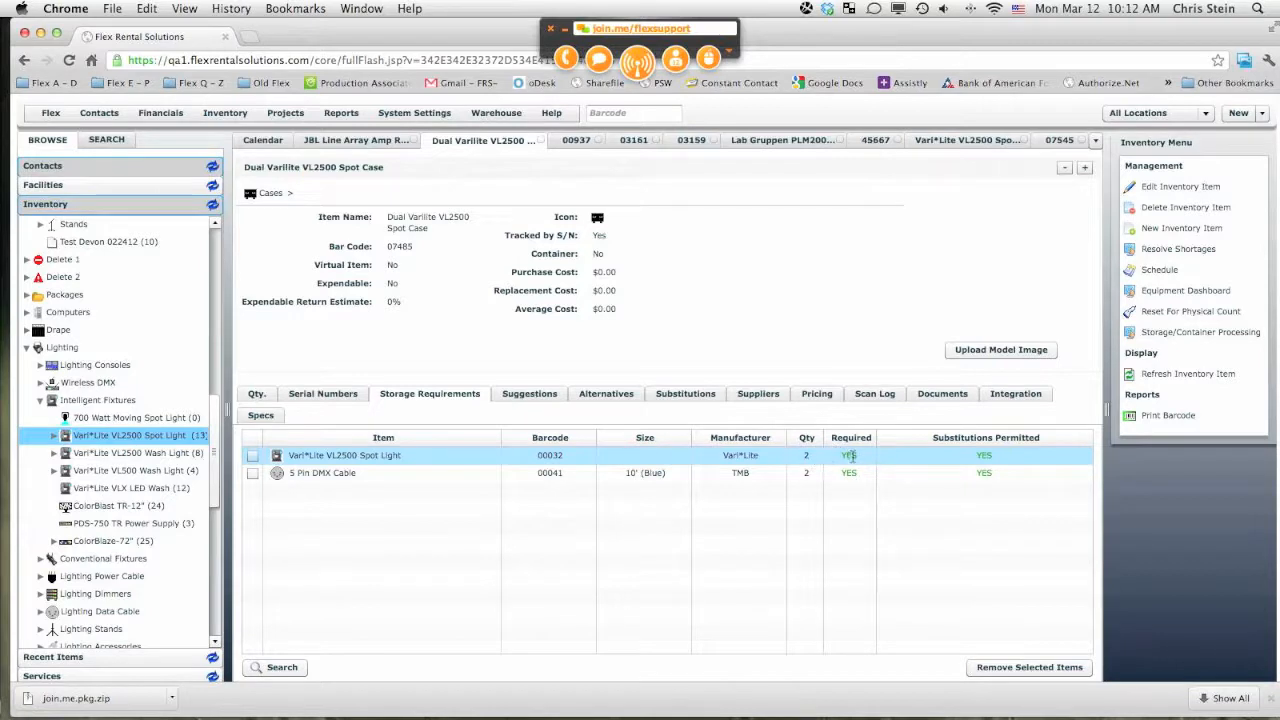
{"action": "left_click", "coordinate": [322, 472]}
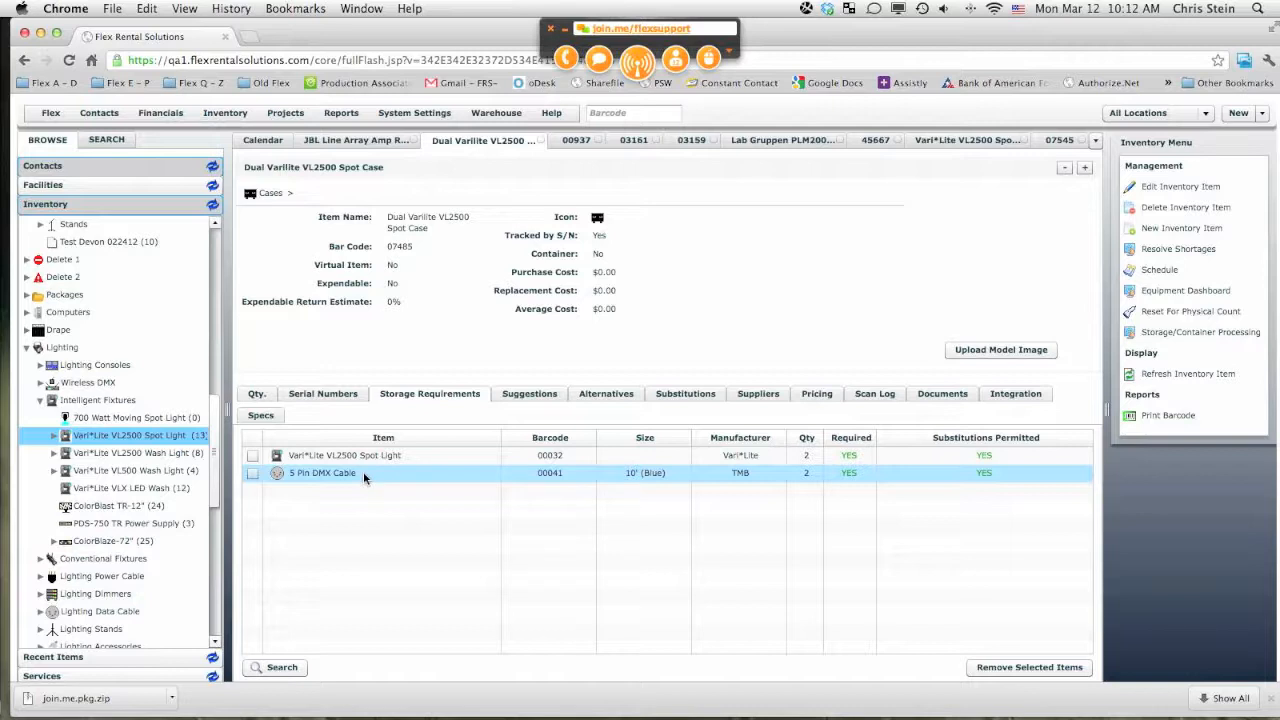
{"action": "left_click", "coordinate": [344, 455]}
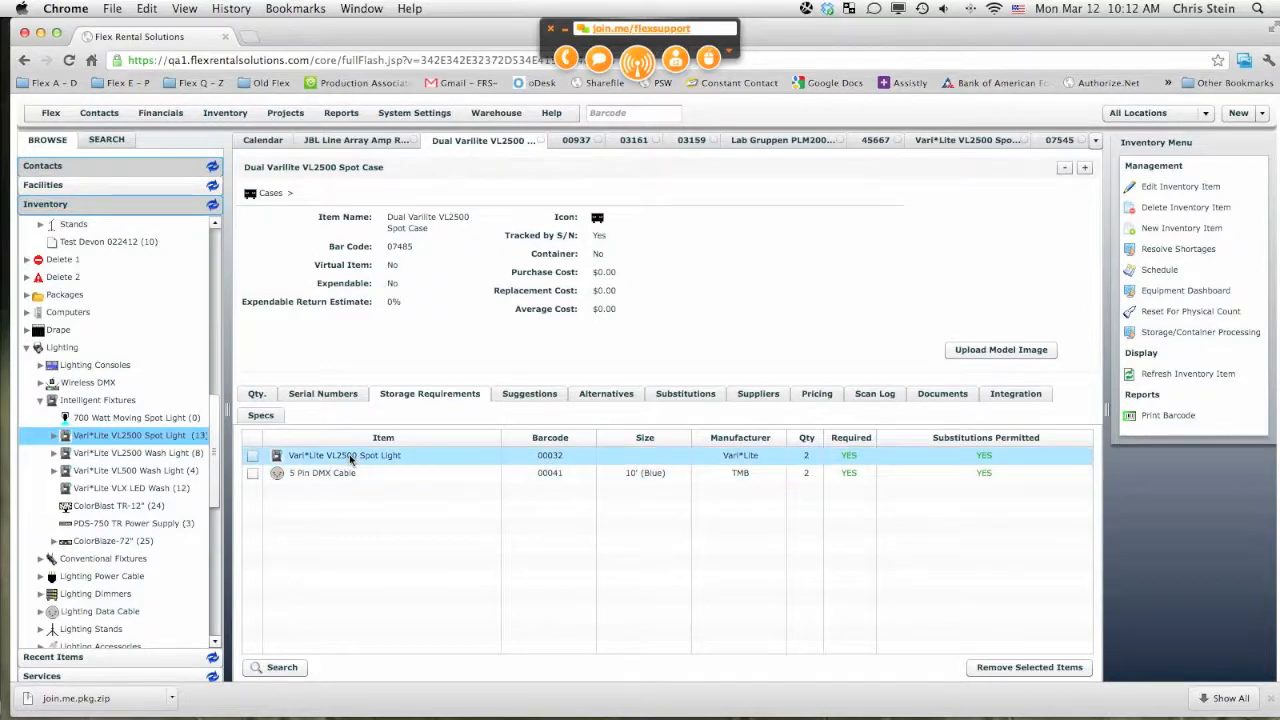
{"action": "mouse_move", "coordinate": [420, 462]}
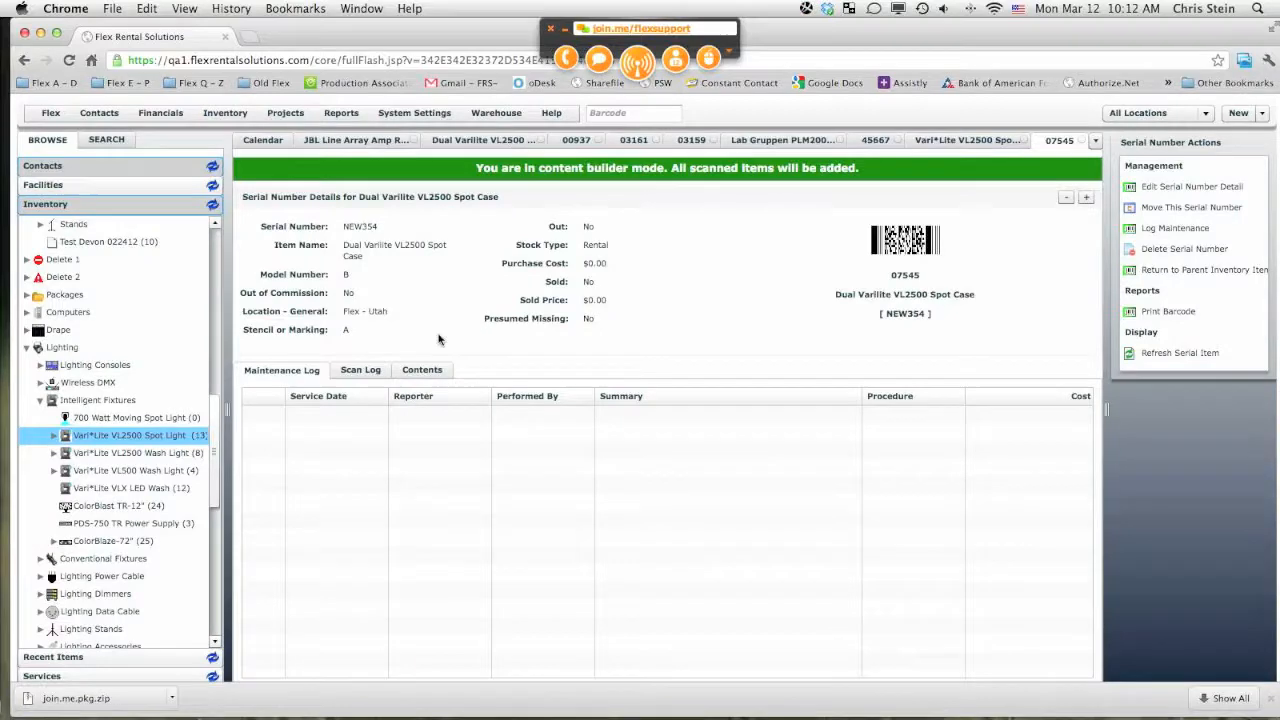
Step: Remove all items from case NEW354, leaving 0/2 spot lights and 0/2 DMX cables
{"action": "left_click", "coordinate": [421, 370]}
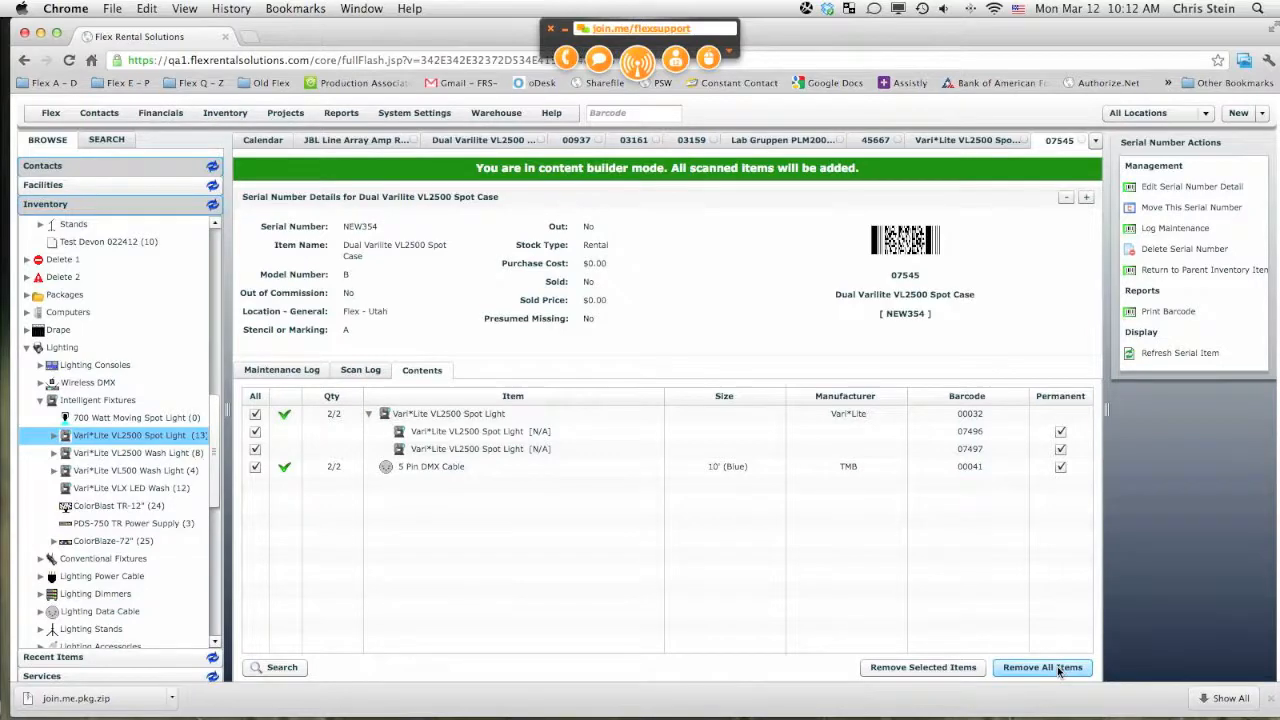
{"action": "left_click", "coordinate": [1042, 667]}
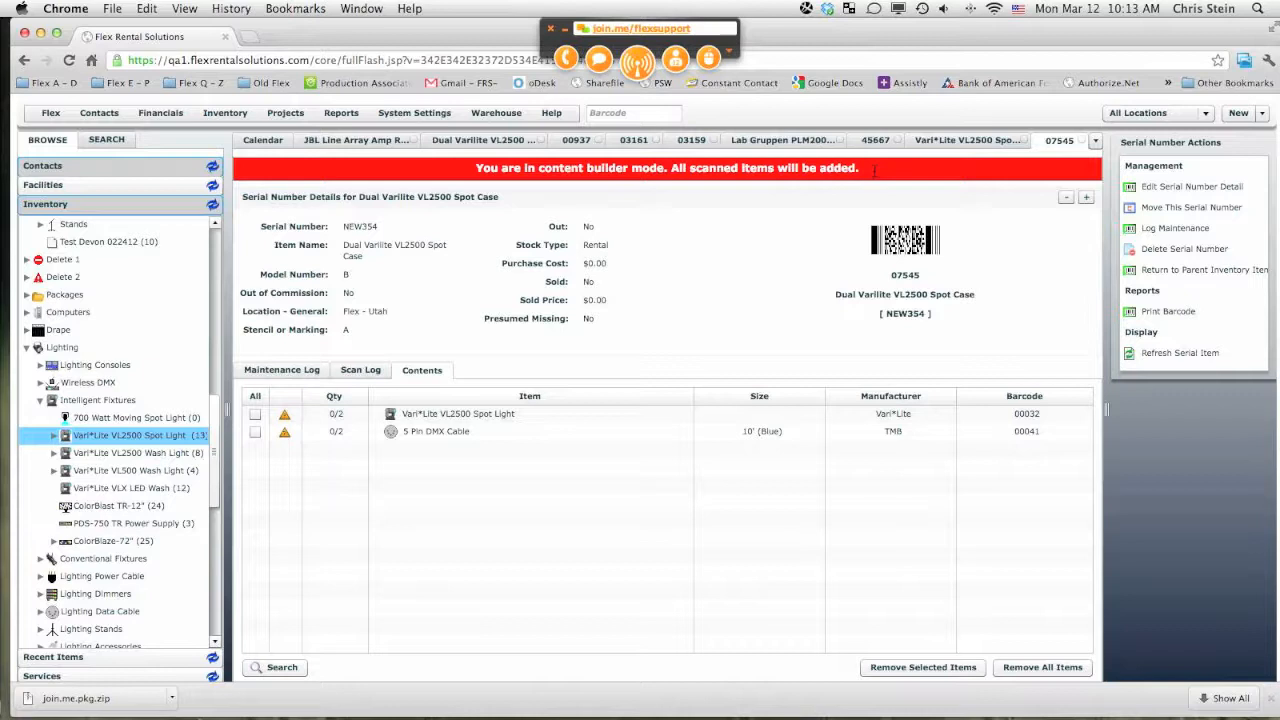
{"action": "left_click", "coordinate": [435, 431]}
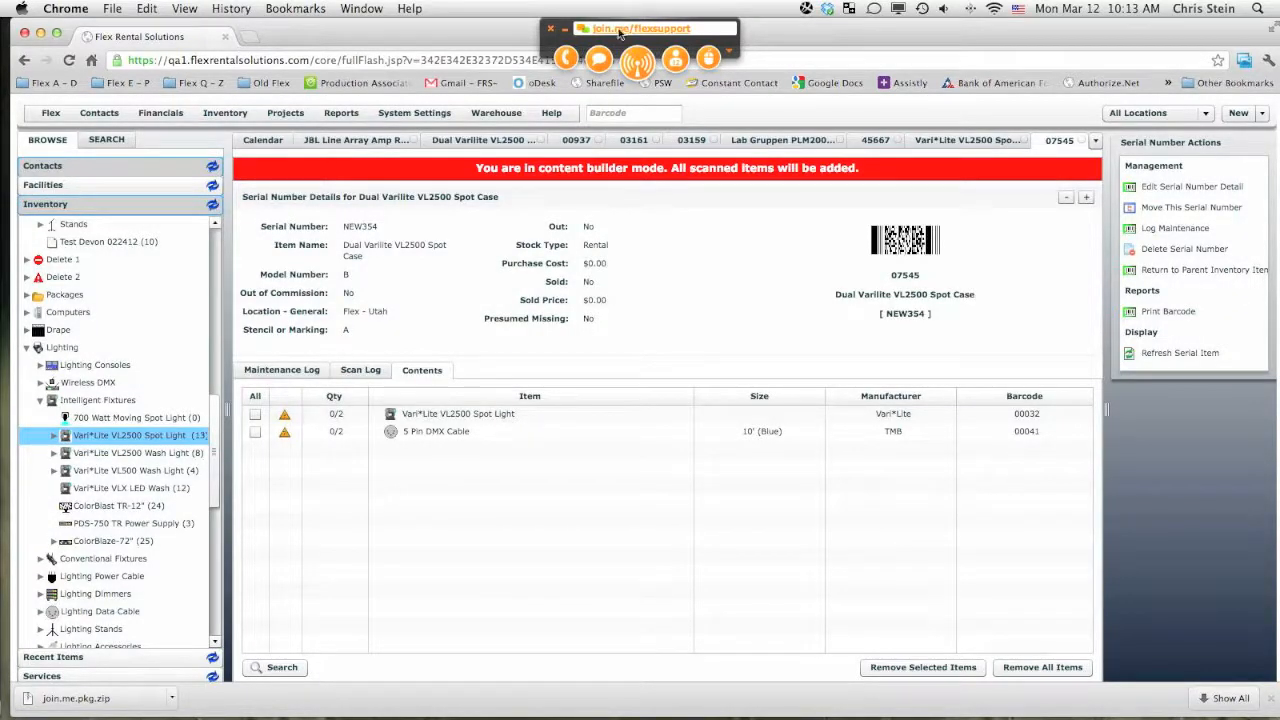
Step: Scan spot lights 07491 and 07492 into case NEW354, completing the spot light line
{"action": "left_click", "coordinate": [633, 112]}
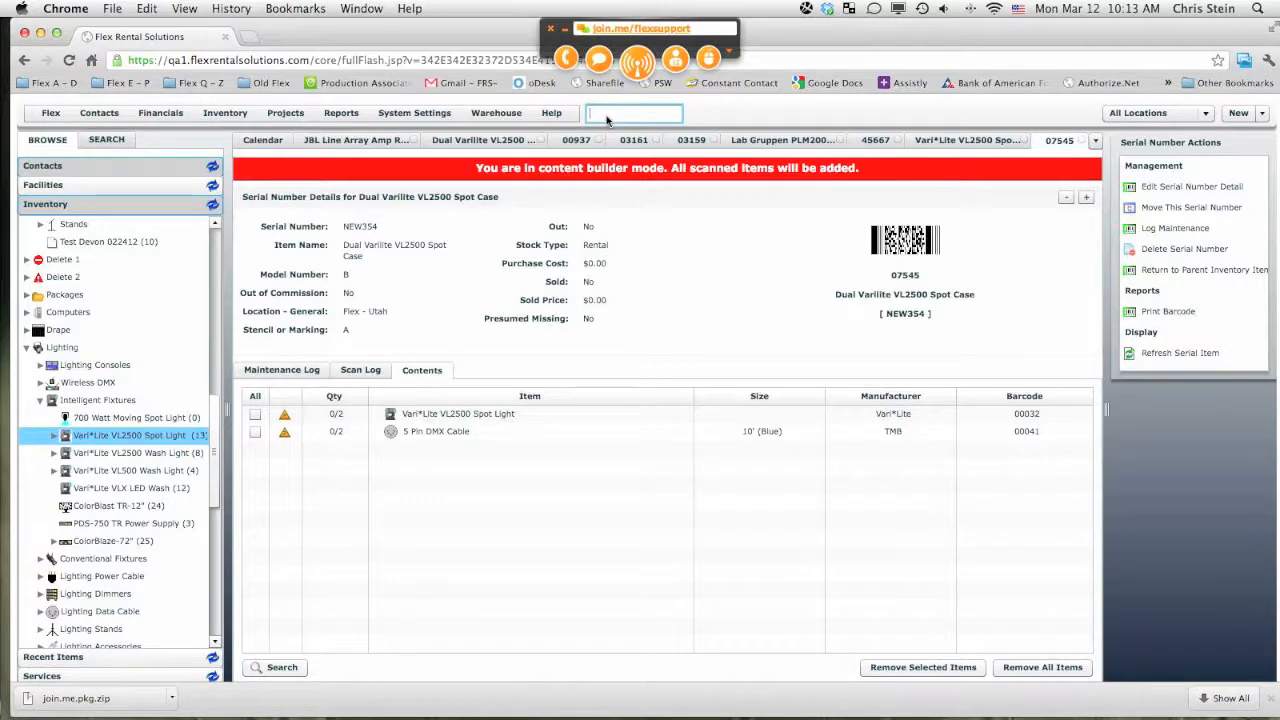
{"action": "type", "text": "07"}
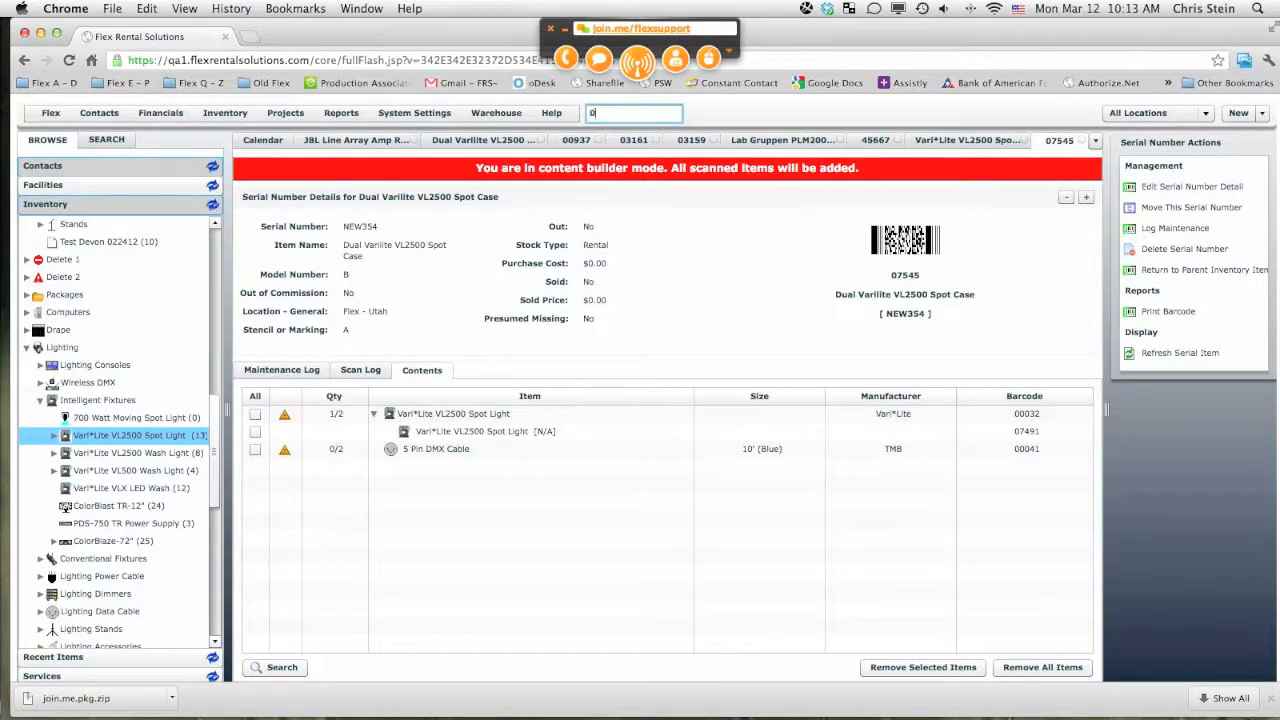
{"action": "type", "text": "7"}
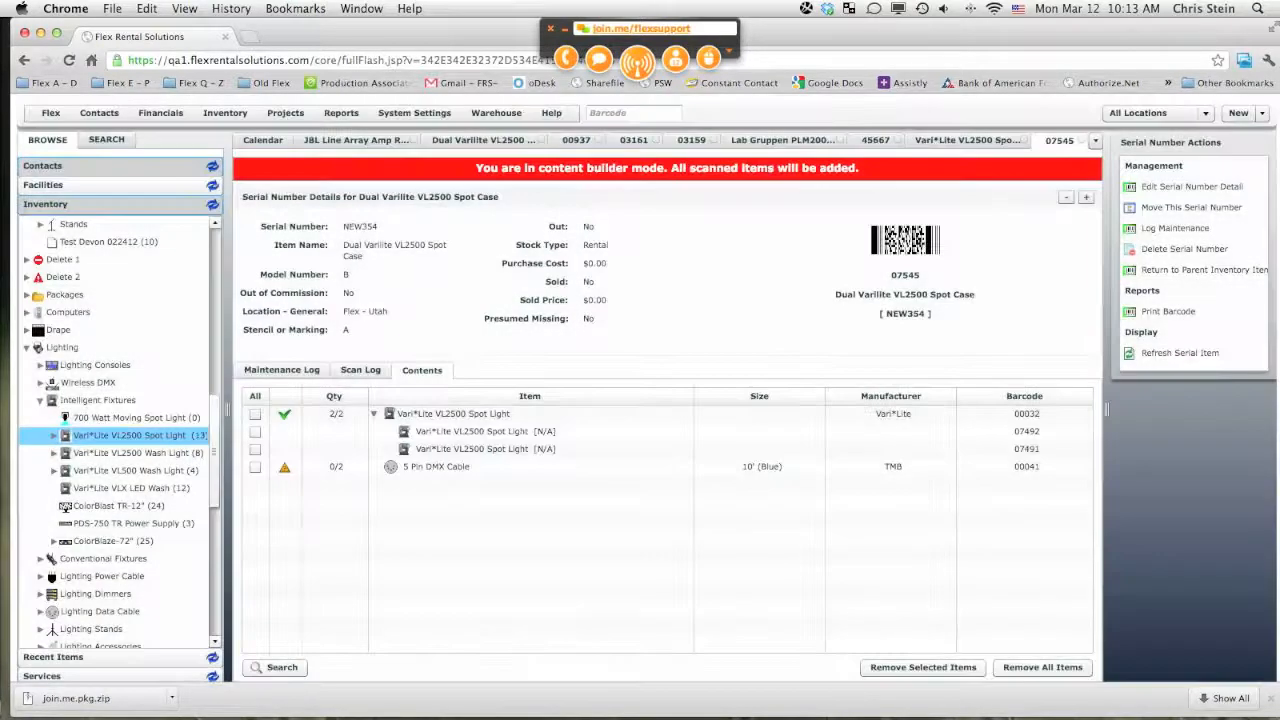
{"action": "left_click", "coordinate": [485, 431]}
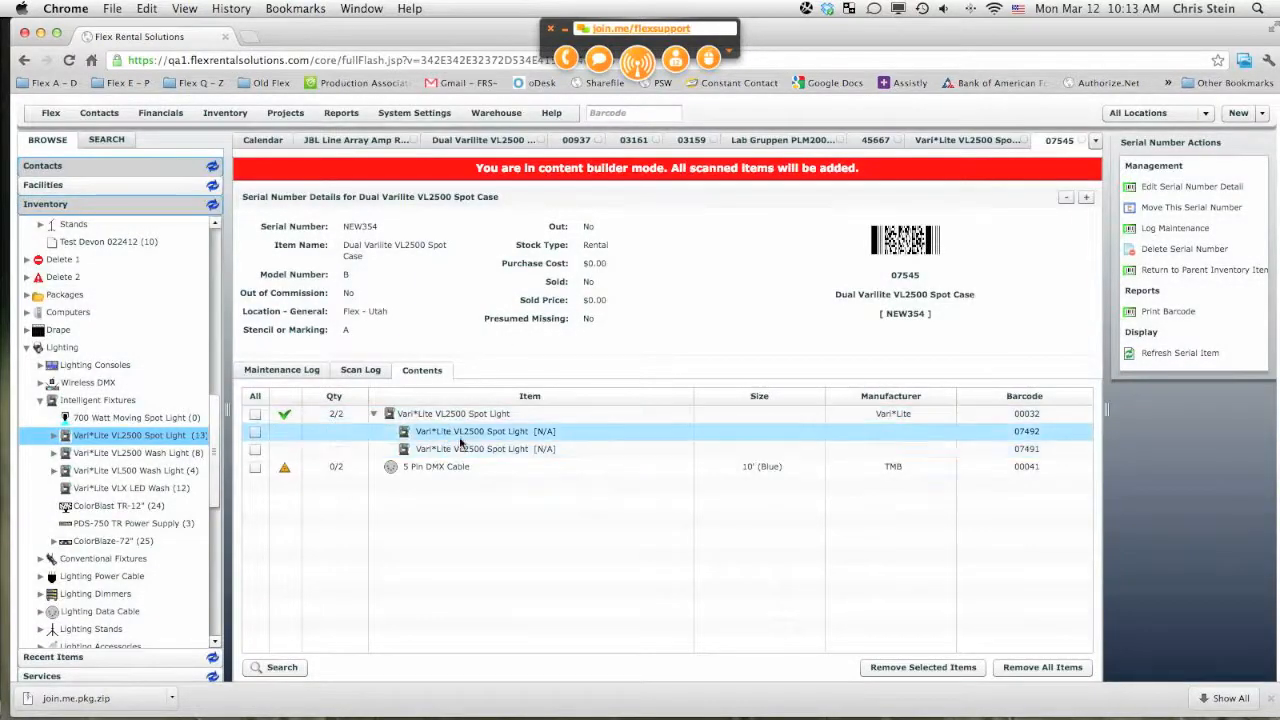
{"action": "left_click", "coordinate": [485, 448]}
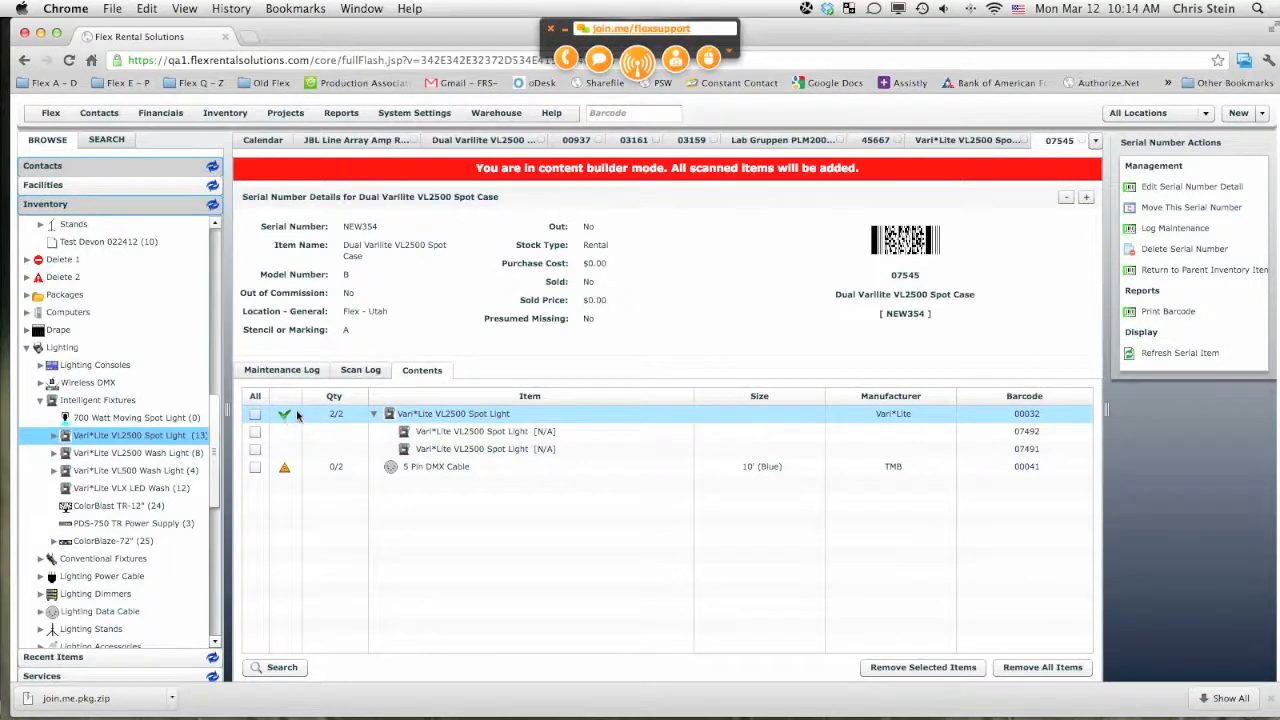
{"action": "left_click", "coordinate": [435, 466]}
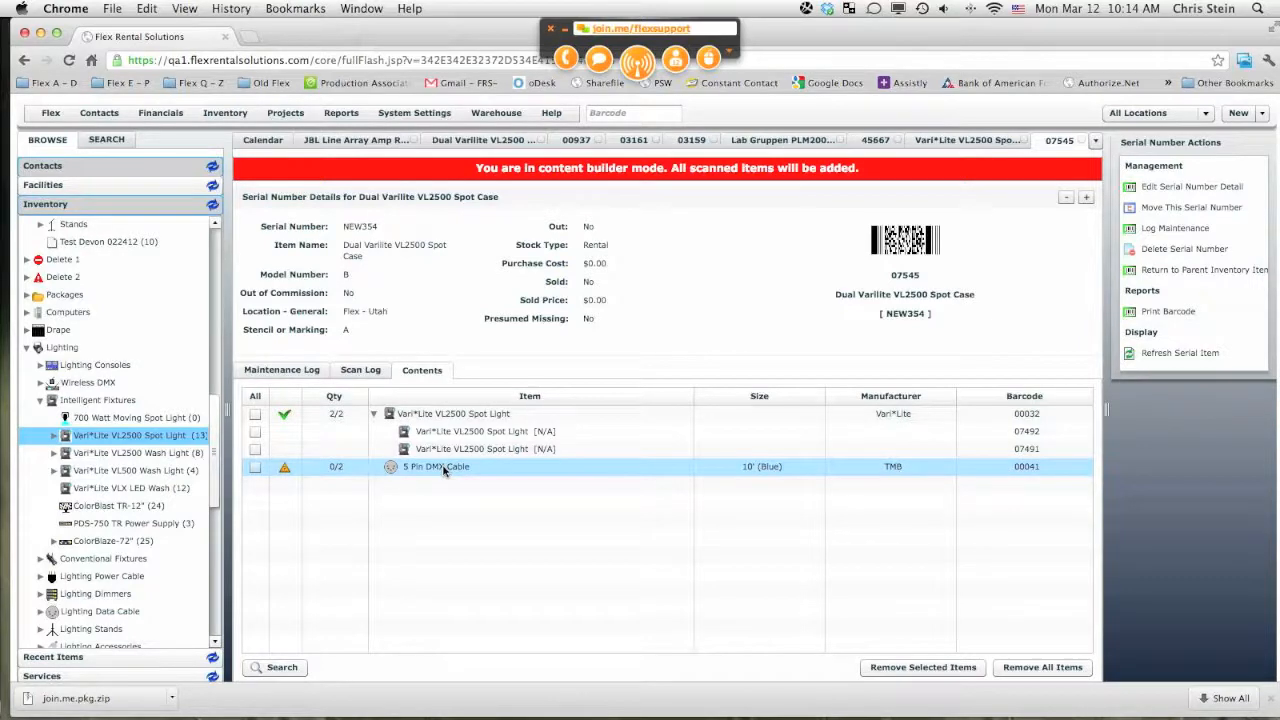
Step: Scan DMX cable 00041 and add two 5 Pin DMX Cables to the case
{"action": "left_click", "coordinate": [633, 112]}
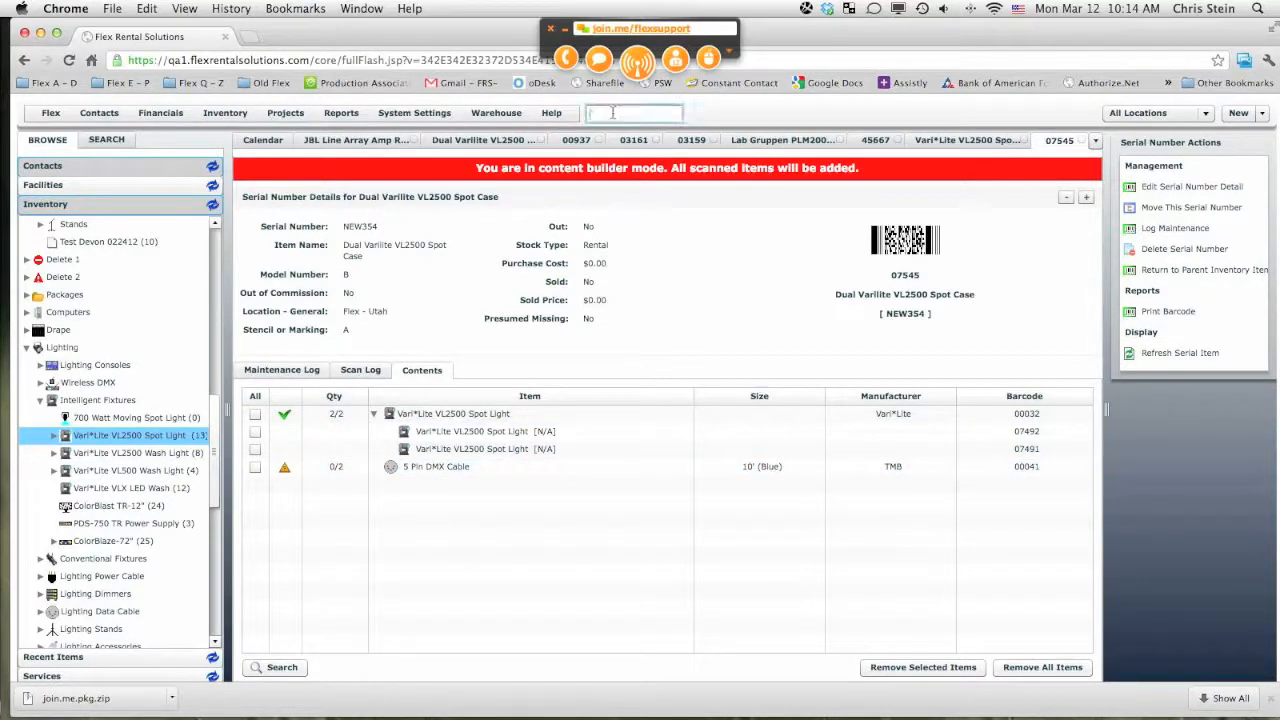
{"action": "type", "text": "00"}
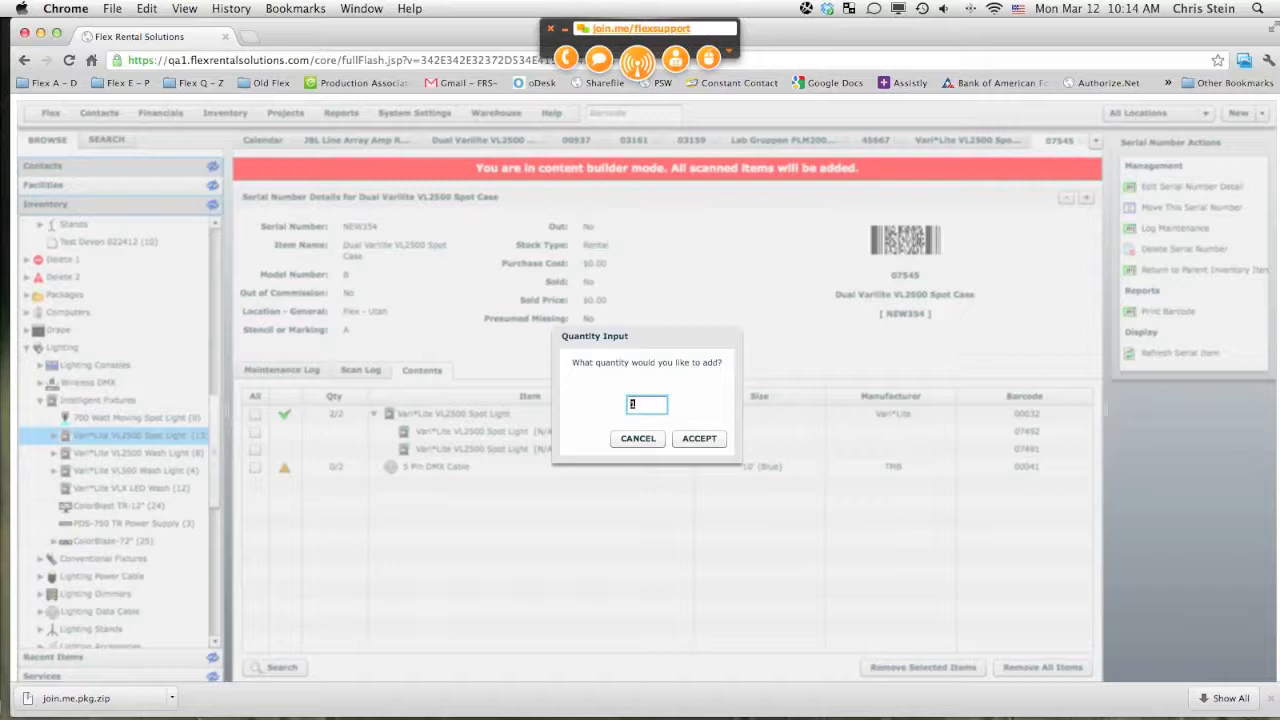
{"action": "left_click", "coordinate": [699, 438]}
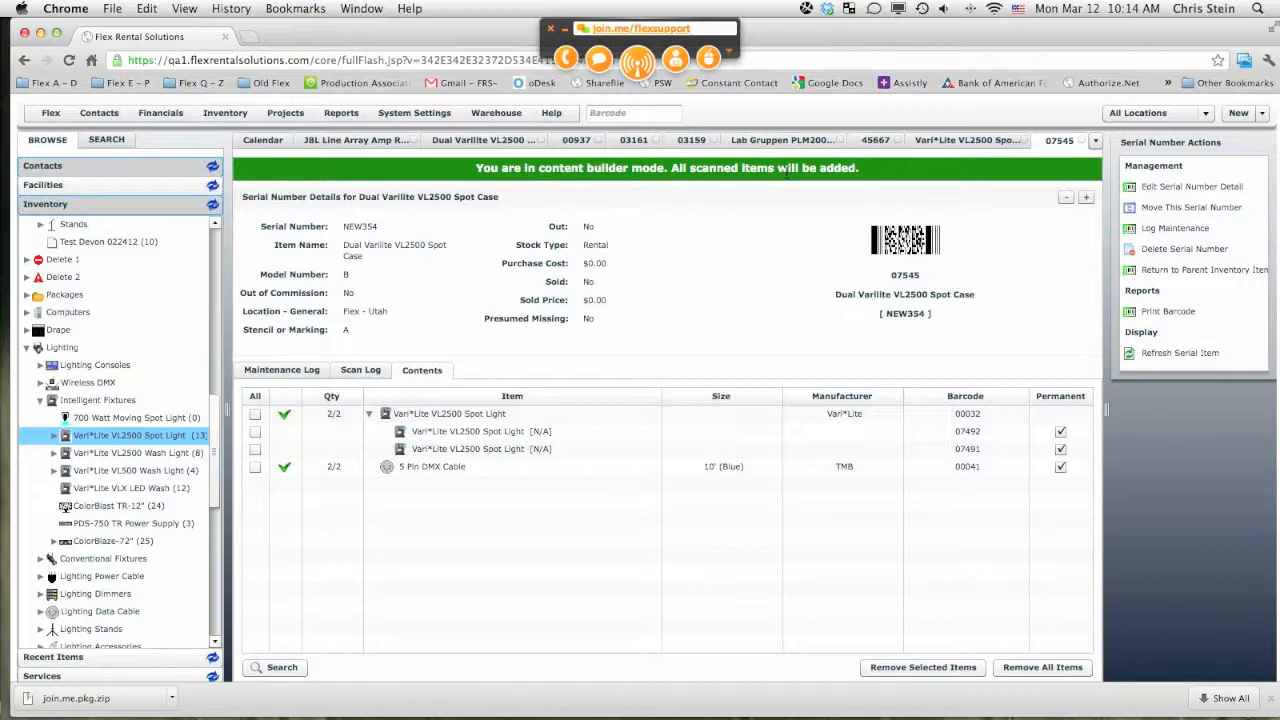
{"action": "mouse_move", "coordinate": [1268, 158]}
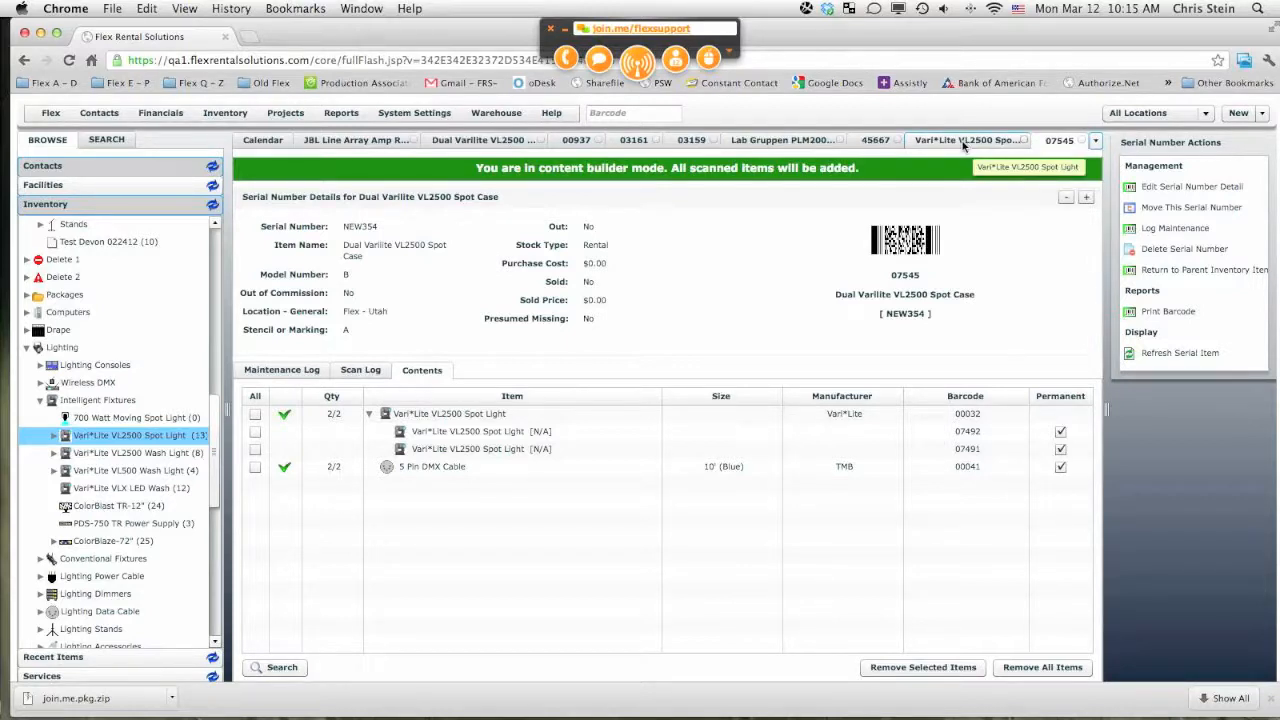
Step: Use Close All Tabs on the tab bar, leaving only the Day Book calendar
{"action": "right_click", "coordinate": [965, 140]}
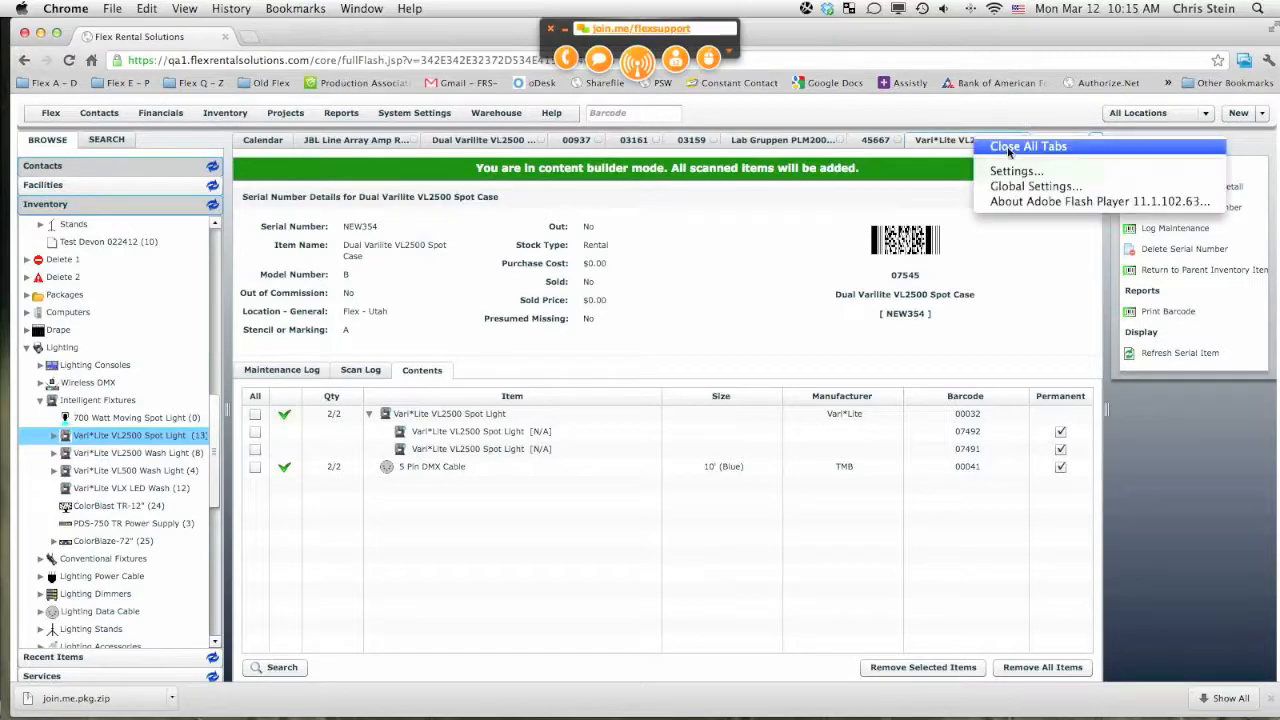
{"action": "left_click", "coordinate": [1027, 146]}
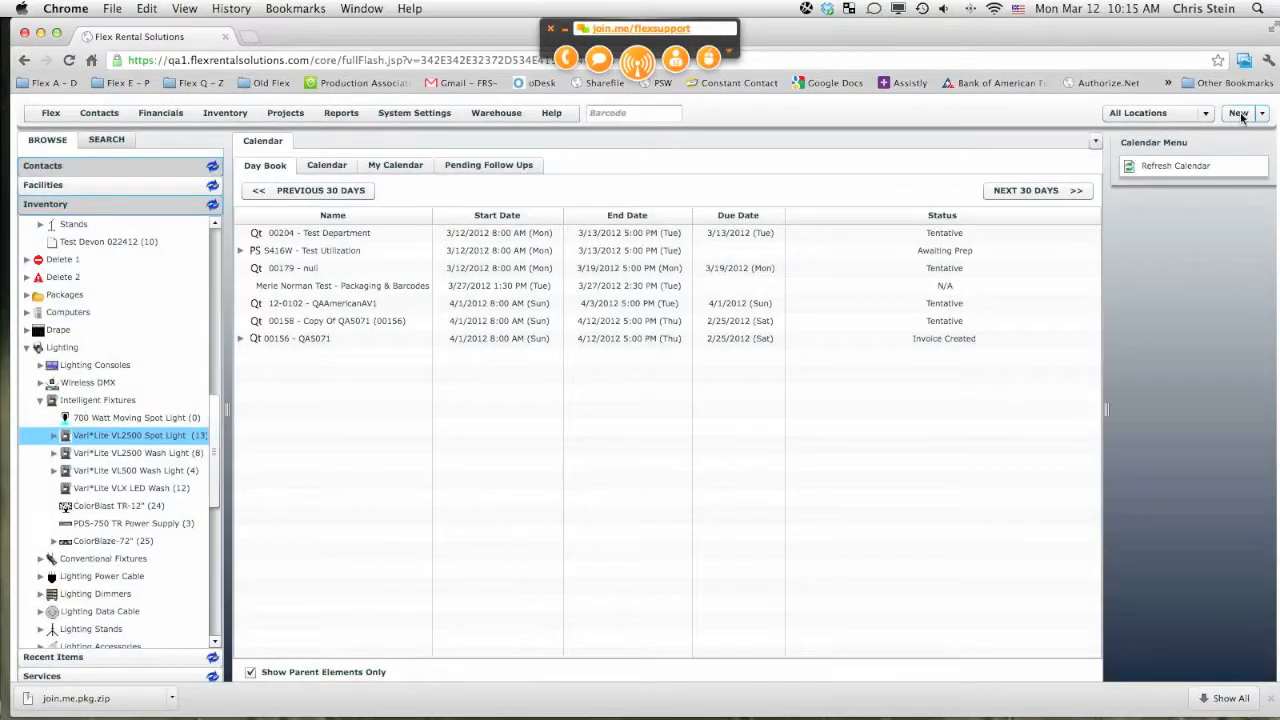
Step: Create quote 'Test Storage Container' with ship and return dates of March 13, 2012
{"action": "left_click", "coordinate": [1238, 112]}
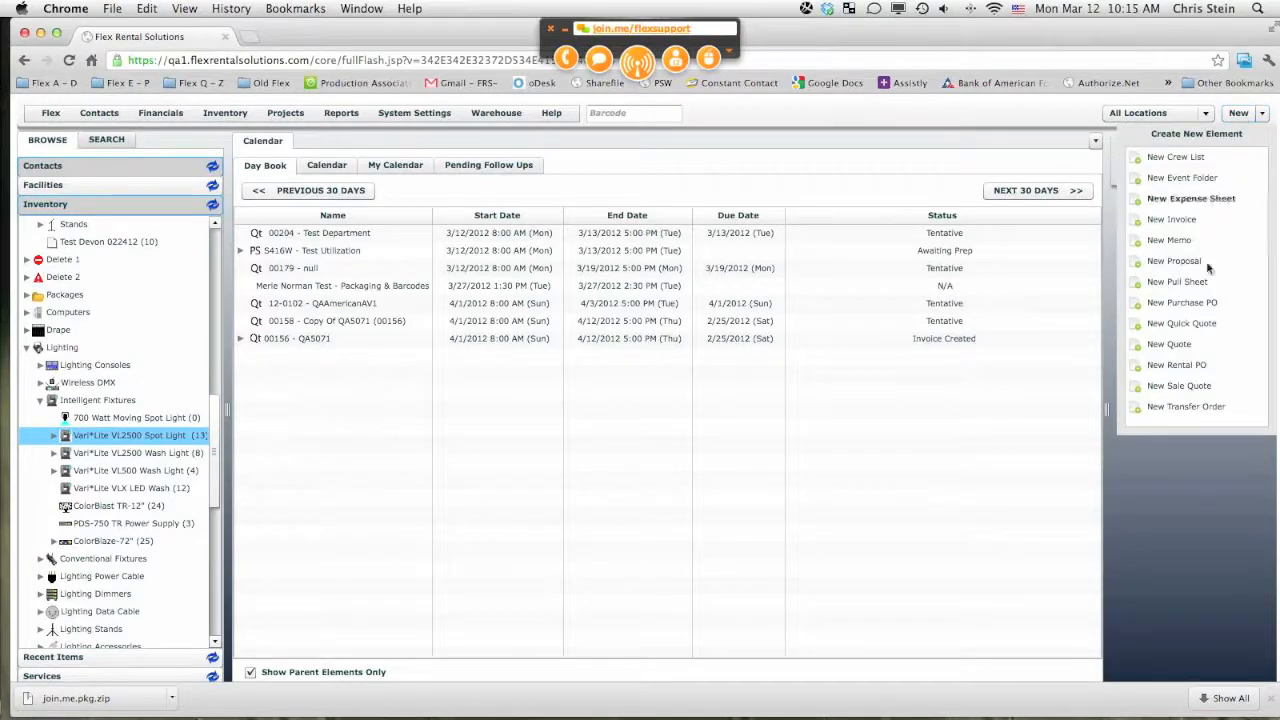
{"action": "left_click", "coordinate": [1191, 198]}
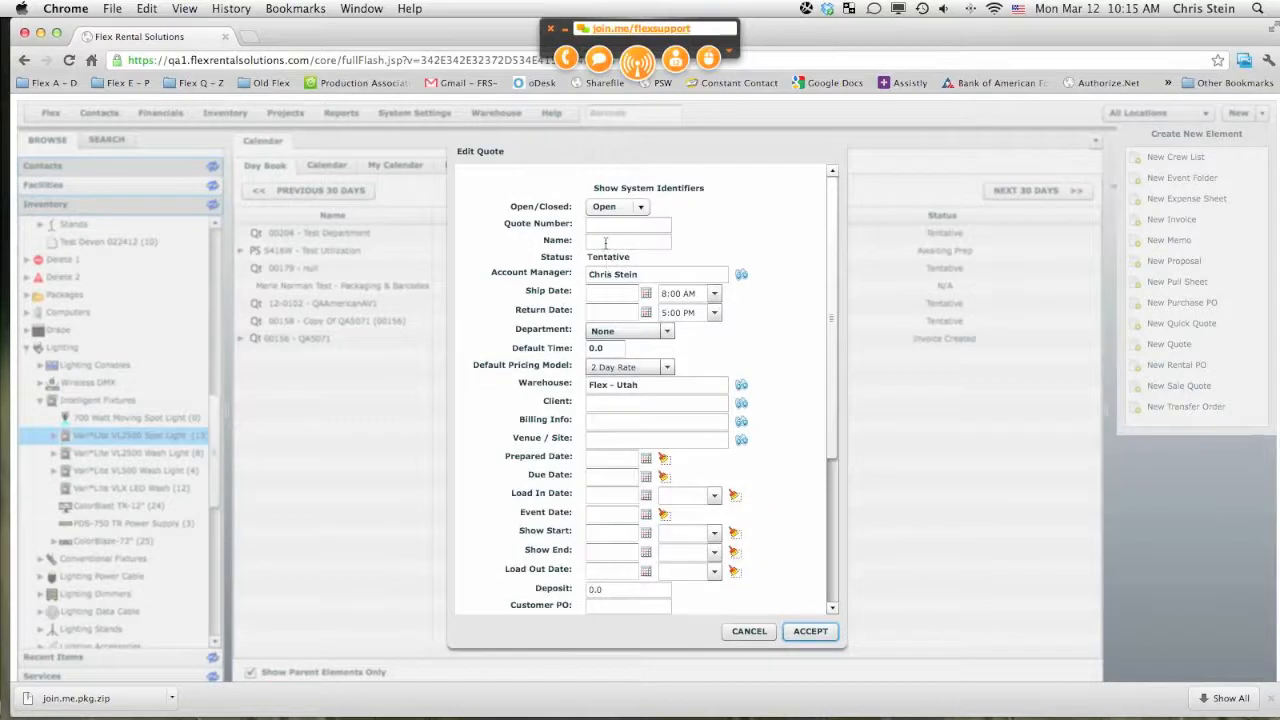
{"action": "type", "text": "Test Storage Contain"}
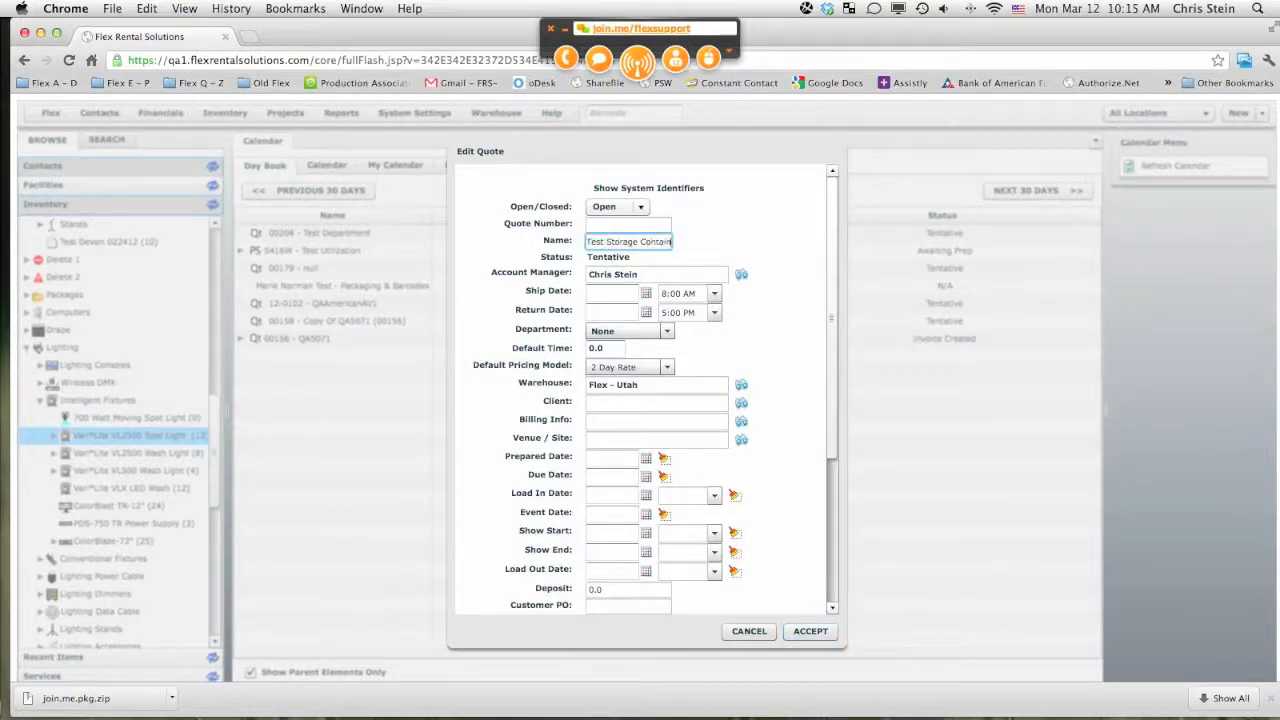
{"action": "left_click", "coordinate": [611, 291]}
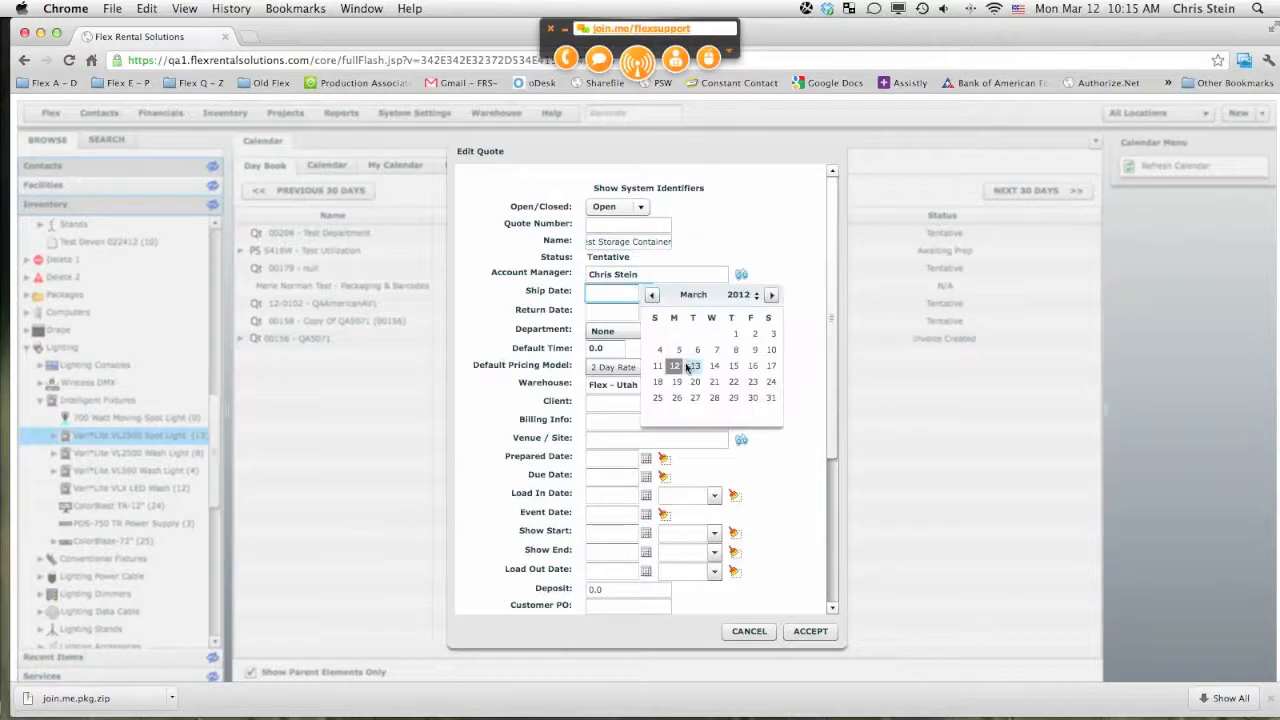
{"action": "left_click", "coordinate": [692, 365]}
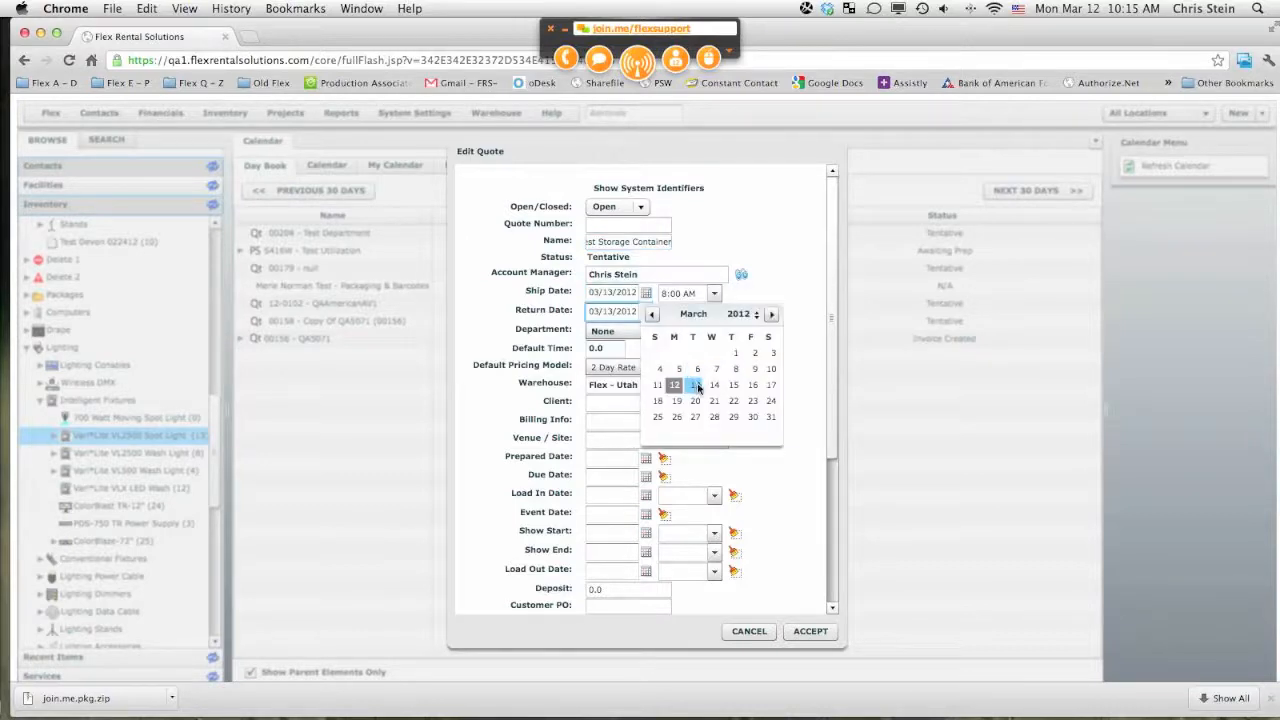
{"action": "left_click", "coordinate": [692, 385]}
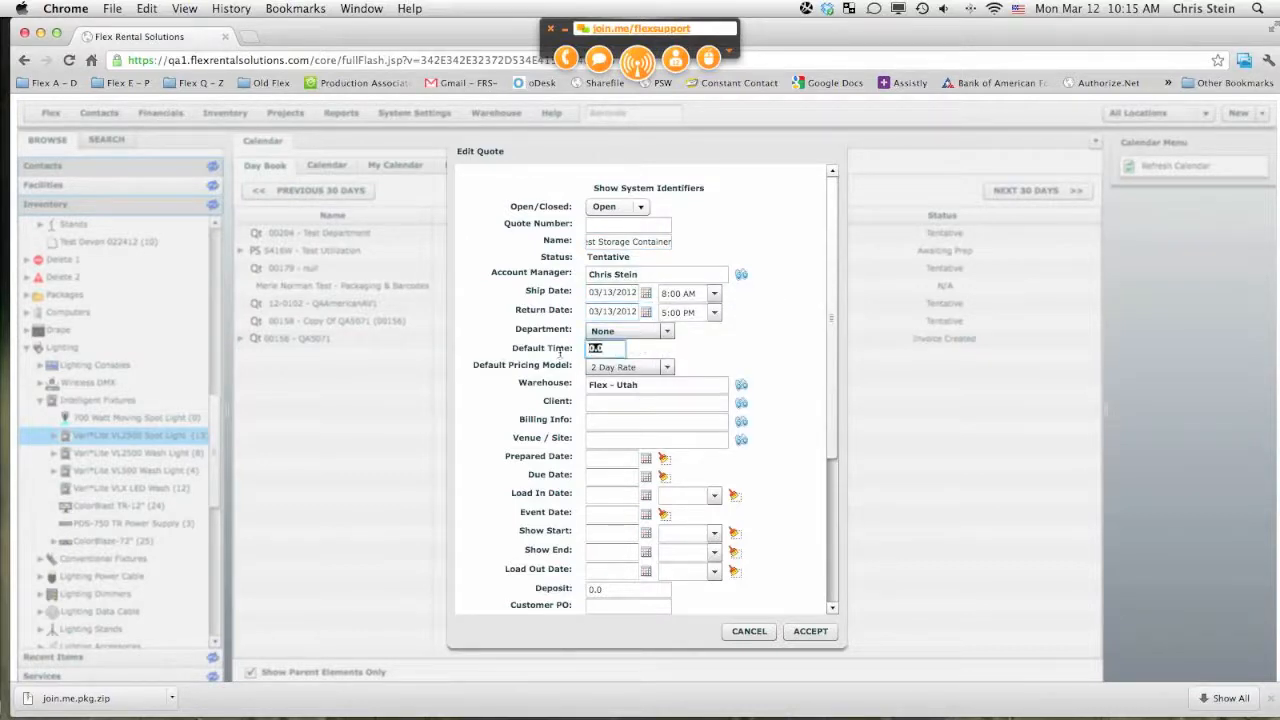
{"action": "left_click", "coordinate": [667, 366]}
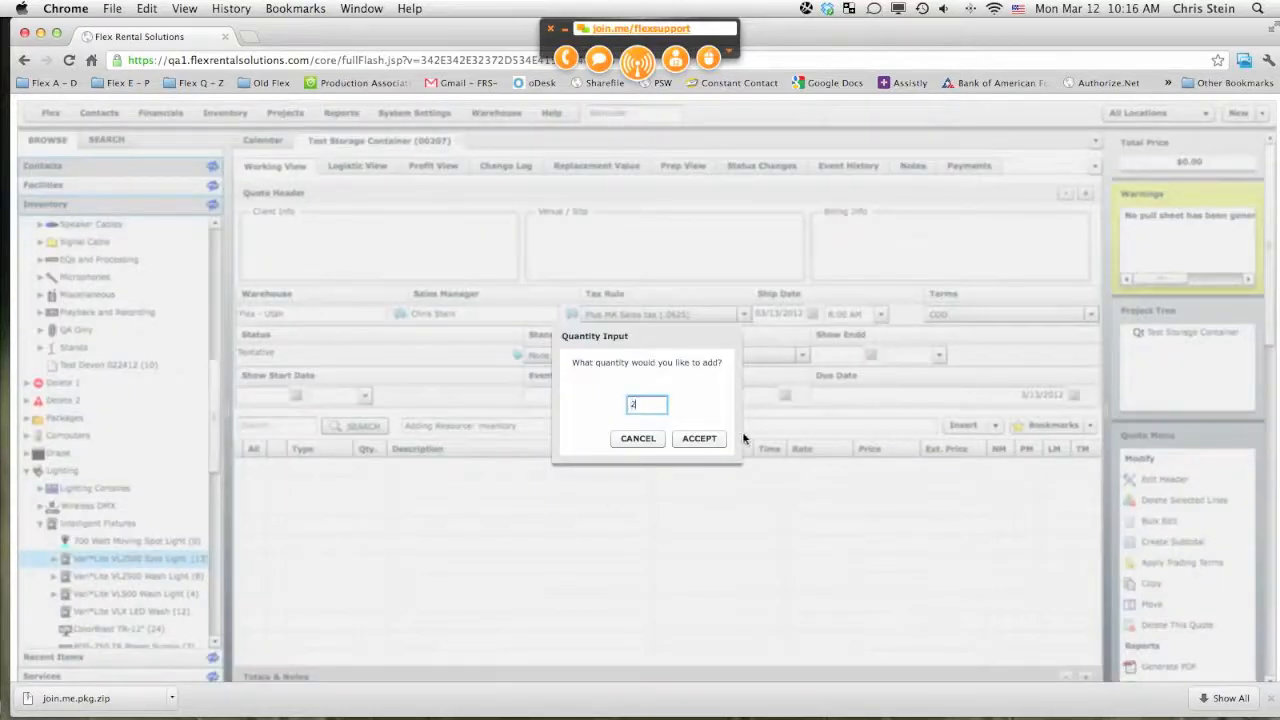
Step: Add two VL2500 Spot Lights and the suggested 10' (Blue) 5 Pin DMX Cable to quote 00207
{"action": "left_click", "coordinate": [698, 438]}
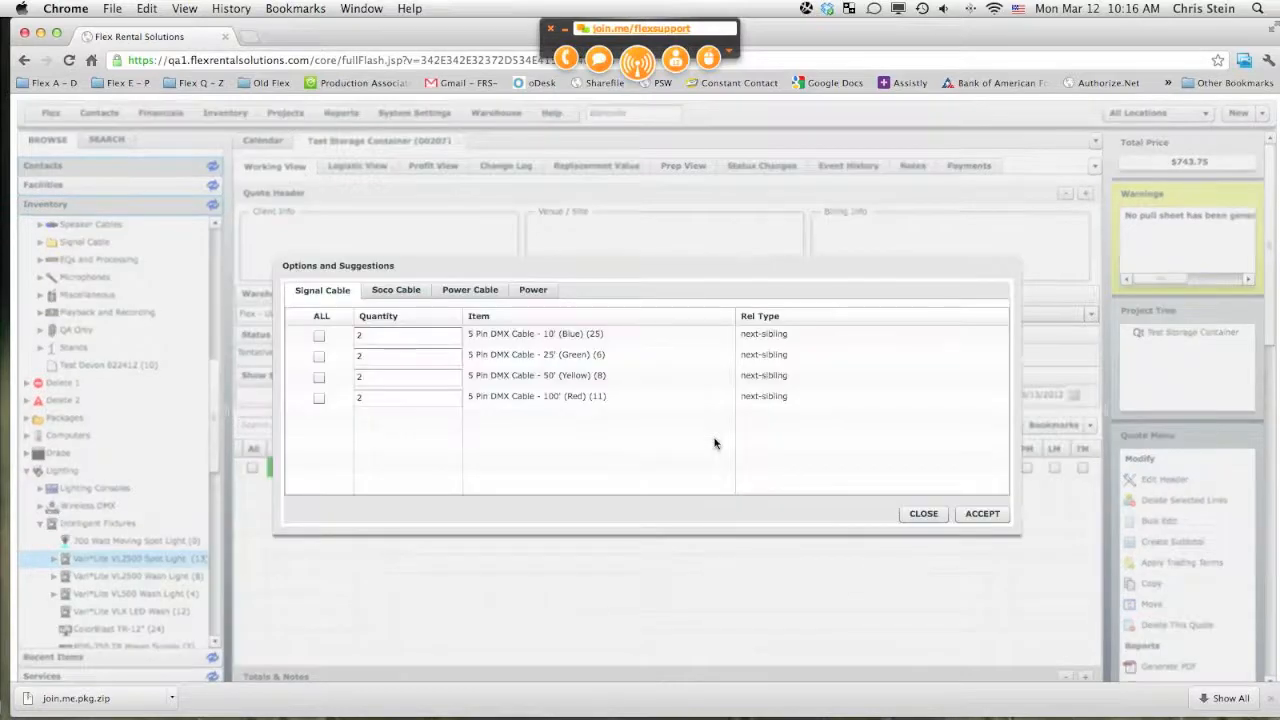
{"action": "left_click", "coordinate": [318, 334]}
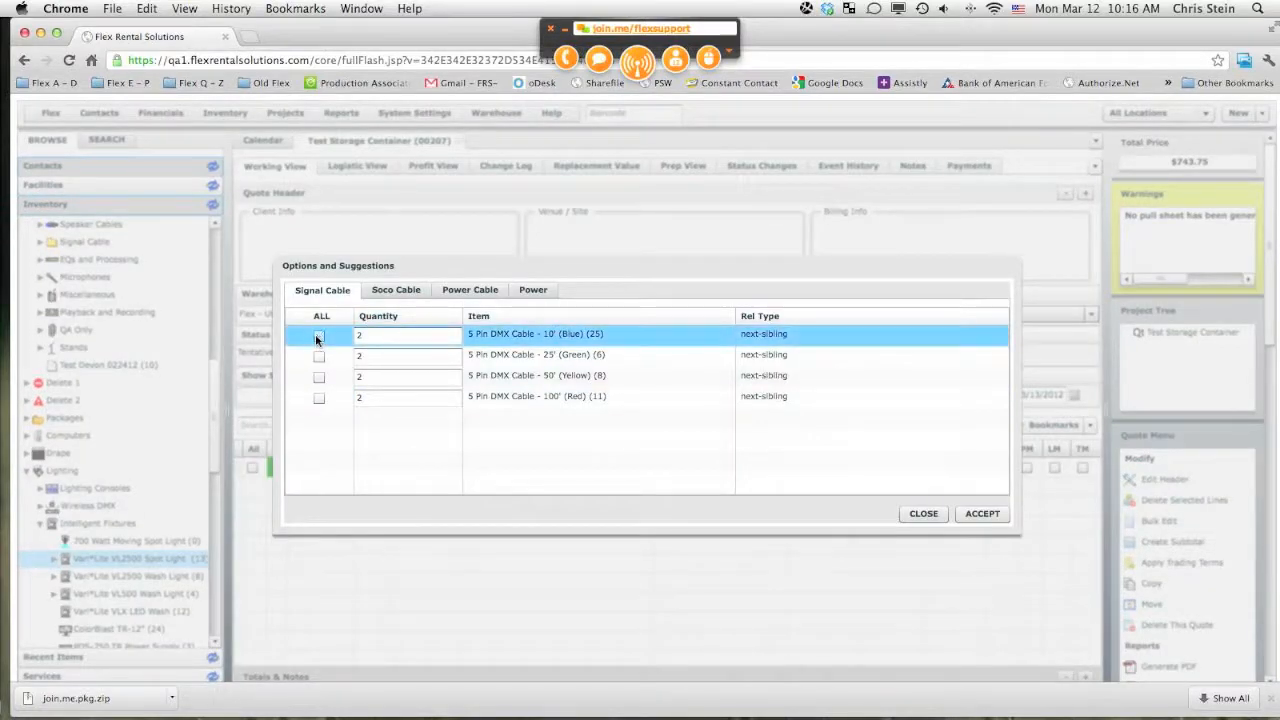
{"action": "left_click", "coordinate": [318, 334]}
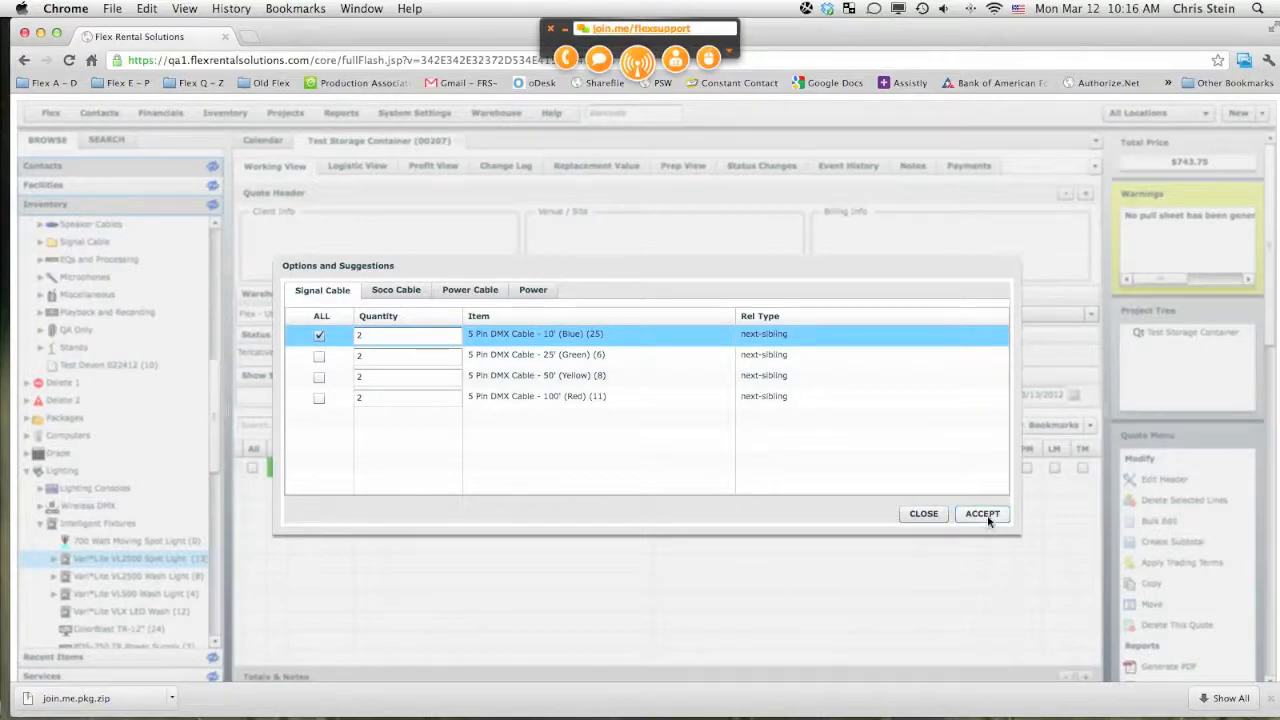
{"action": "left_click", "coordinate": [982, 513]}
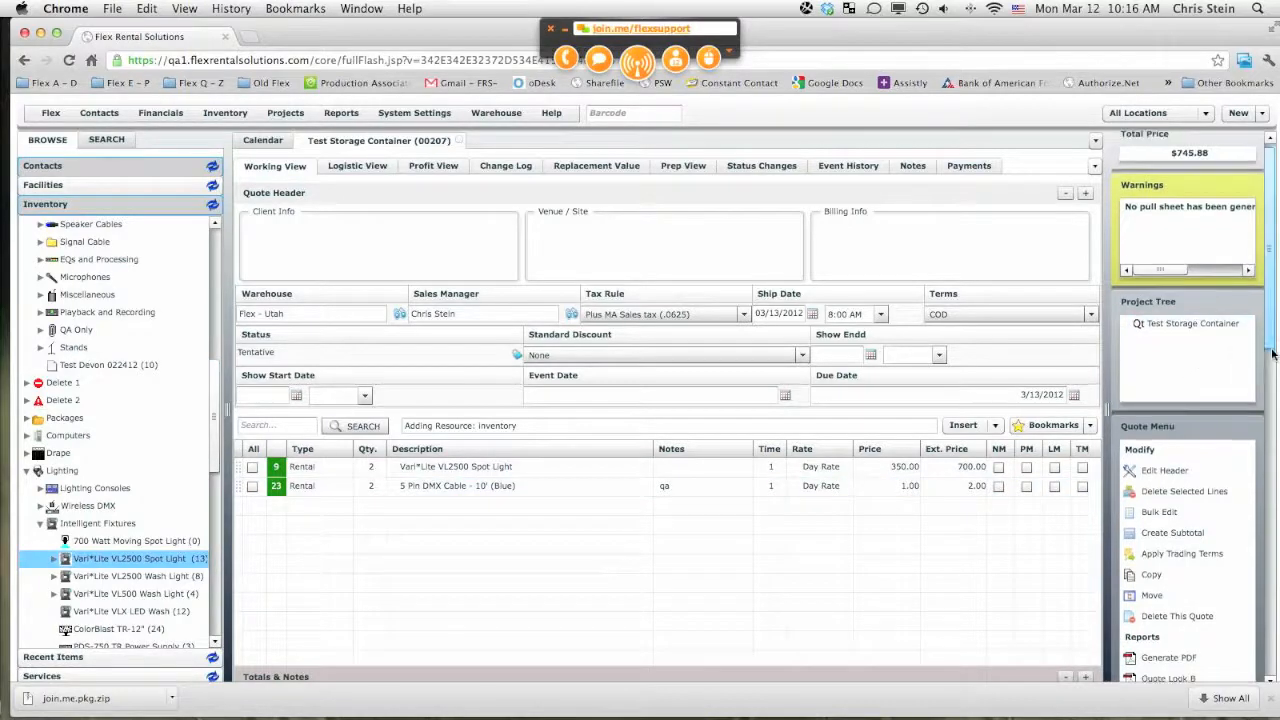
{"action": "scroll", "scroll_direction": "down", "scroll_amount": 3}
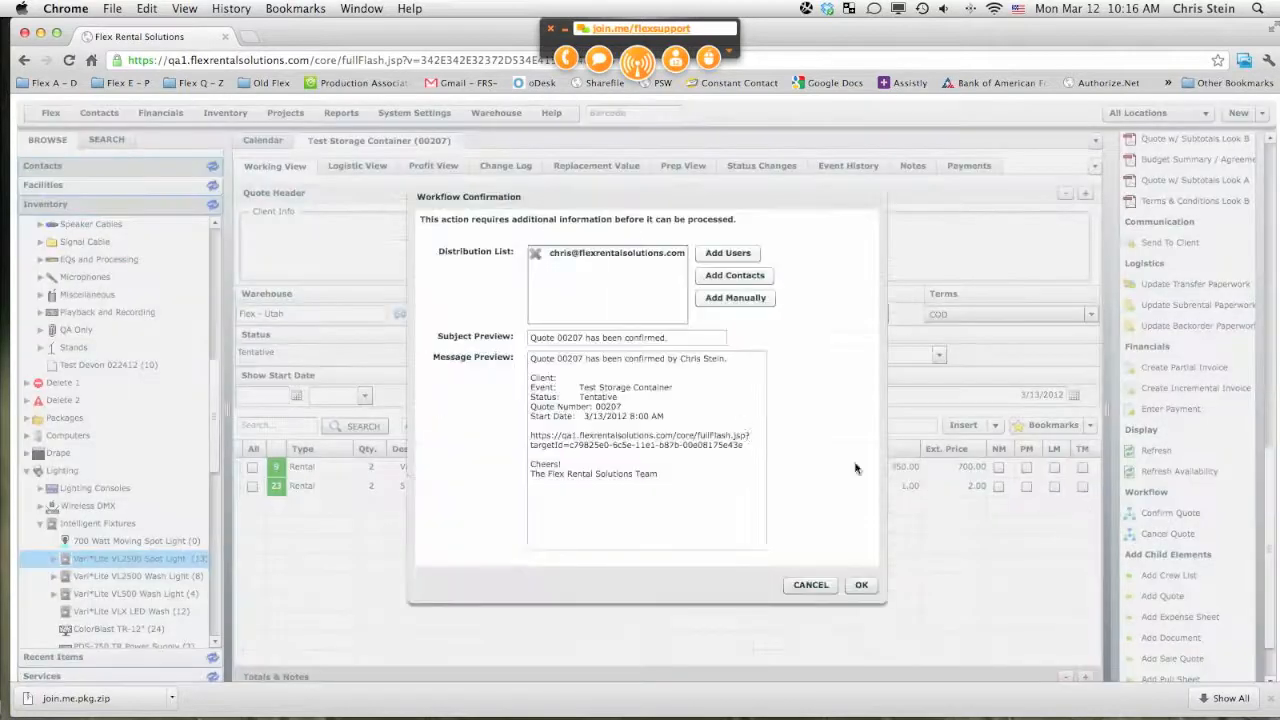
Step: Remove the distribution recipient and confirm quote 00207
{"action": "left_click", "coordinate": [536, 252]}
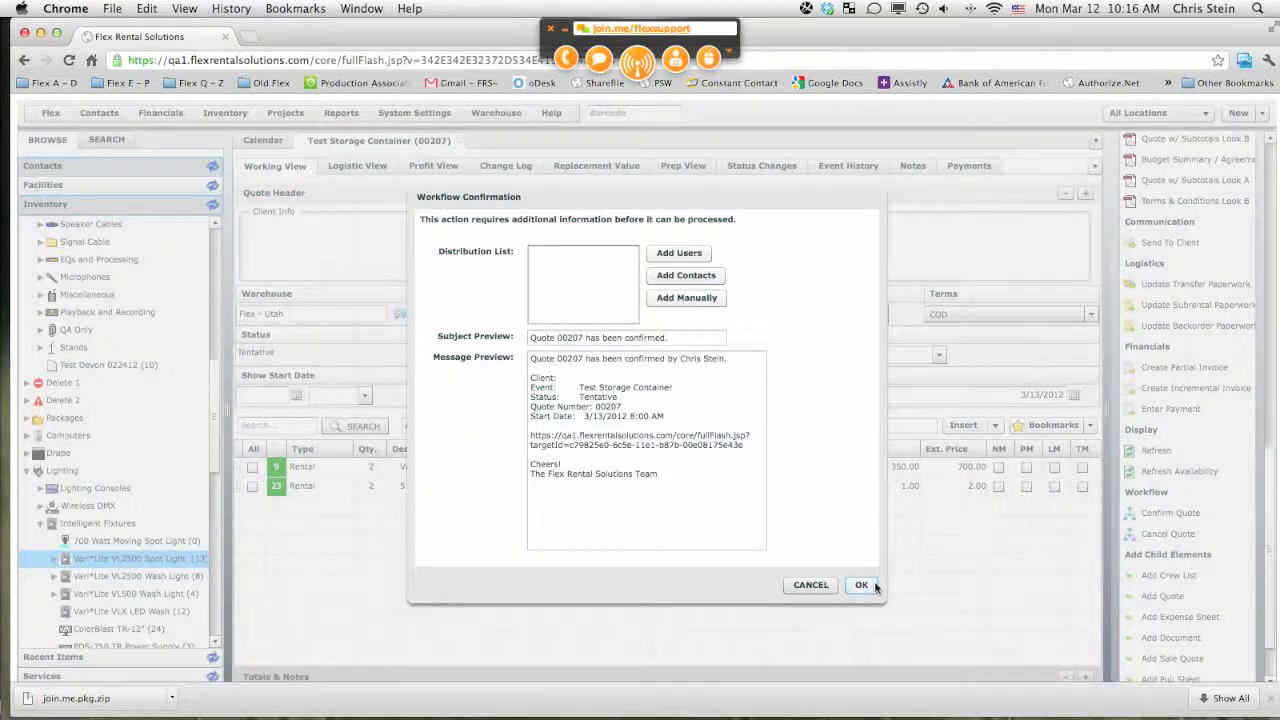
{"action": "left_click", "coordinate": [860, 585]}
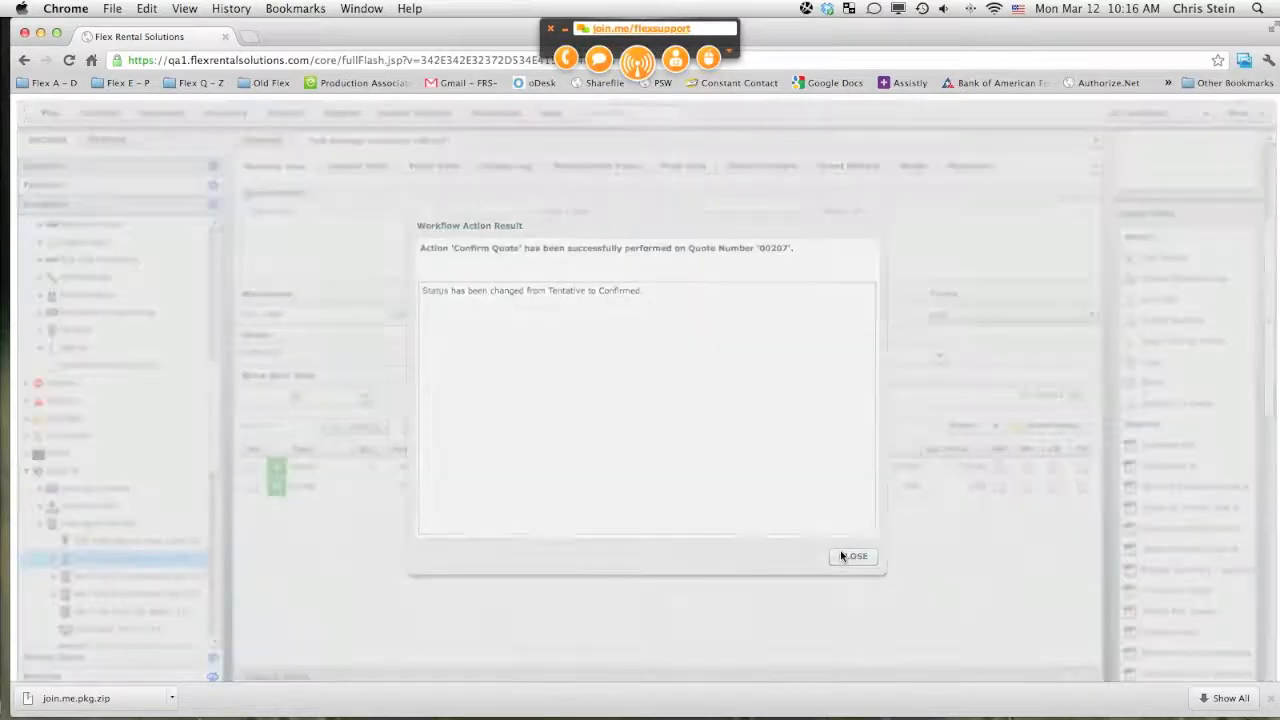
{"action": "left_click", "coordinate": [852, 556]}
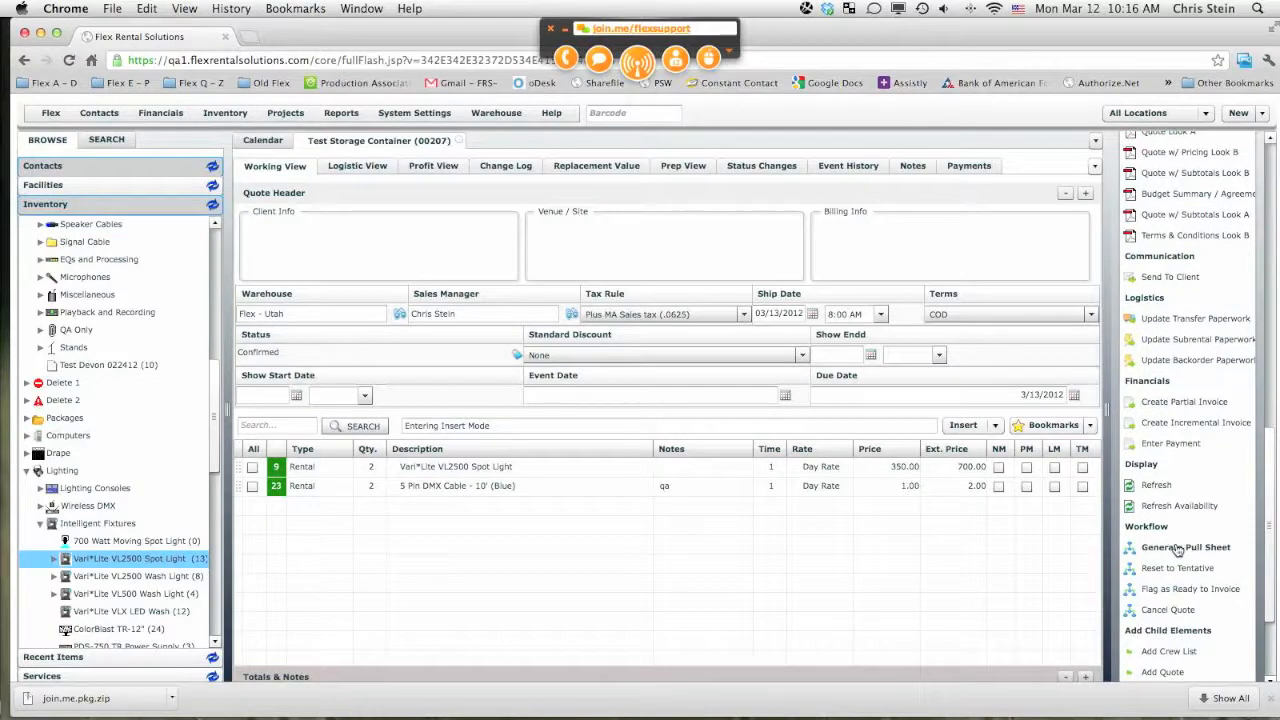
Step: Generate pull sheet B5P0G from the confirmed quote
{"action": "left_click", "coordinate": [1185, 547]}
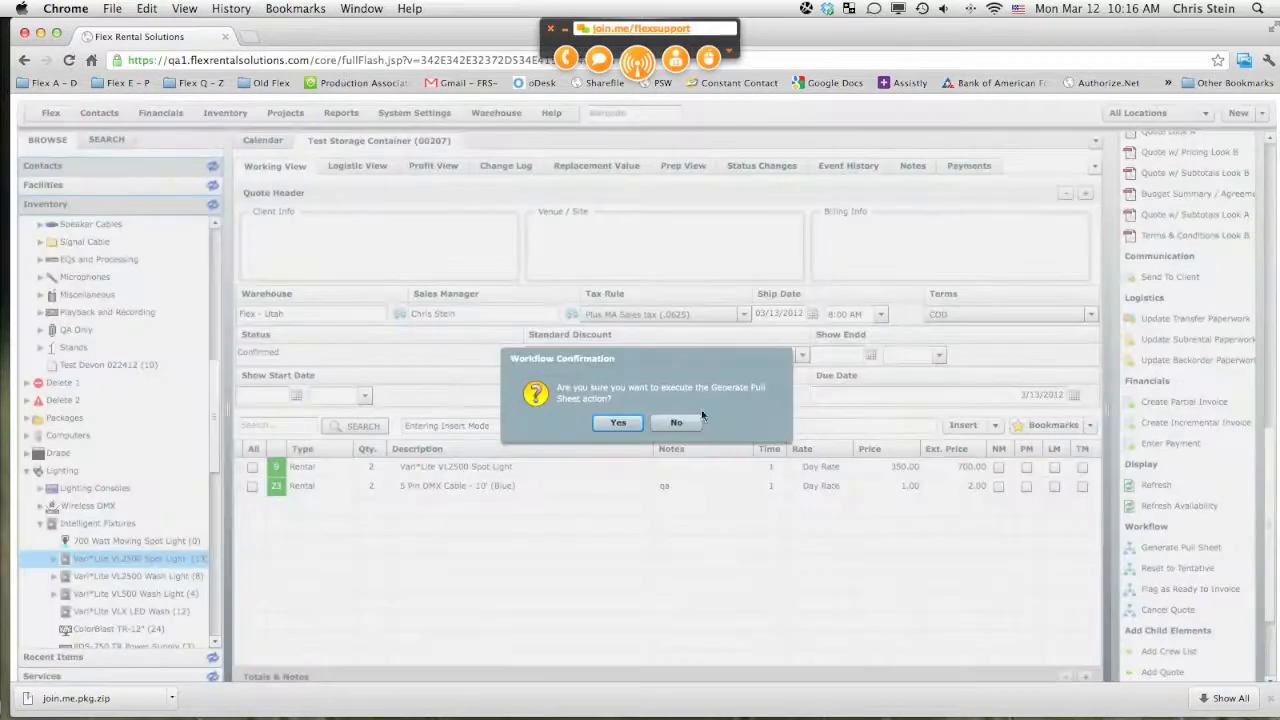
{"action": "left_click", "coordinate": [617, 422]}
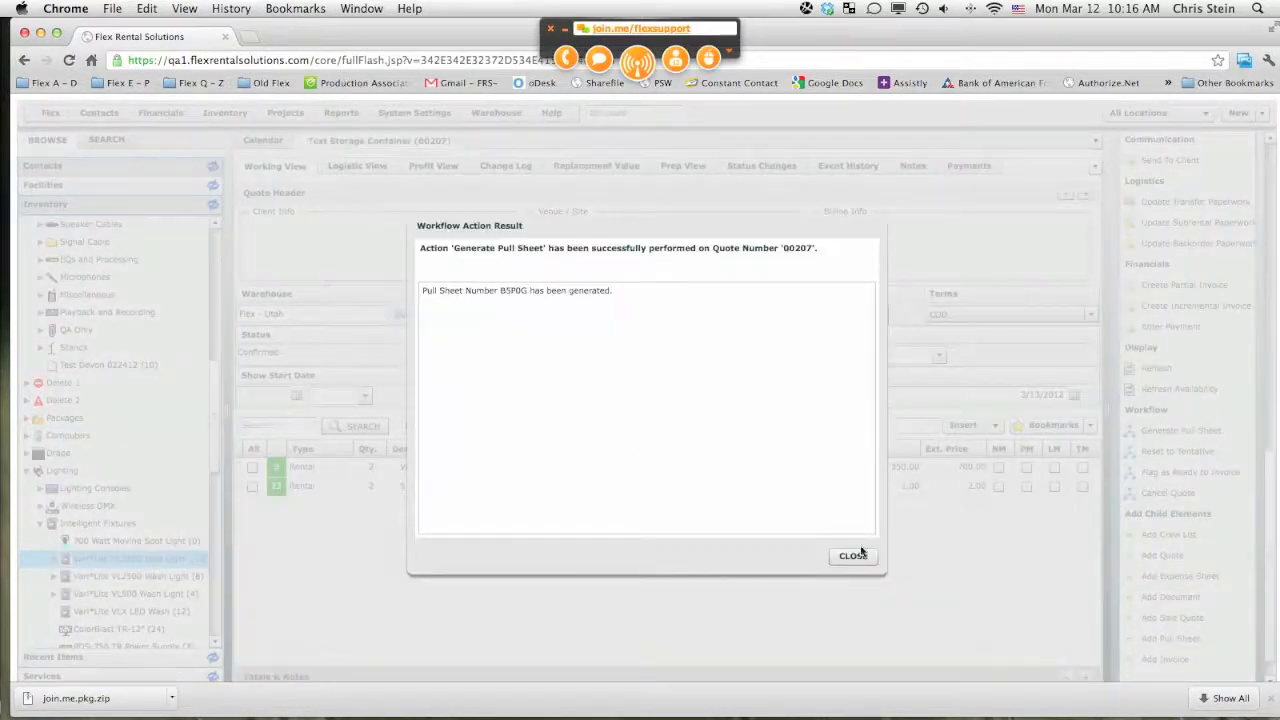
{"action": "left_click", "coordinate": [852, 555]}
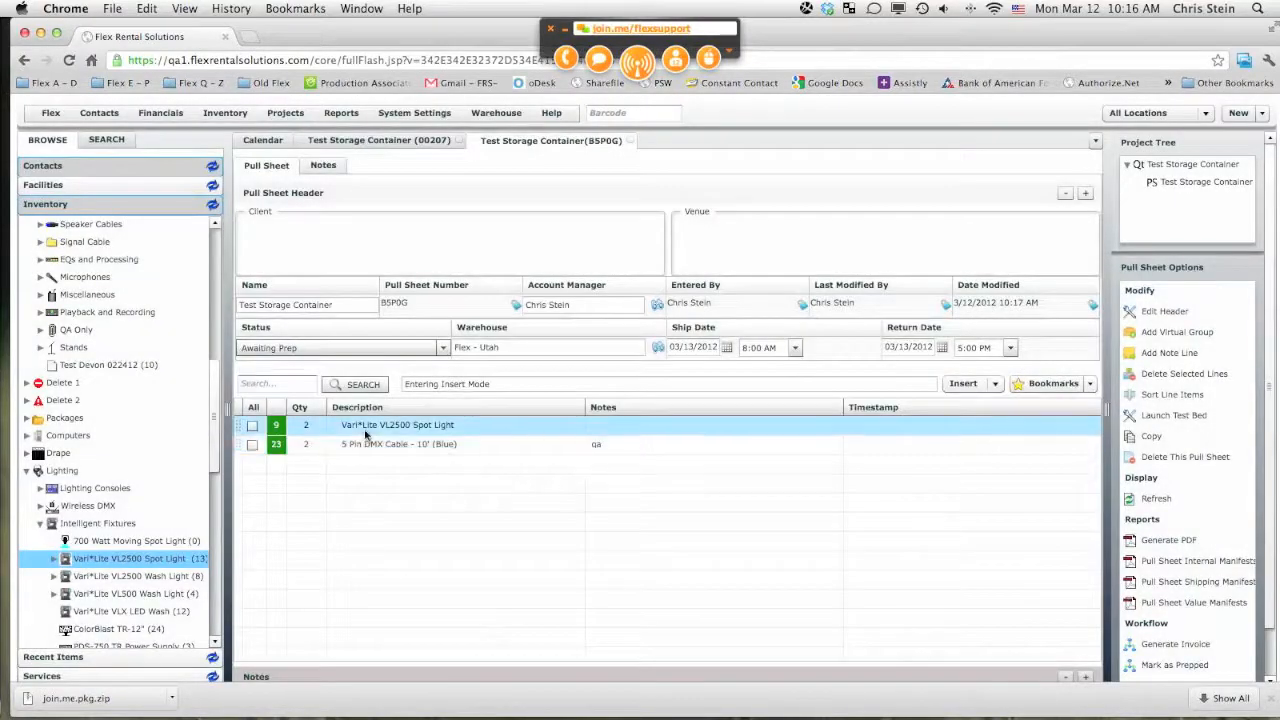
Step: Open spot case serials 07486, 07487 and 07489, then return to 07486
{"action": "left_click", "coordinate": [450, 444]}
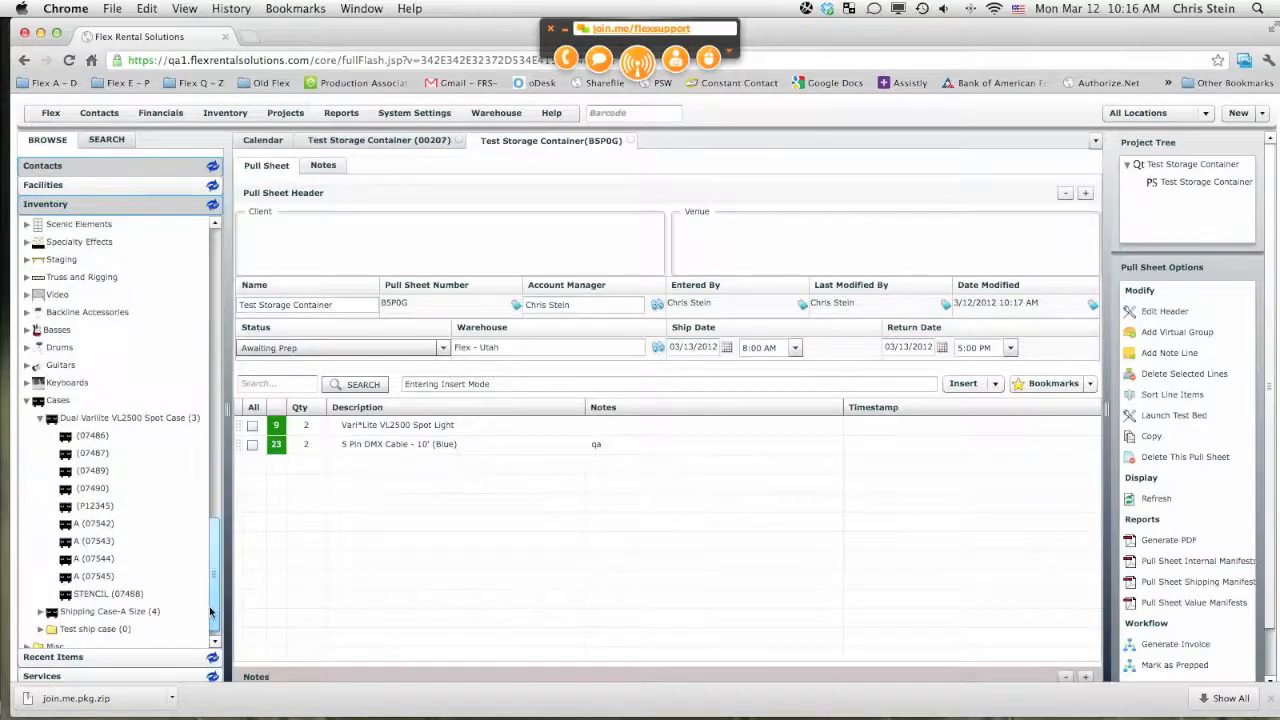
{"action": "left_click", "coordinate": [92, 435]}
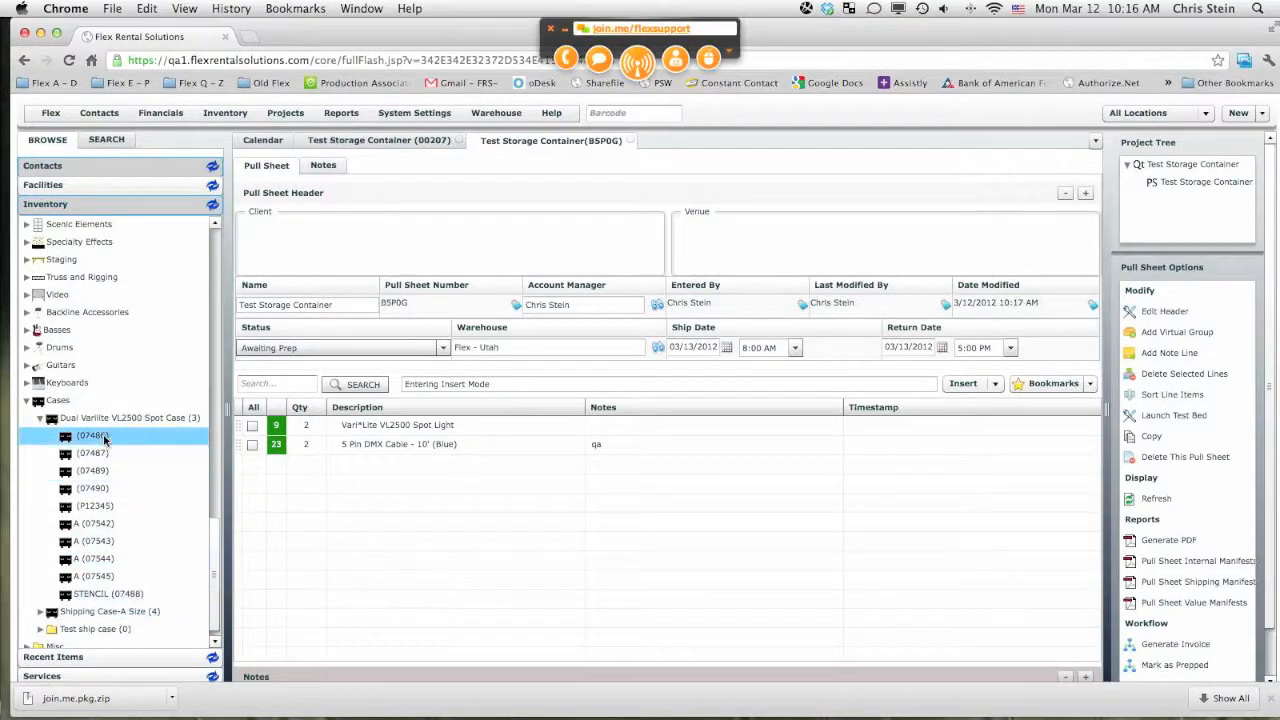
{"action": "left_click", "coordinate": [91, 435]}
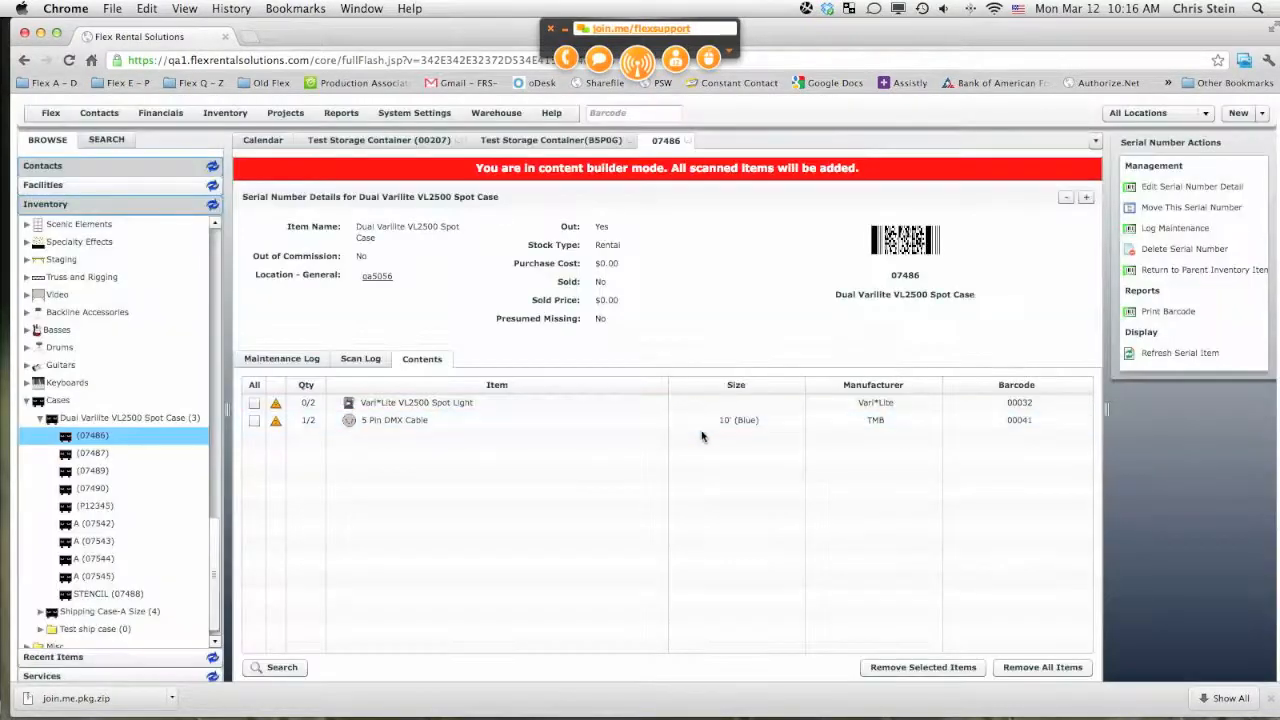
{"action": "left_click", "coordinate": [92, 453]}
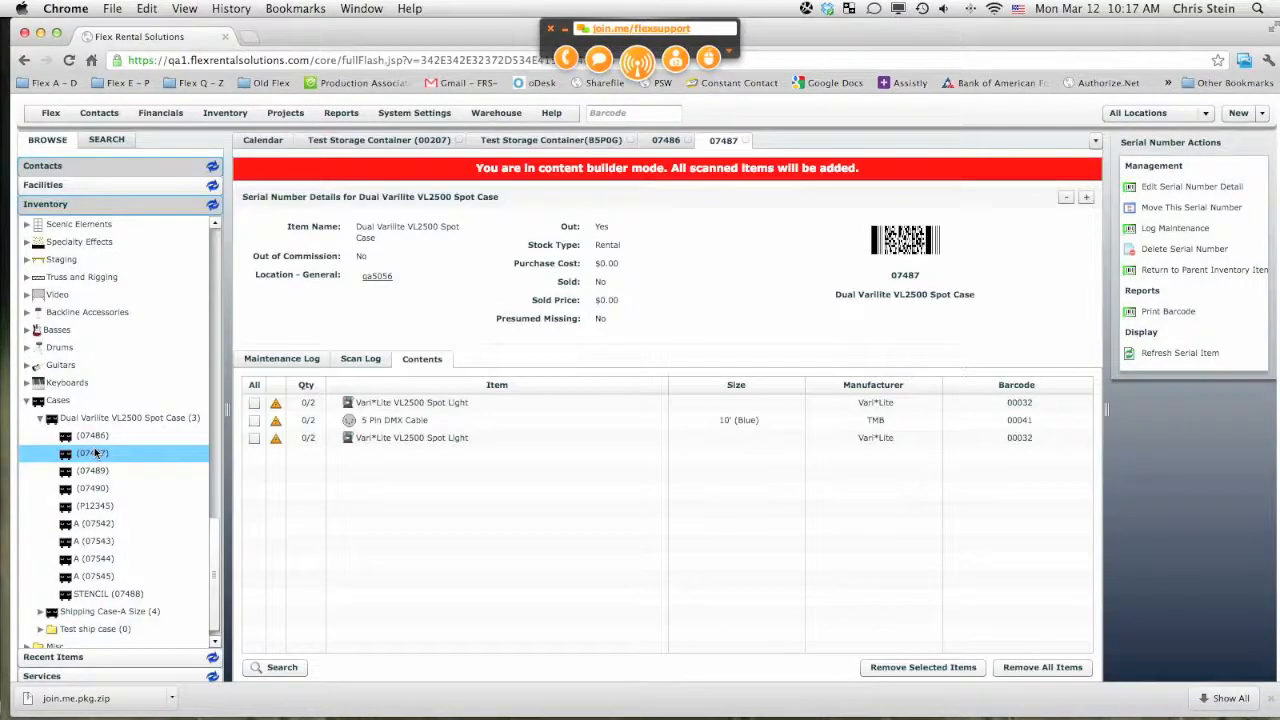
{"action": "left_click", "coordinate": [92, 470]}
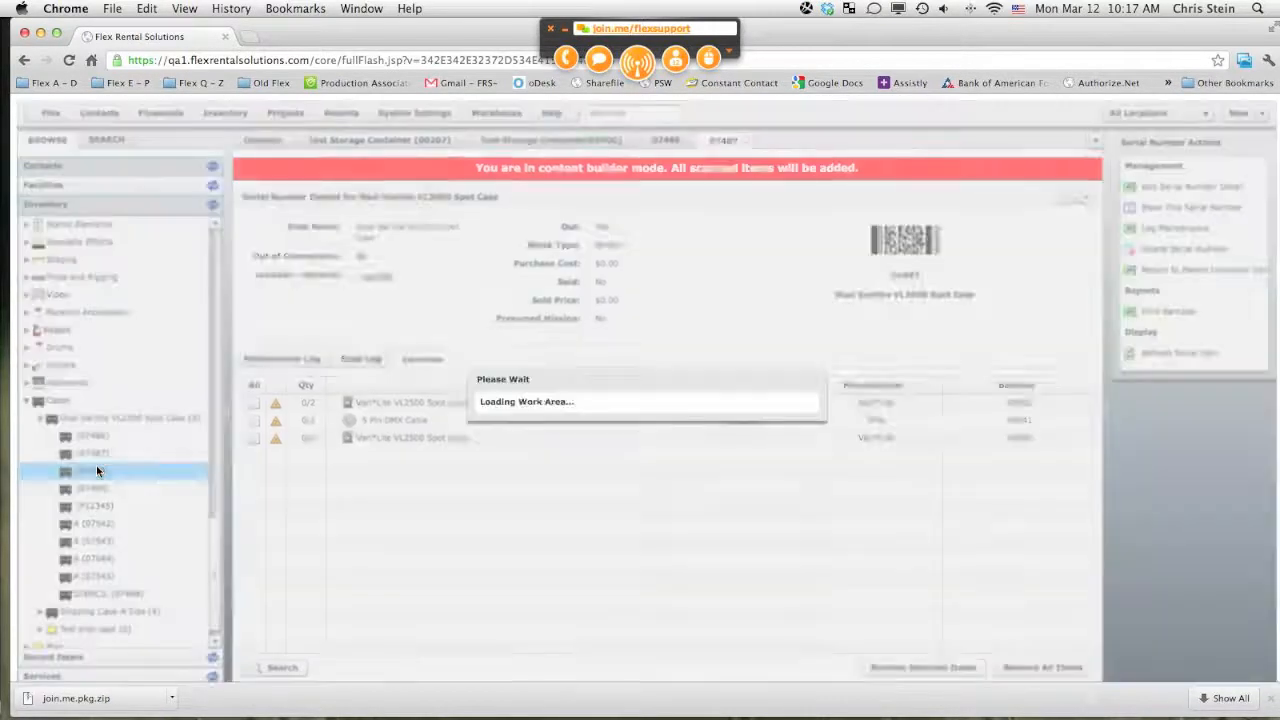
{"action": "left_click", "coordinate": [93, 470]}
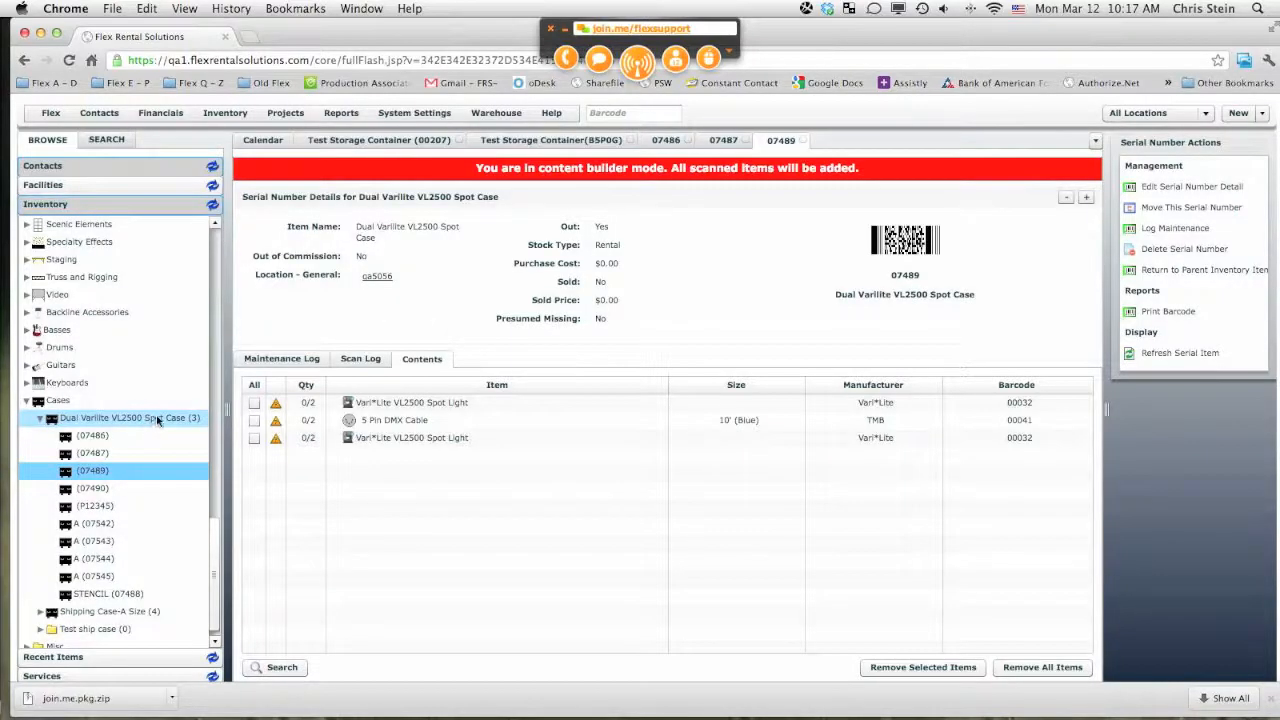
{"action": "left_click", "coordinate": [91, 435]}
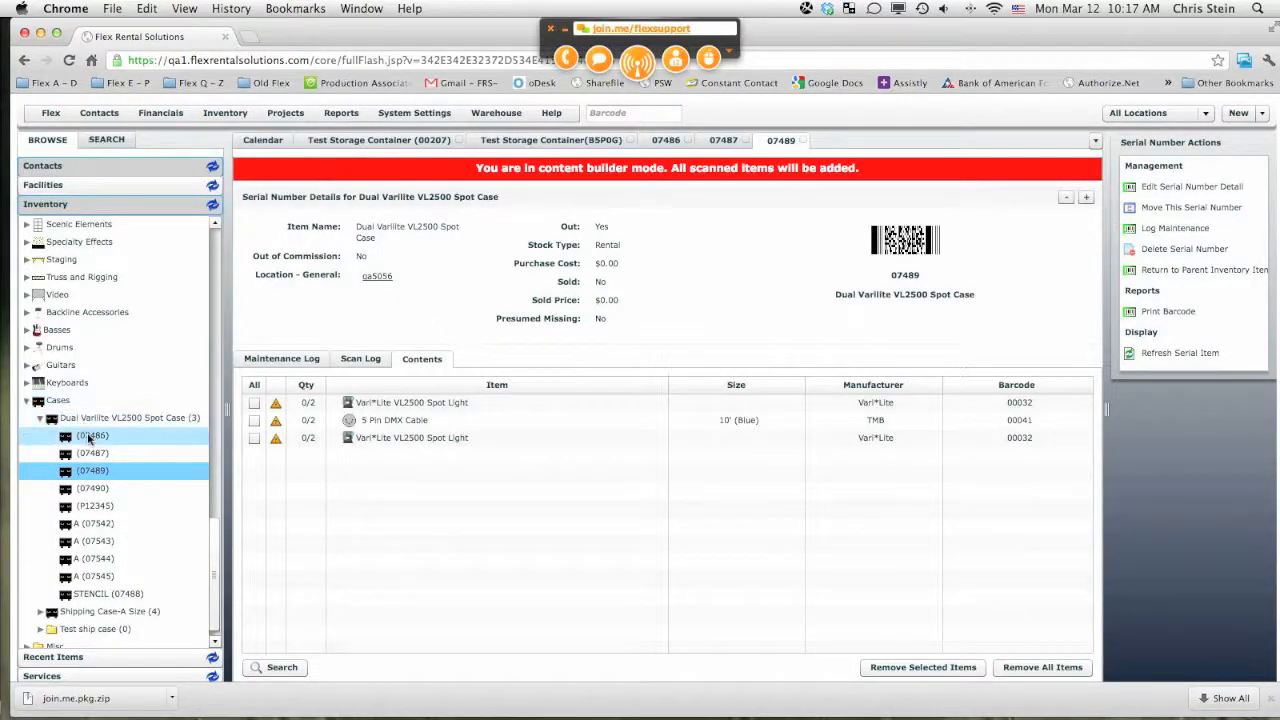
{"action": "left_click", "coordinate": [92, 435]}
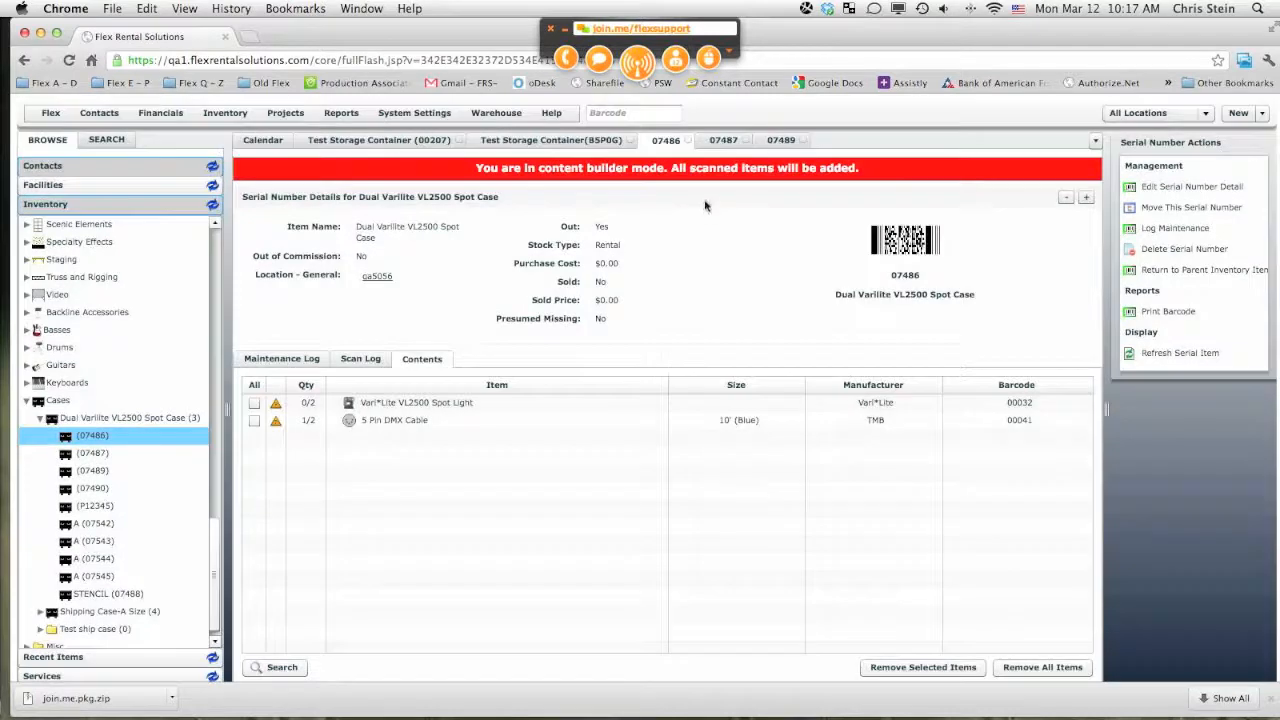
Step: Scan spot lights 07493, 07494 and DMX cable 0041 into case 07486 and accept
{"action": "left_click", "coordinate": [634, 112]}
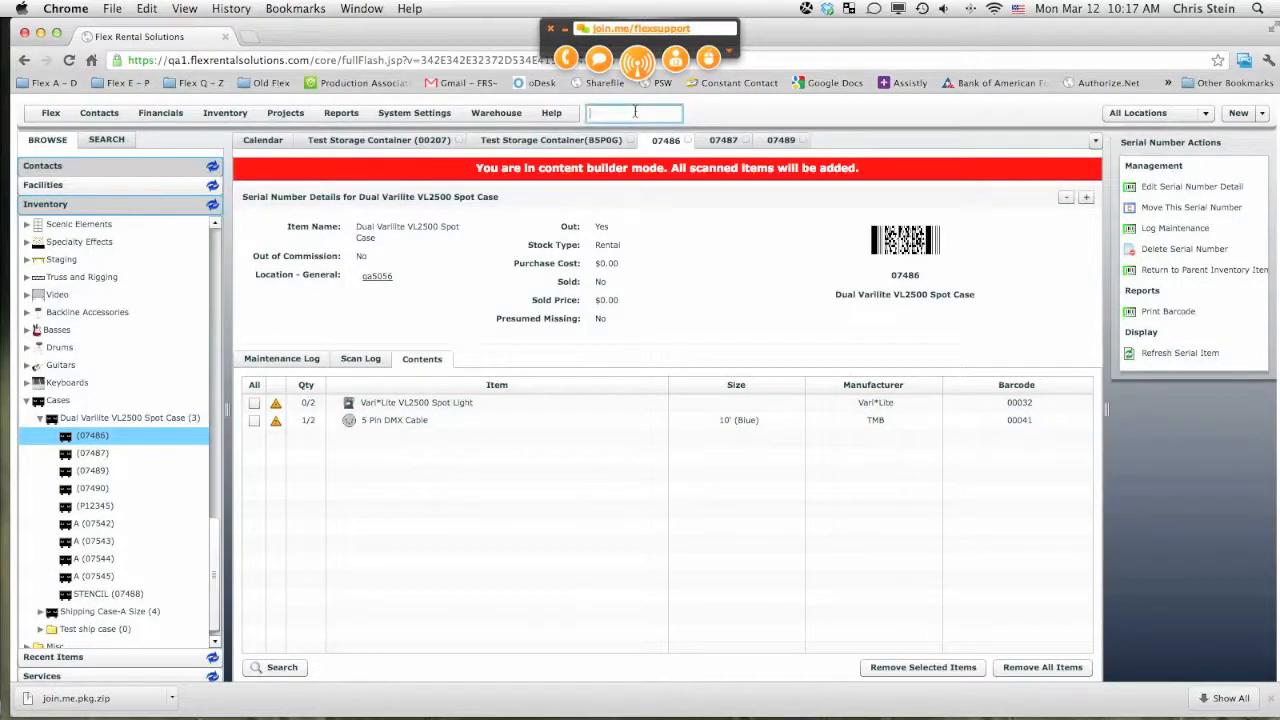
{"action": "type", "text": "0"}
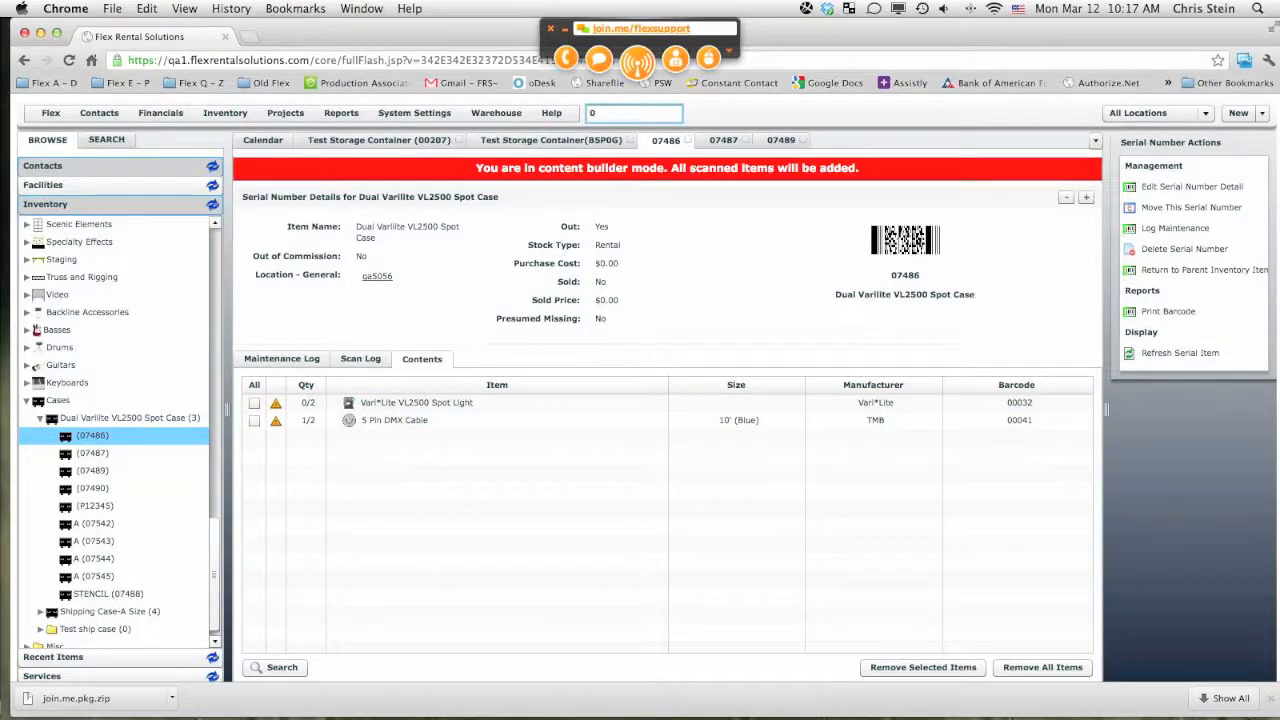
{"action": "type", "text": "7"}
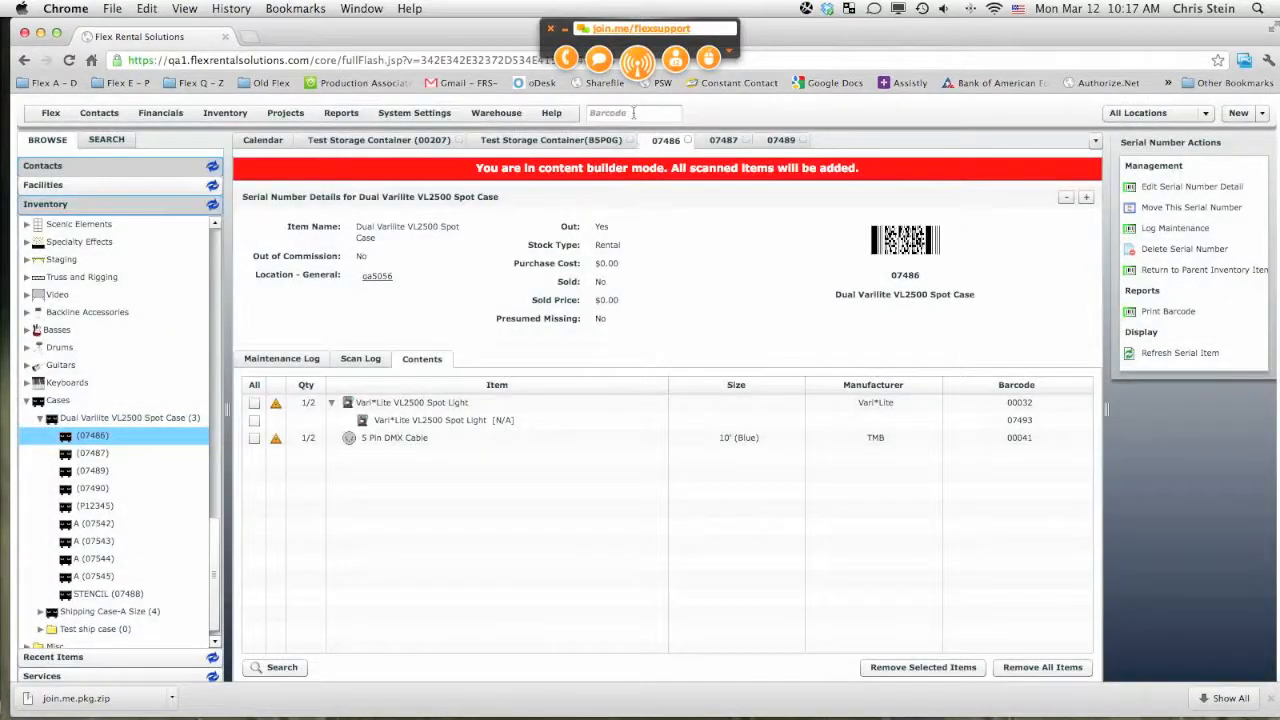
{"action": "type", "text": "07"}
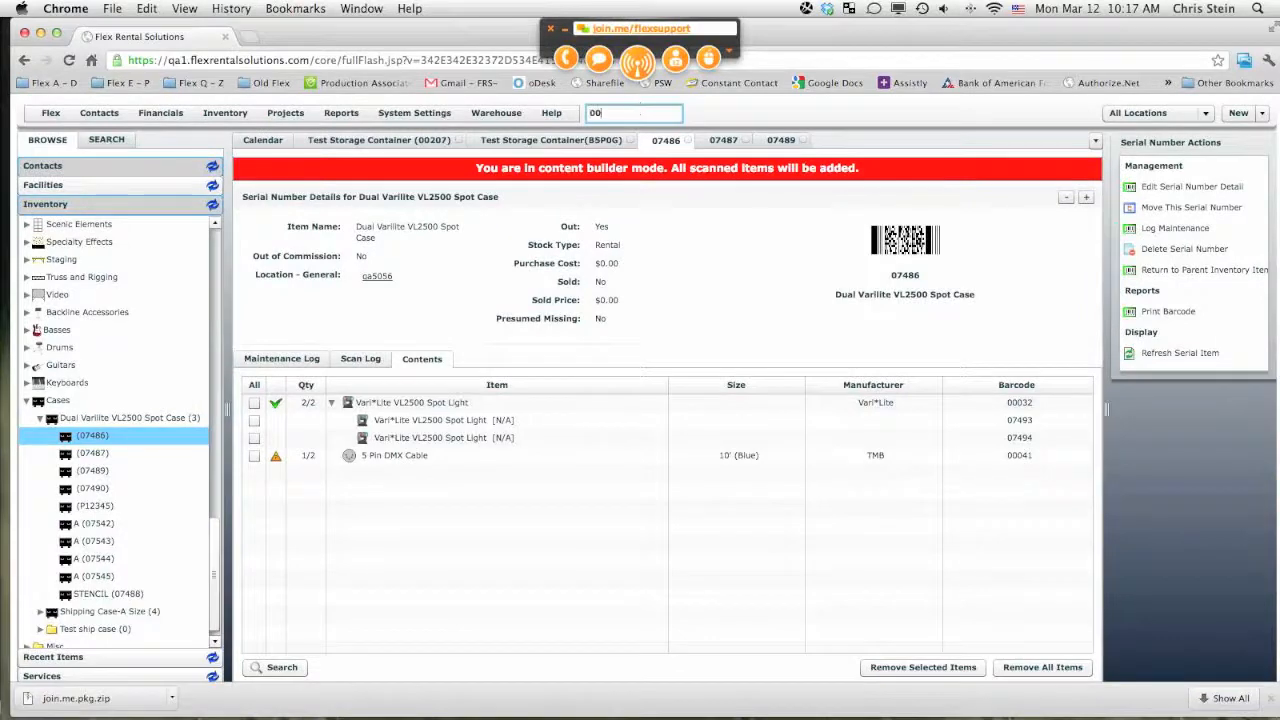
{"action": "type", "text": "0041"}
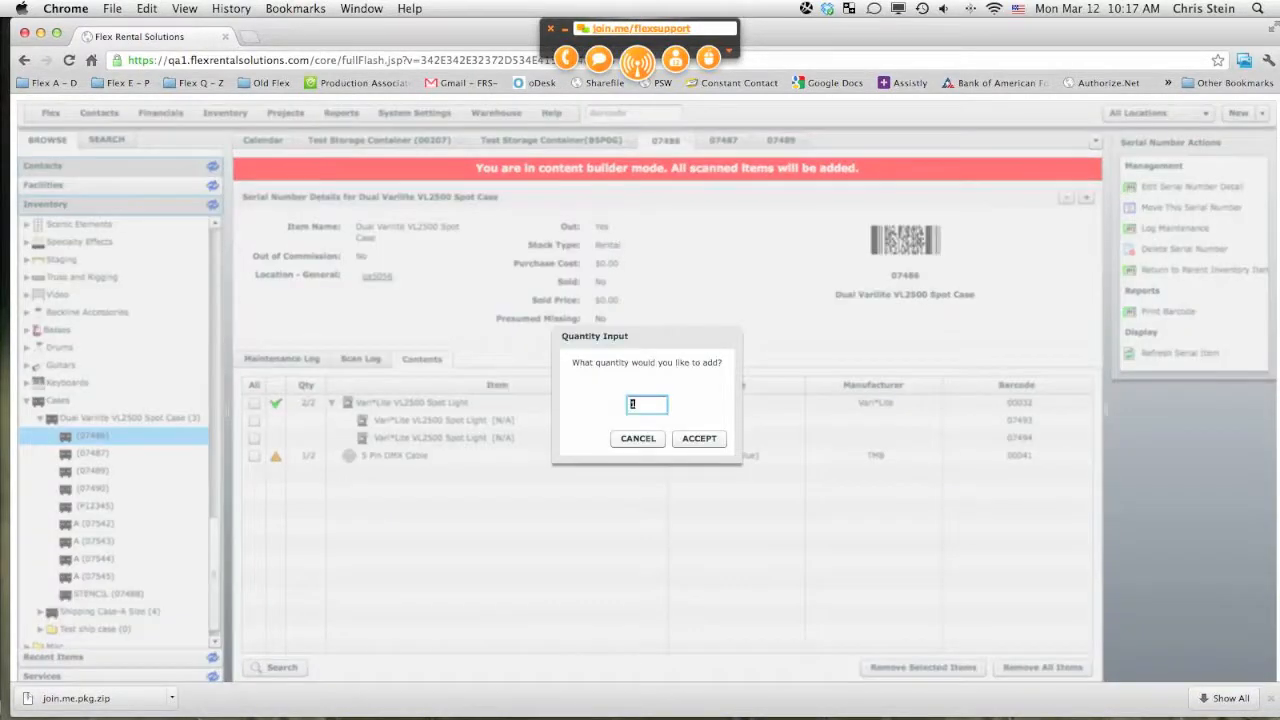
{"action": "left_click", "coordinate": [698, 438]}
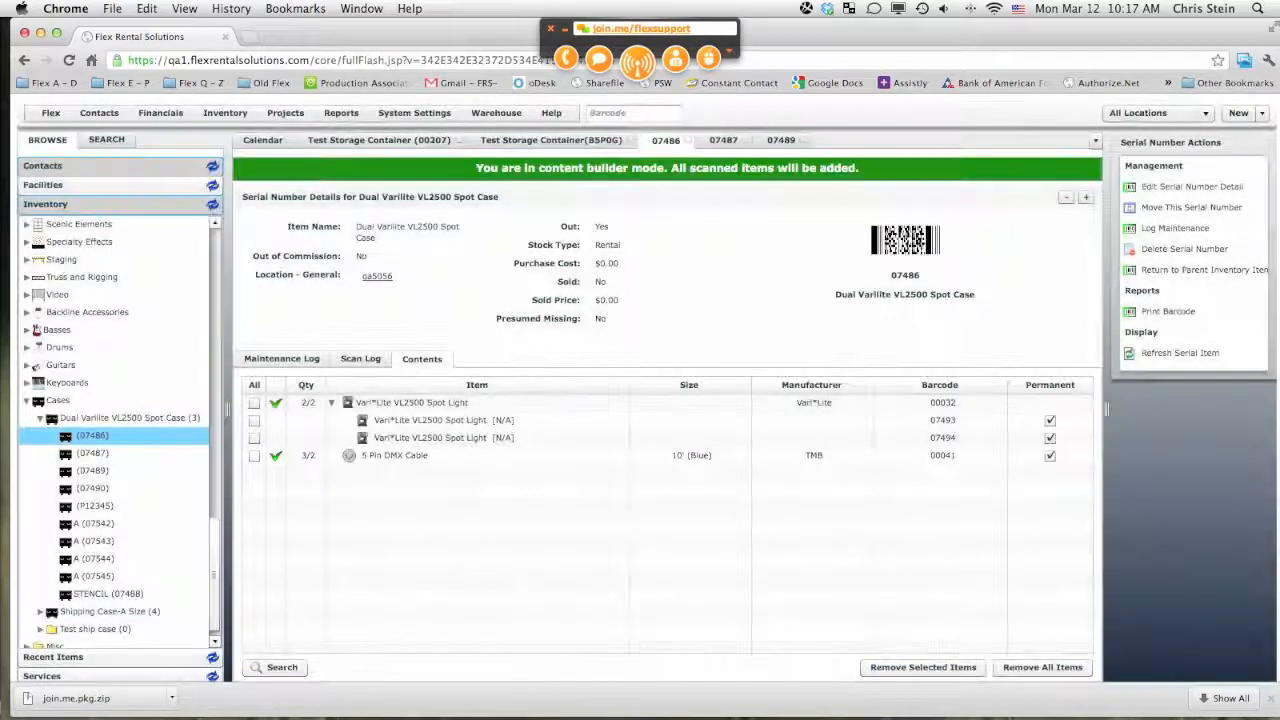